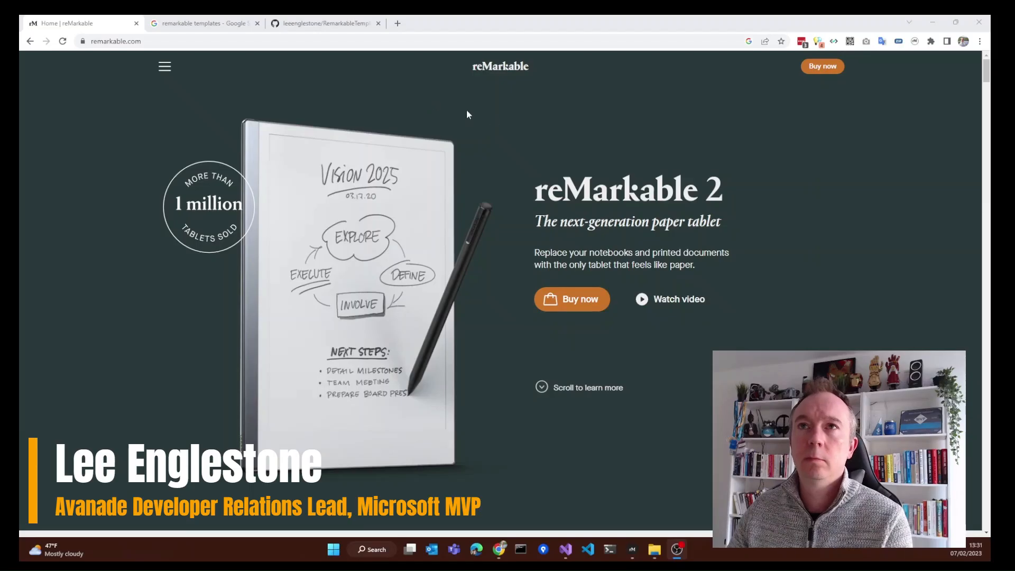
mouse_move(531, 125)
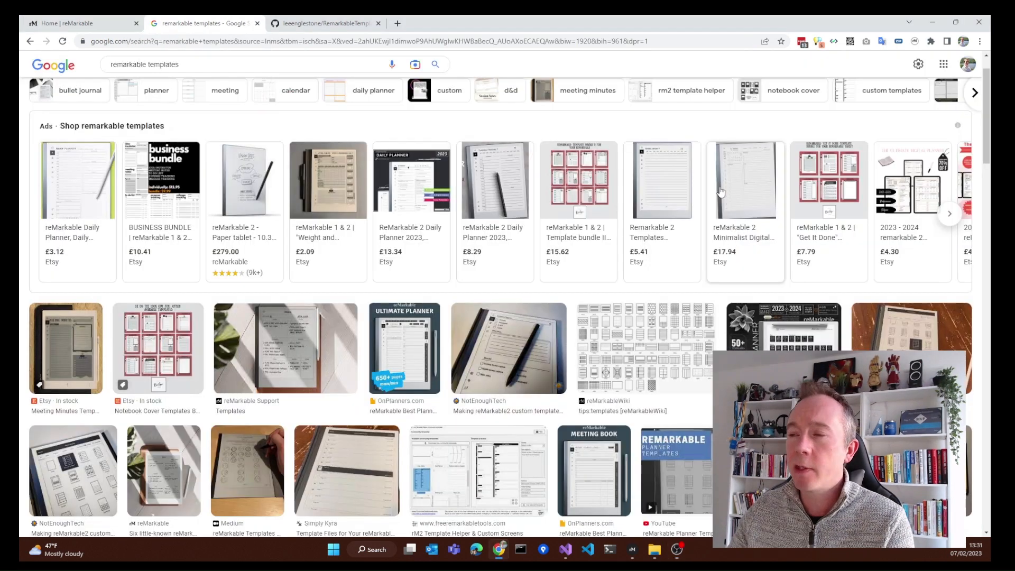
Step: Switch to the RemarkableTemplates repository page on GitHub and go to the top of its README
scroll("down", 3)
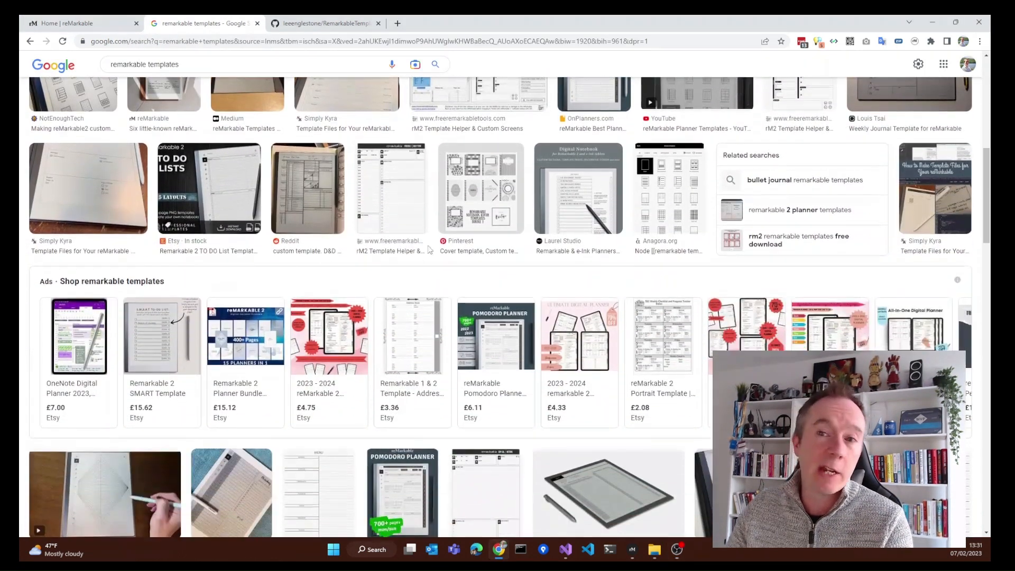
scroll("up", 3)
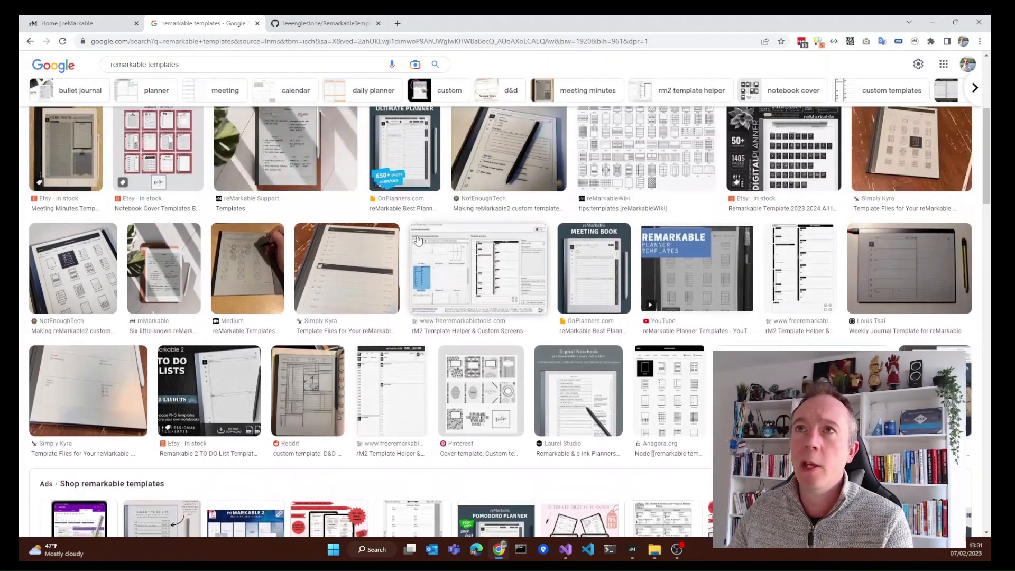
mouse_move(317, 195)
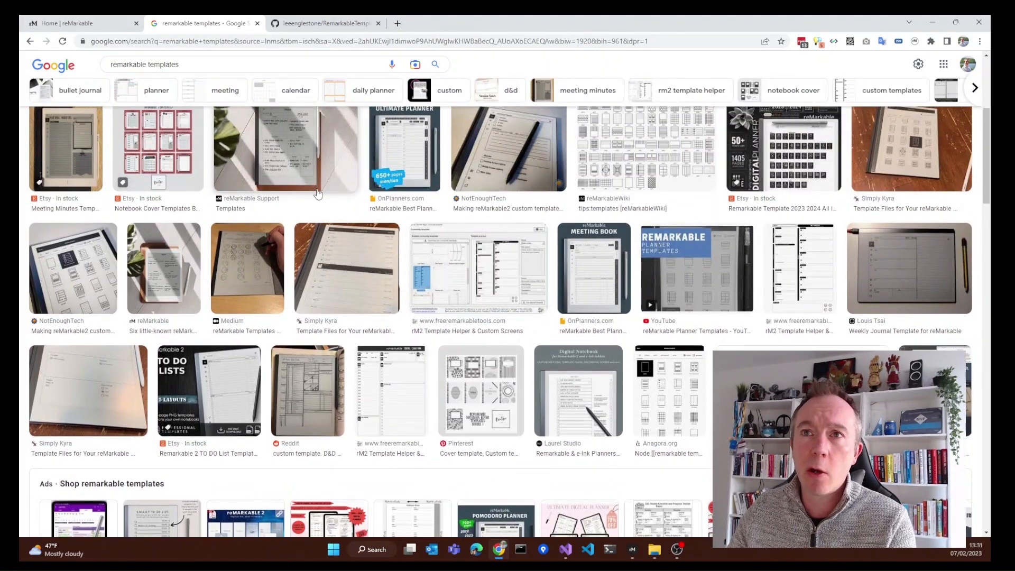
scroll("down", 3)
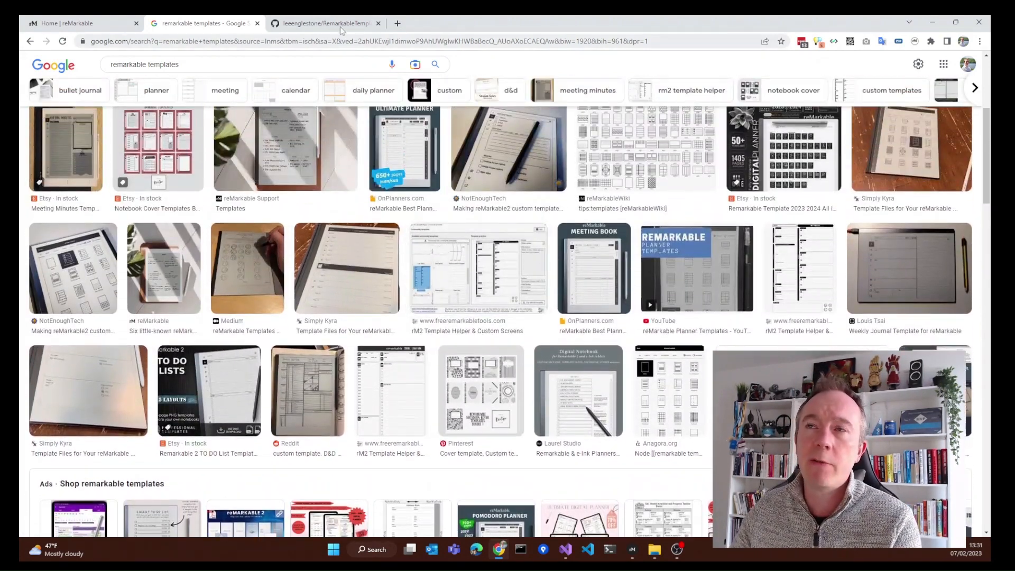
left_click(325, 22)
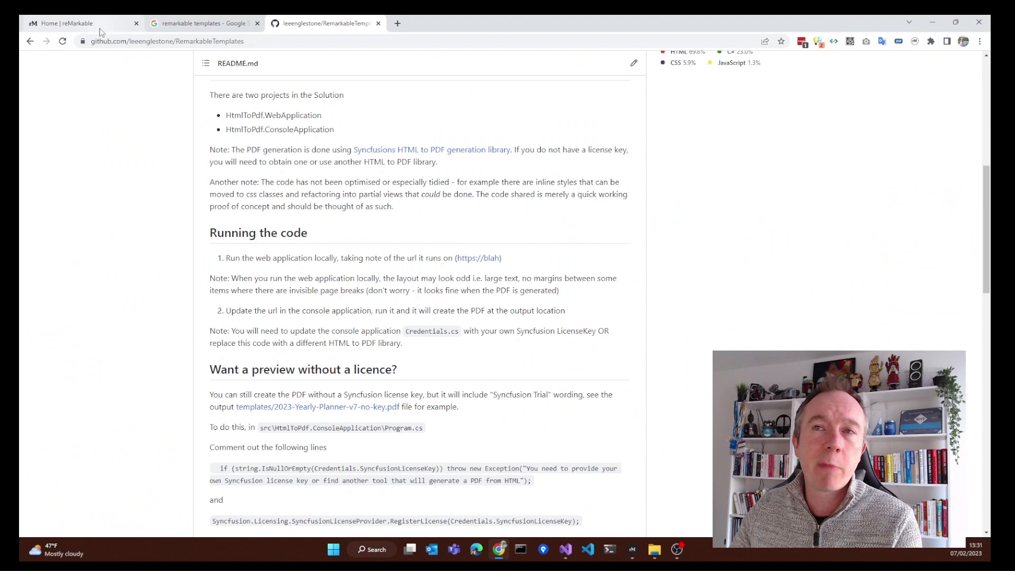
scroll("up", 3)
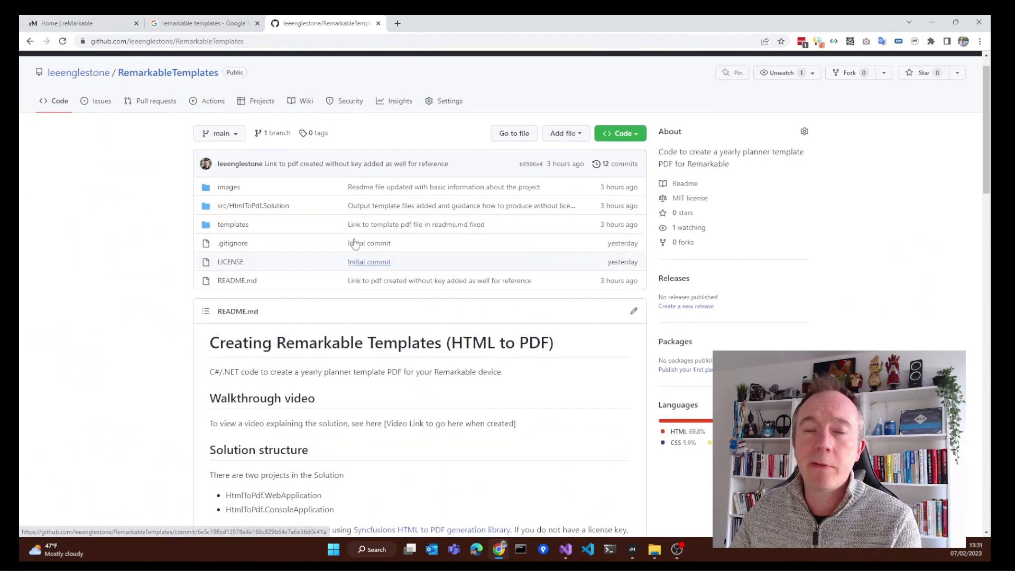
scroll("up", 3)
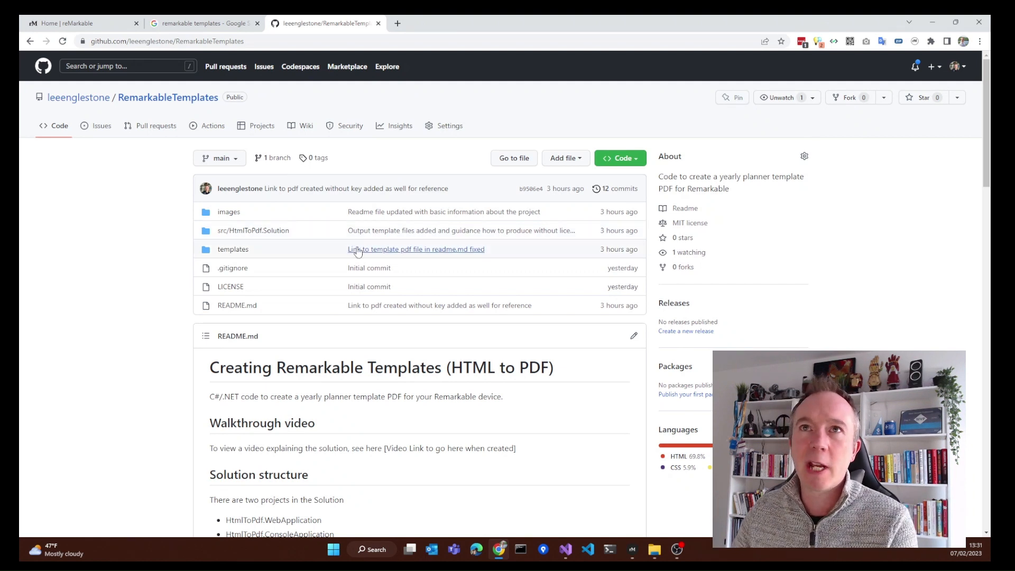
mouse_move(497, 215)
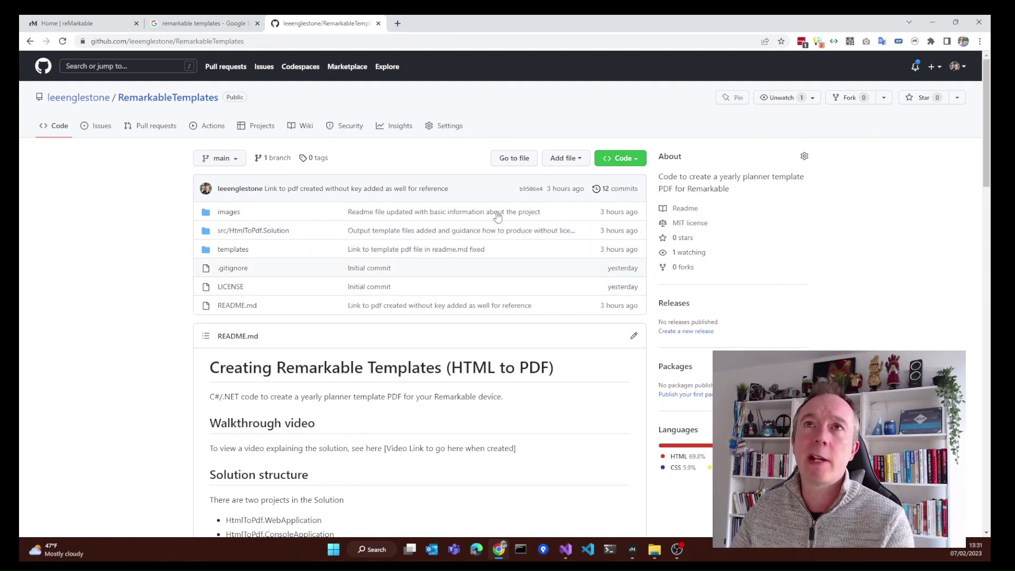
Step: Scroll through the README's planner sketches, coded PDF screenshots and device photos
scroll("down", 3)
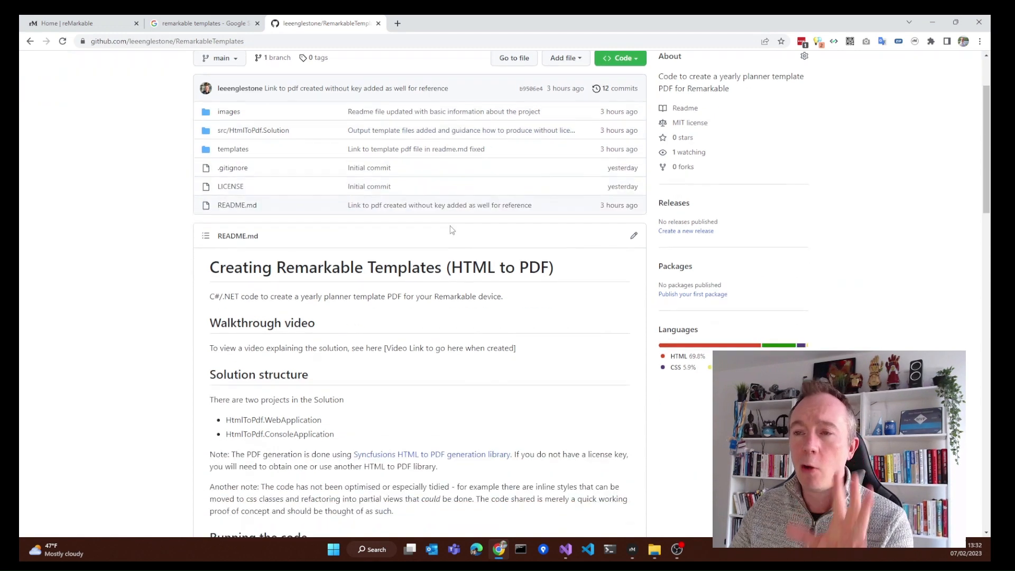
scroll("down", 3)
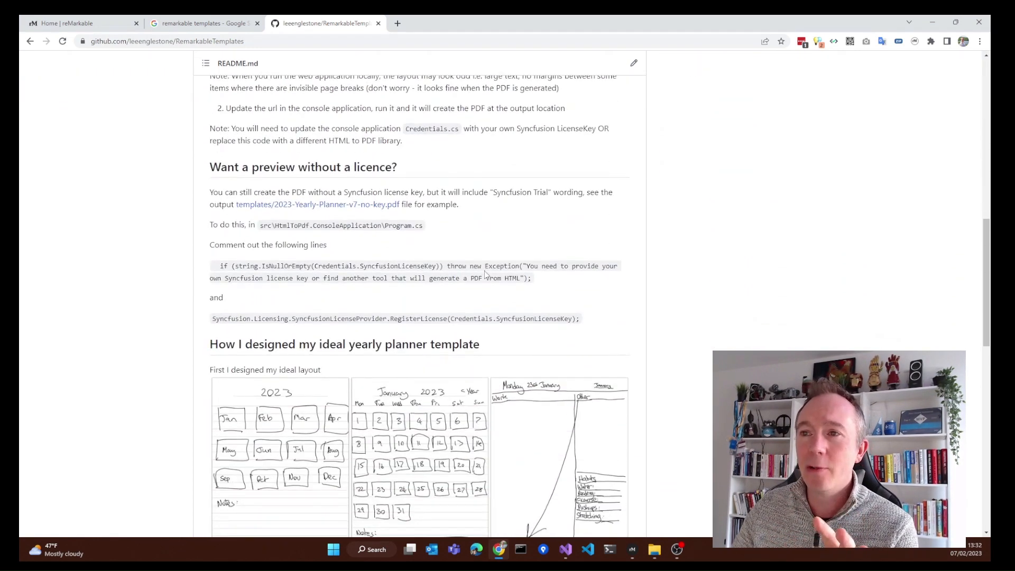
scroll("down", 3)
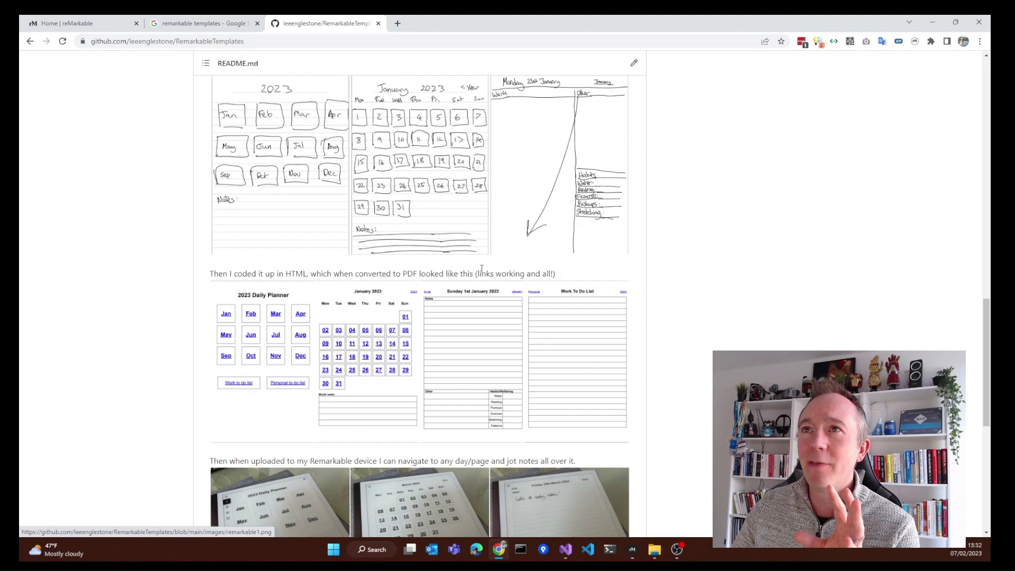
scroll("down", 3)
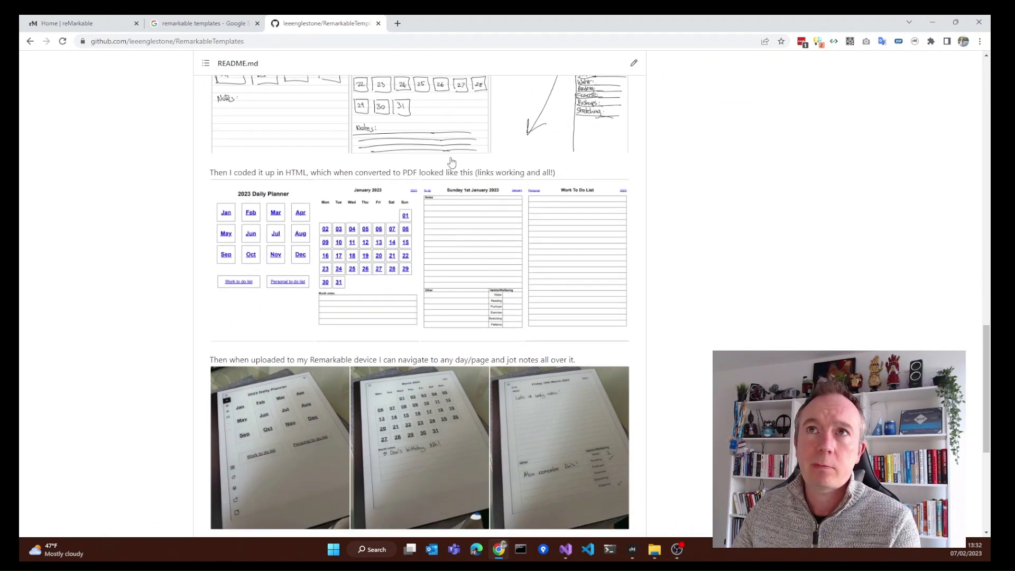
scroll("up", 3)
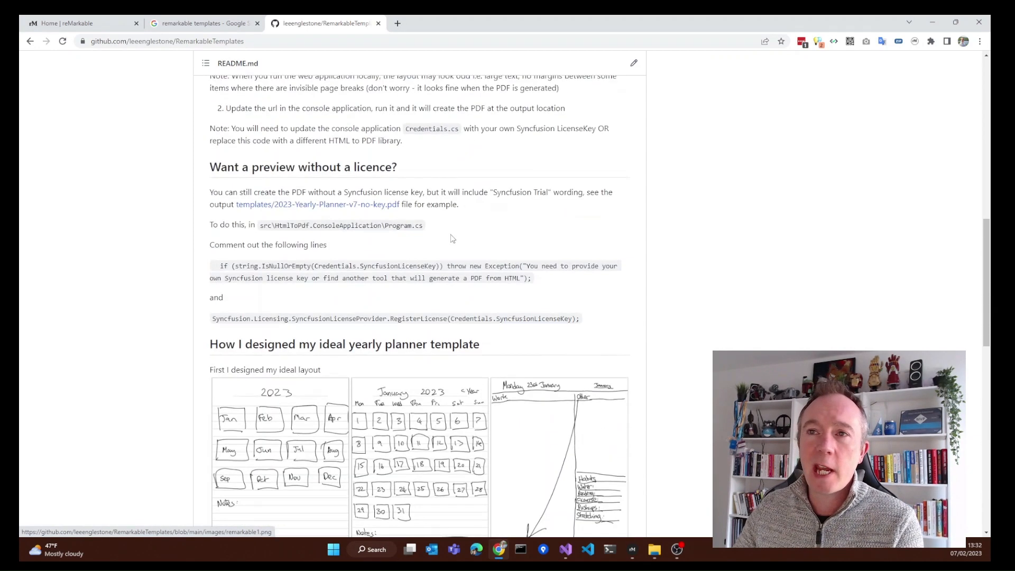
scroll("down", 3)
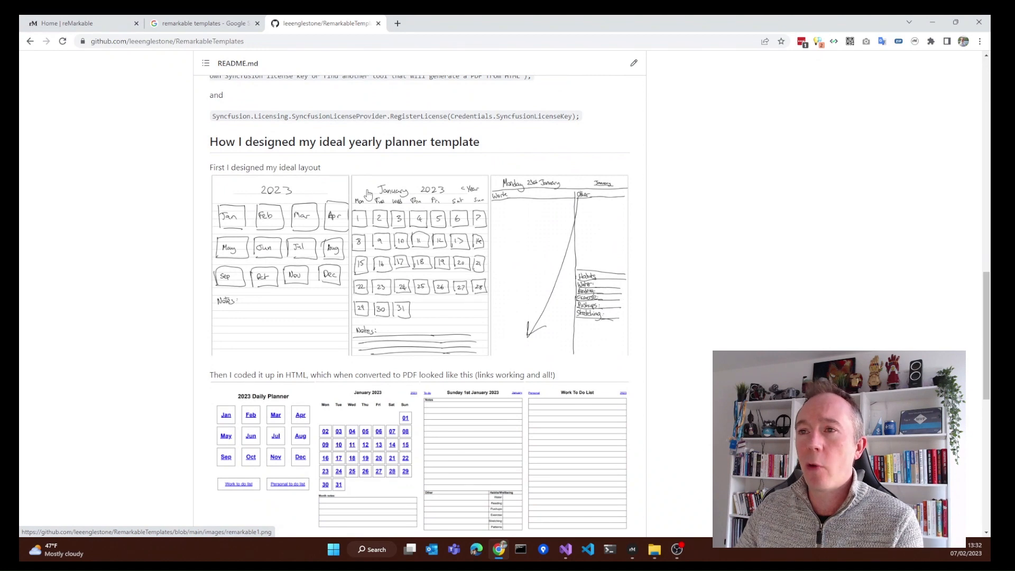
scroll("down", 3)
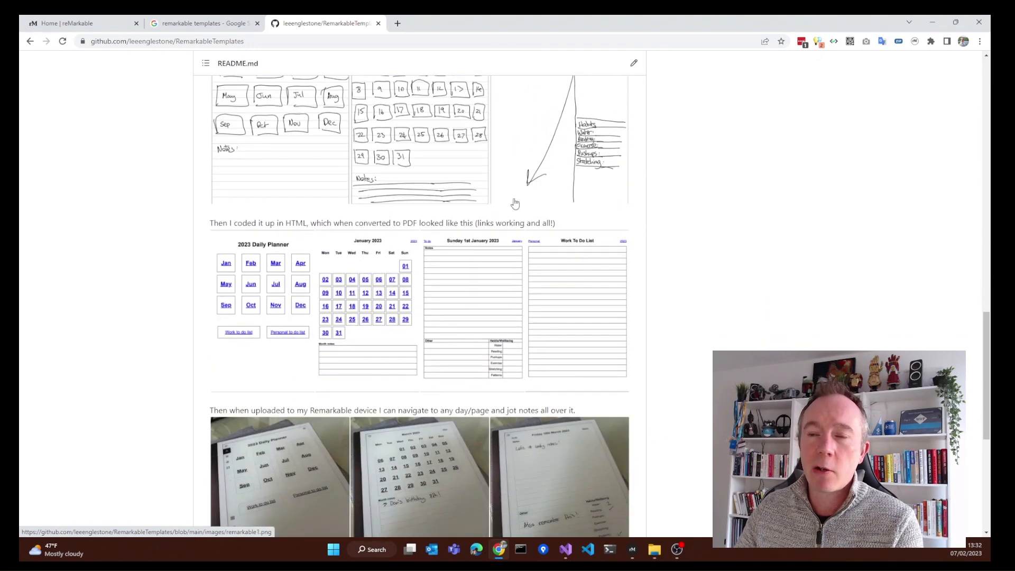
scroll("down", 3)
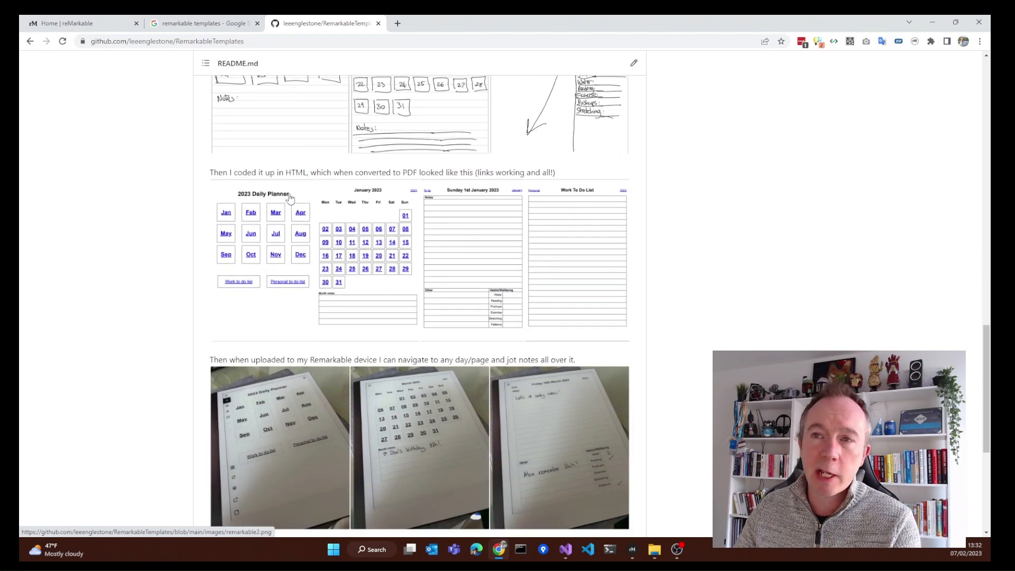
scroll("down", 3)
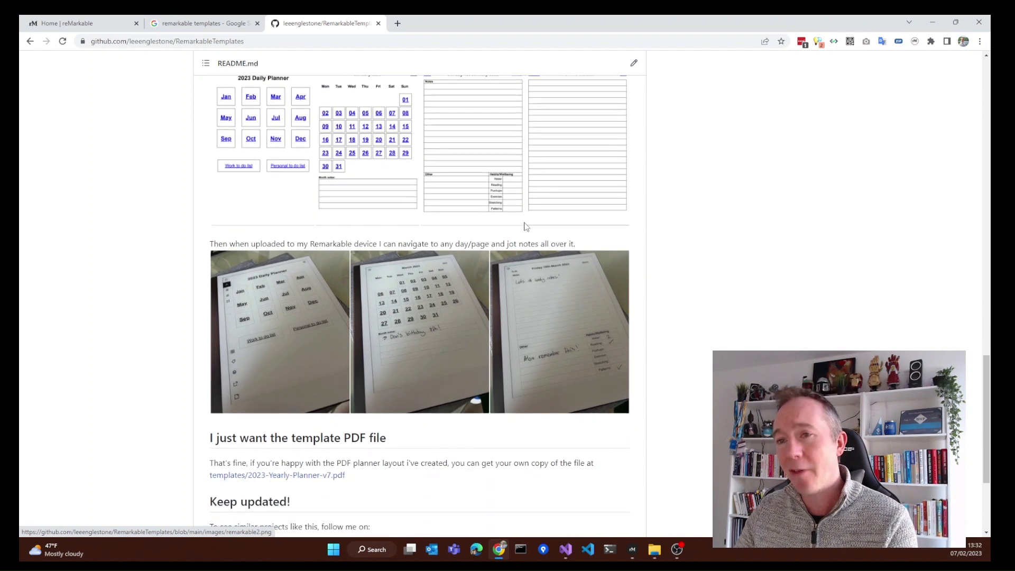
scroll("up", 3)
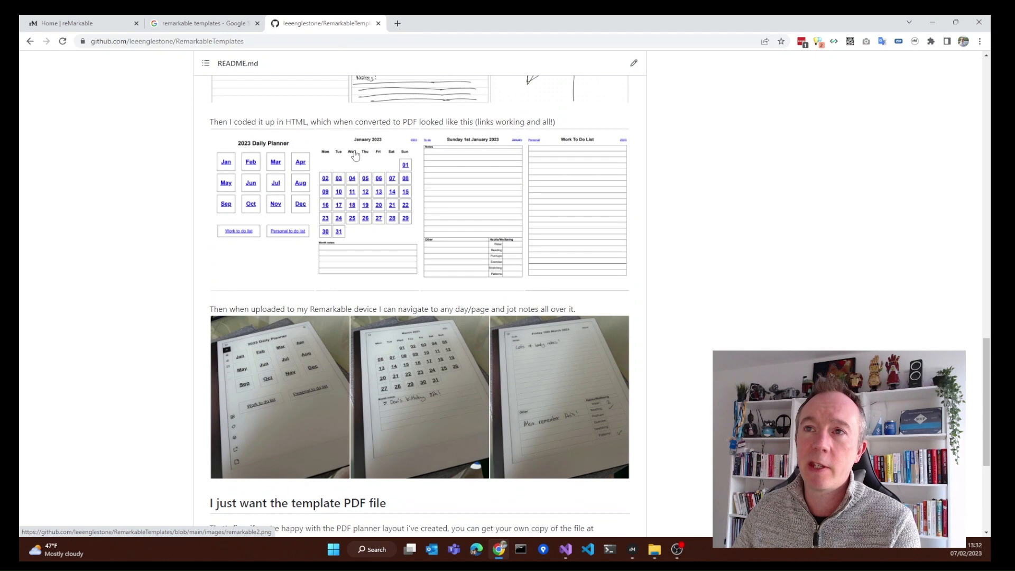
mouse_move(426, 211)
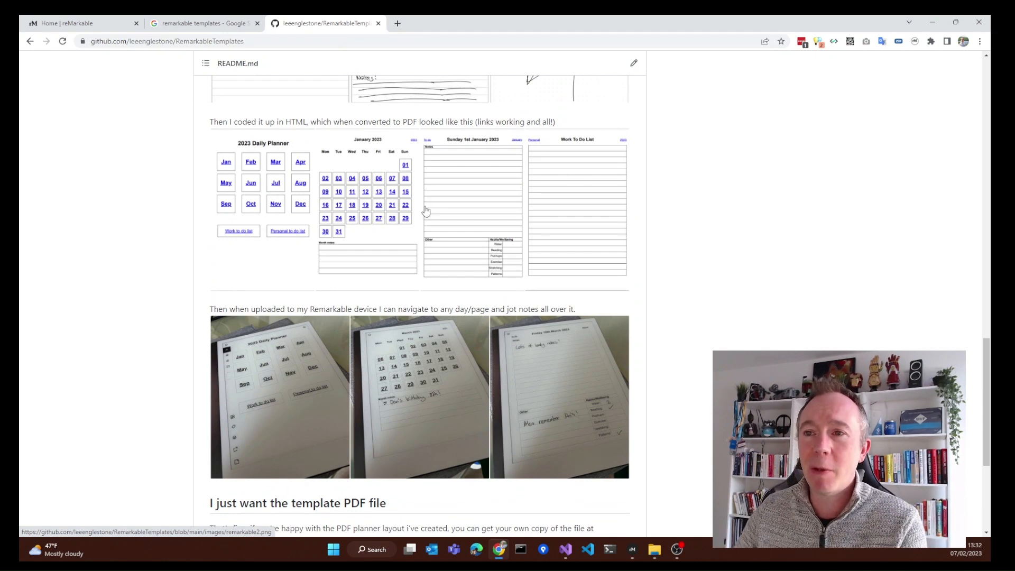
scroll("down", 3)
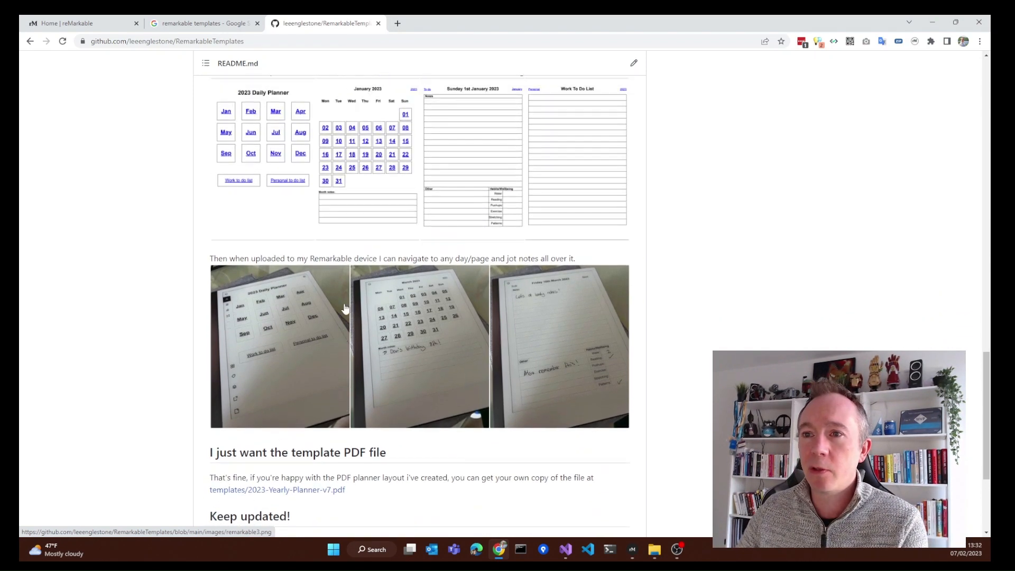
scroll("up", 3)
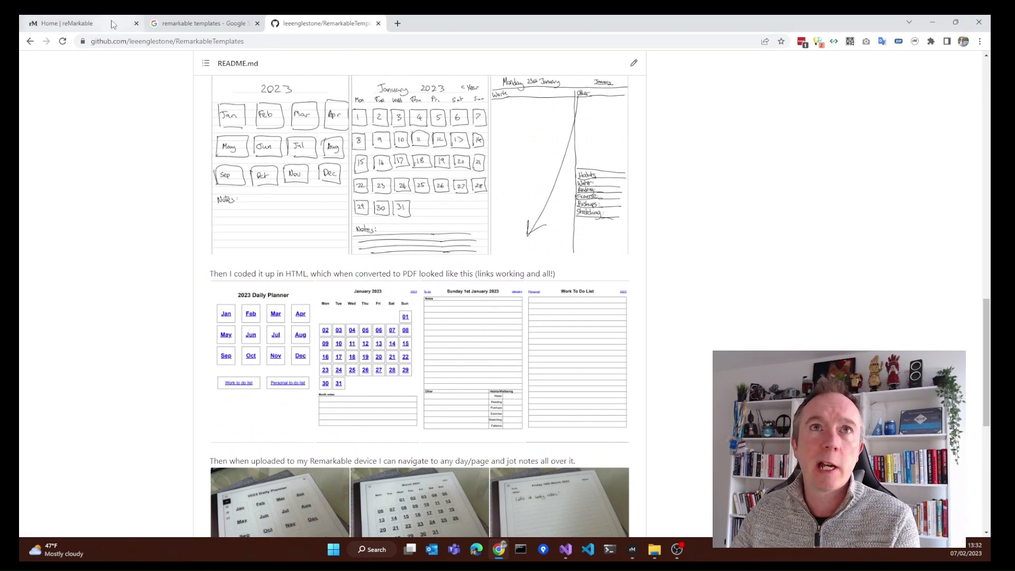
Step: Return to the reMarkable tab, bring up the HtmlToPdf solution and expand the web application's Controllers folder
left_click(61, 24)
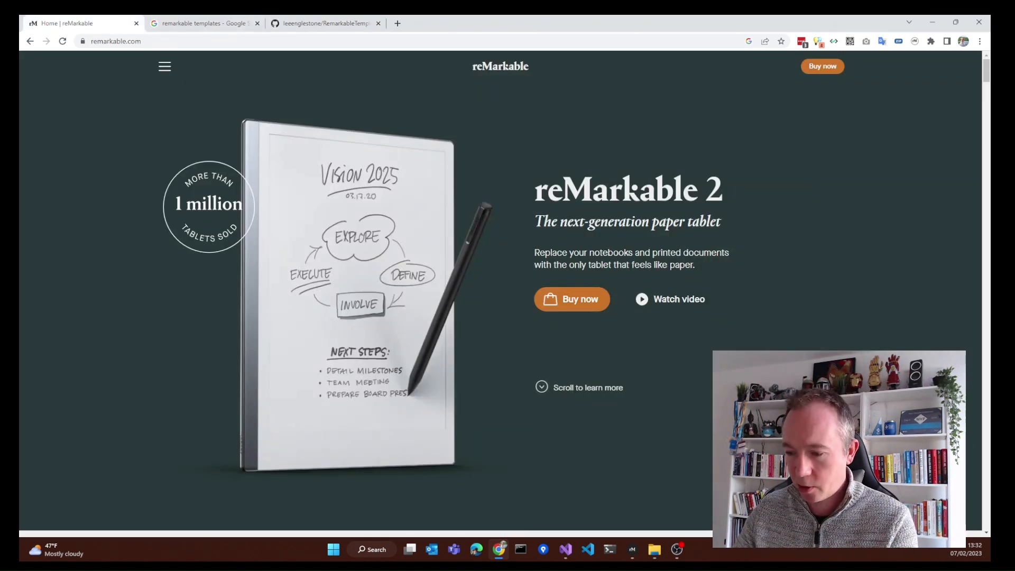
left_click(564, 550)
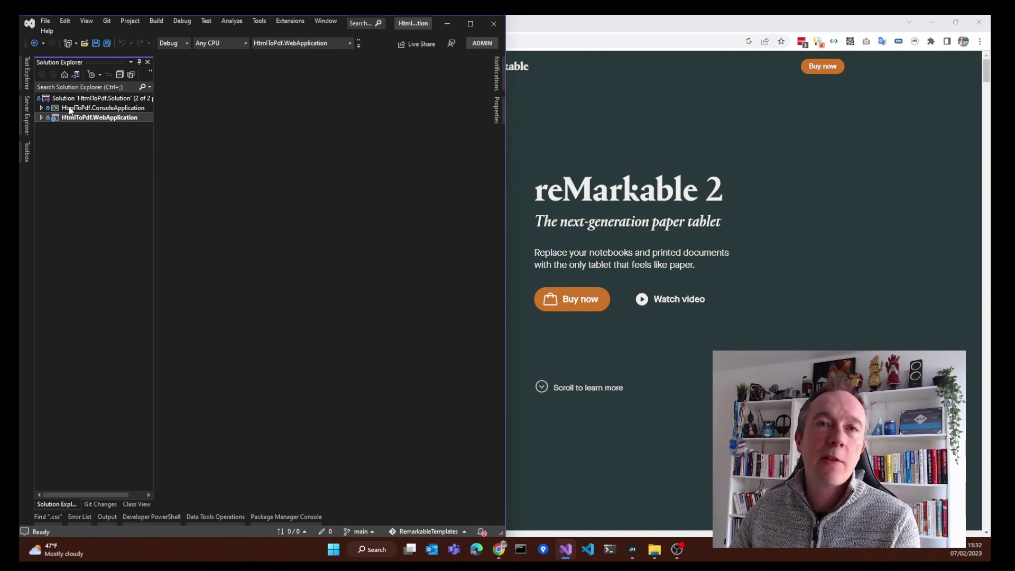
left_click(41, 117)
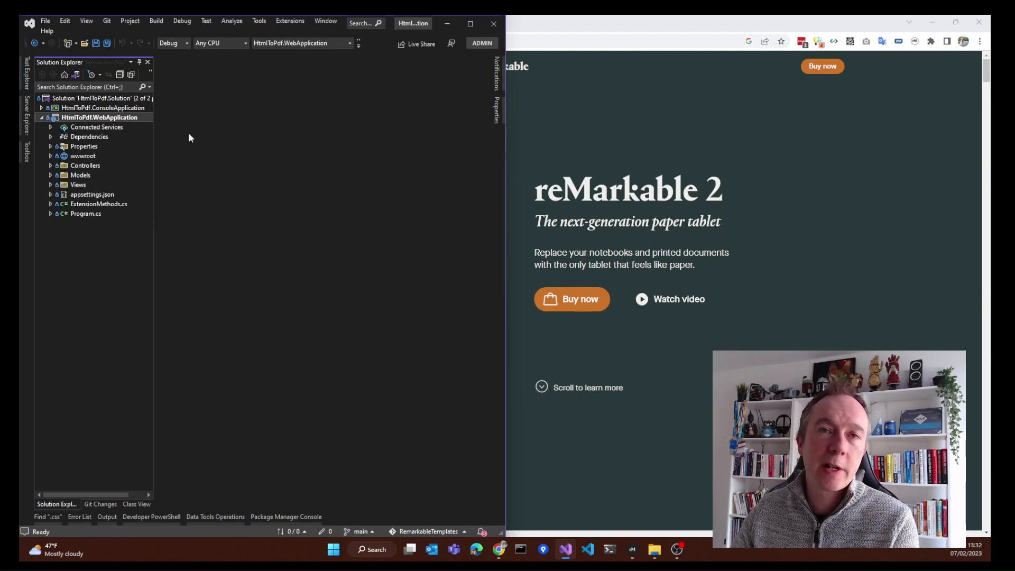
mouse_move(85, 175)
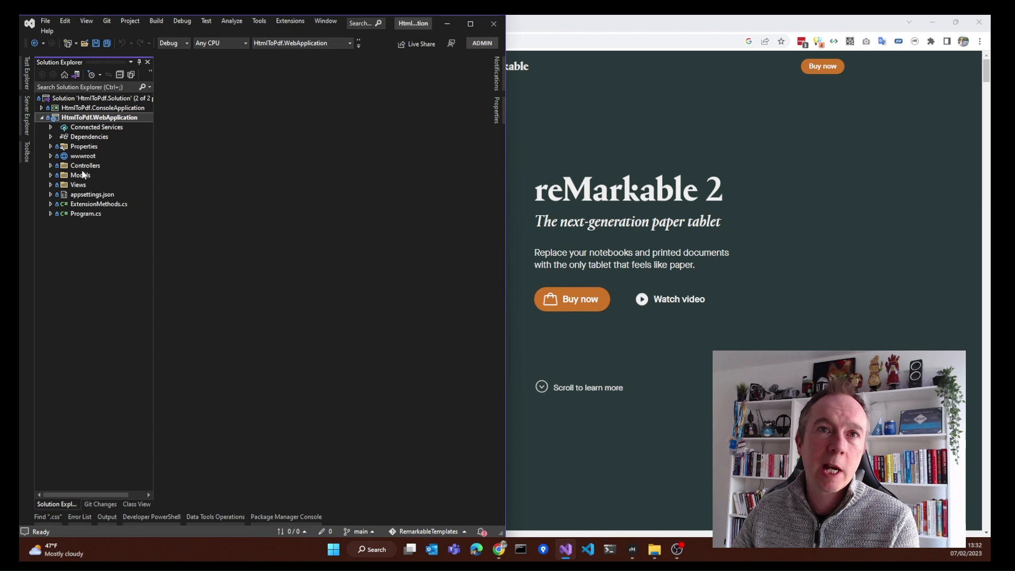
left_click(51, 165)
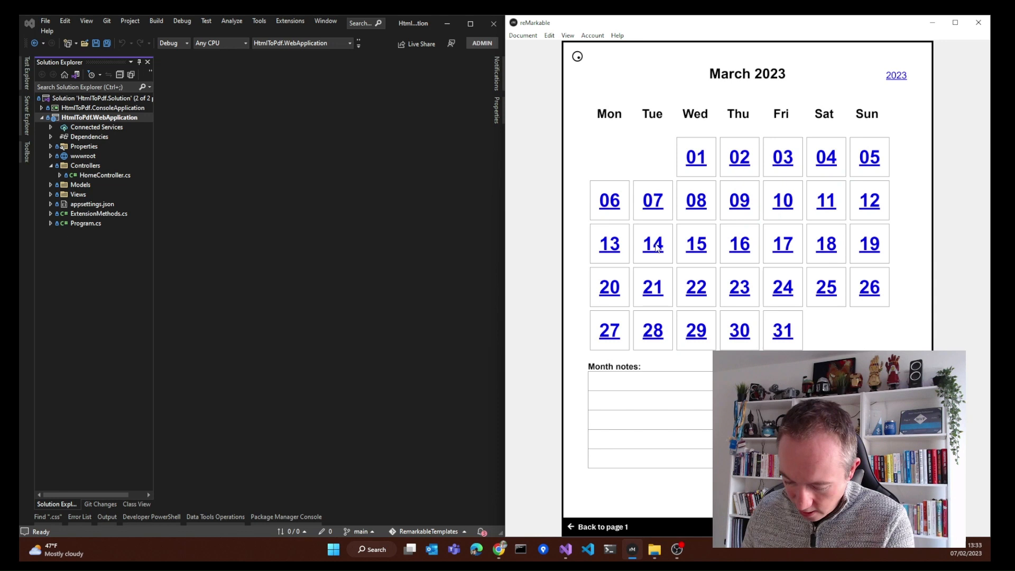
Step: Write 'So' as a handwritten note under Month notes on the March 2023 page
type("Something's w")
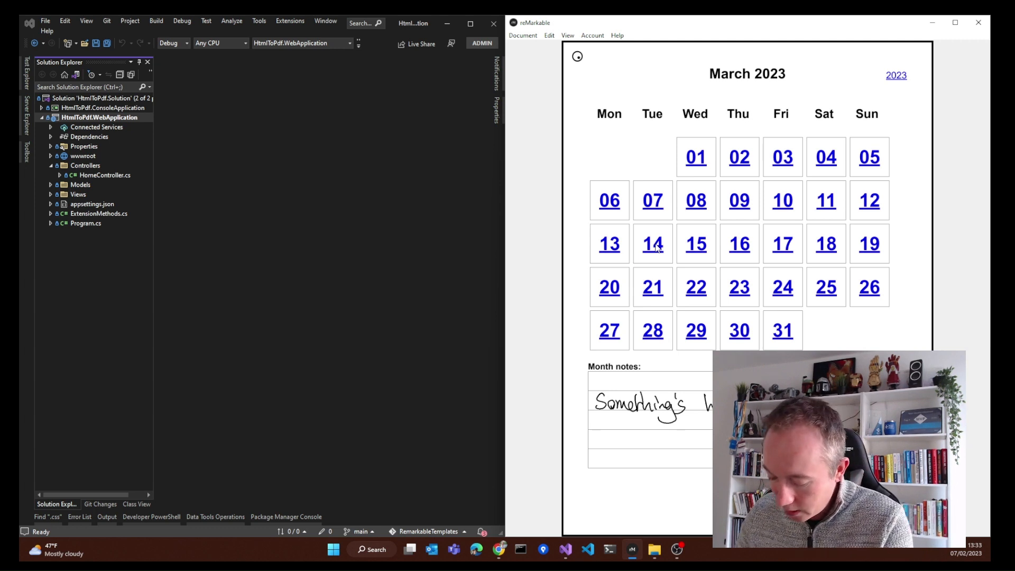
left_click(739, 156)
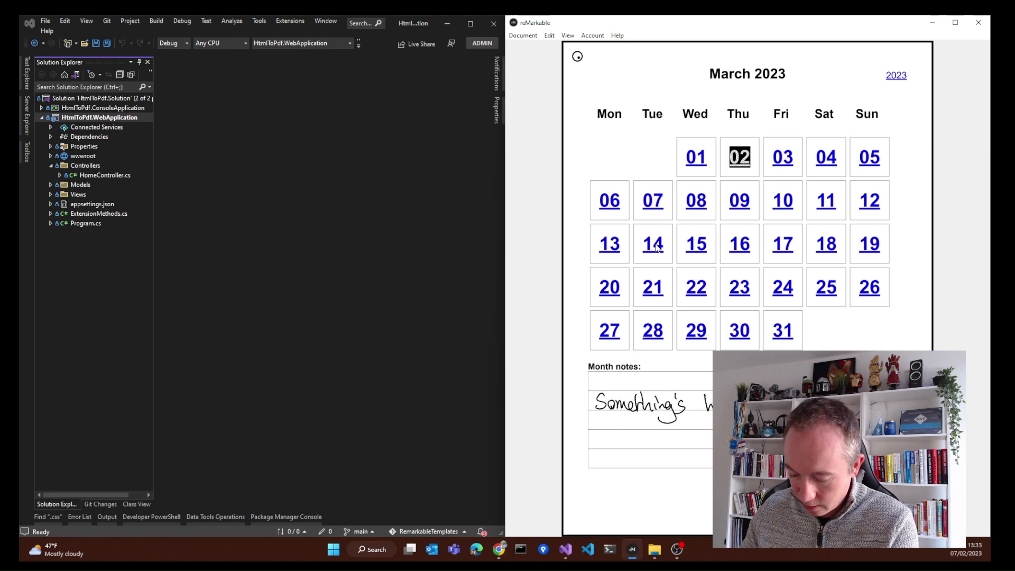
left_click(739, 157)
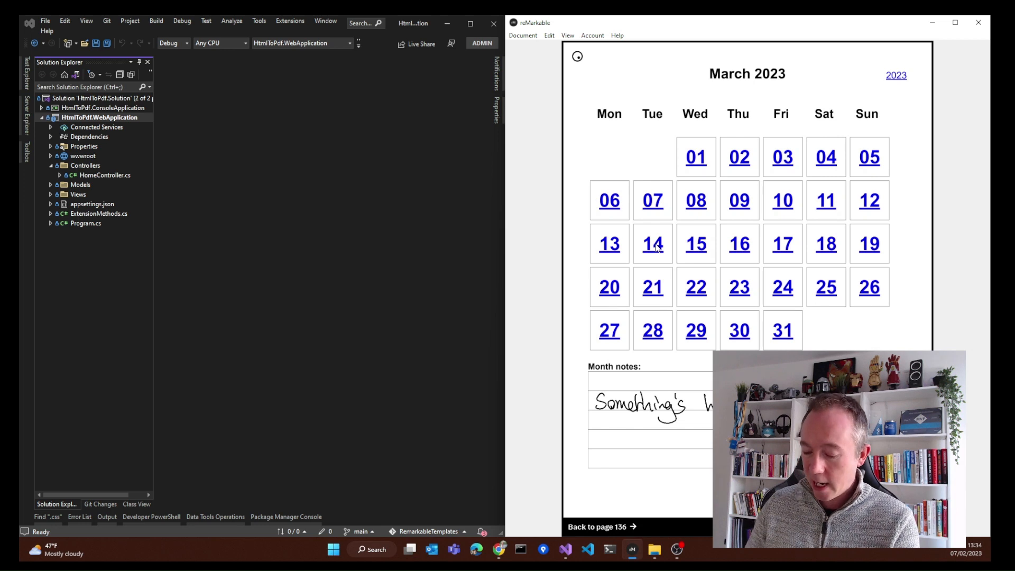
Step: Follow the planner links to the Work and Personal To Do List pages and start writing 'Hang'
left_click(783, 157)
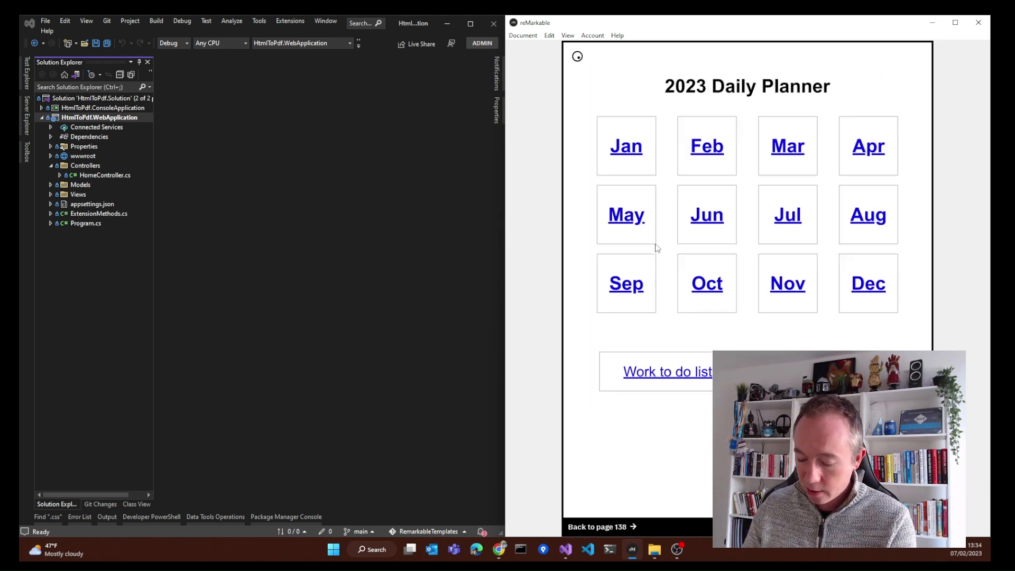
left_click(667, 371)
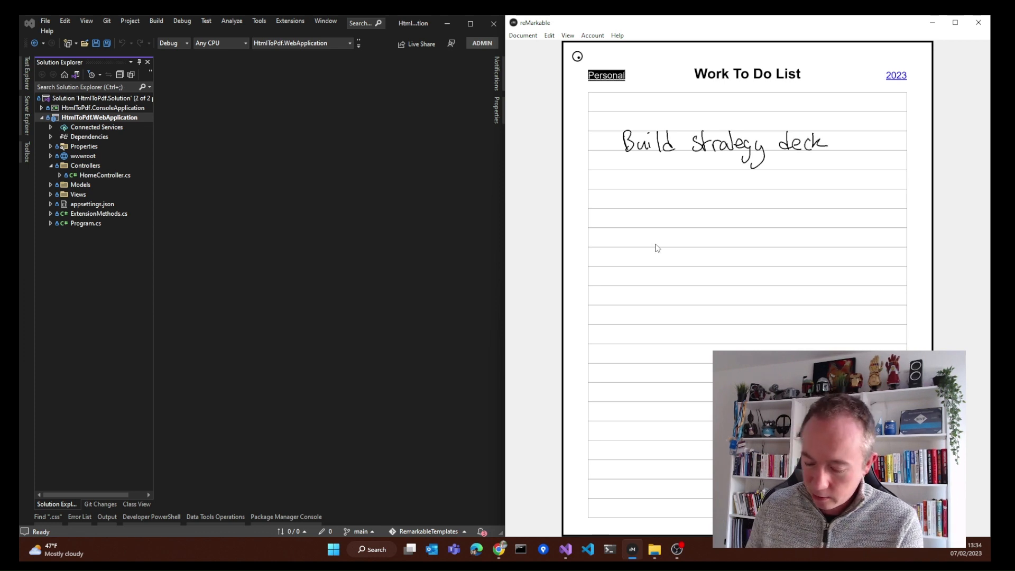
left_click(606, 75)
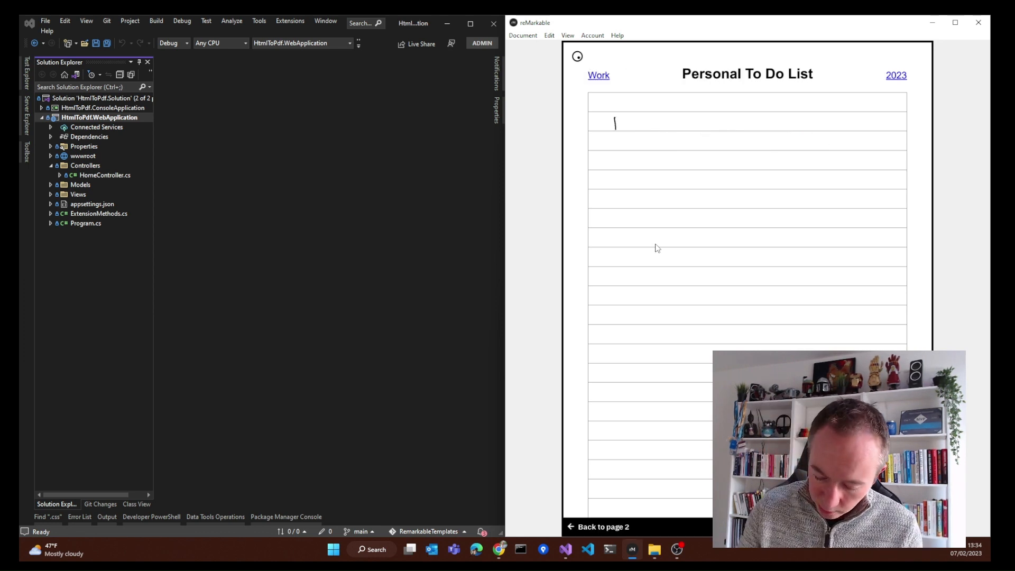
type("Hang")
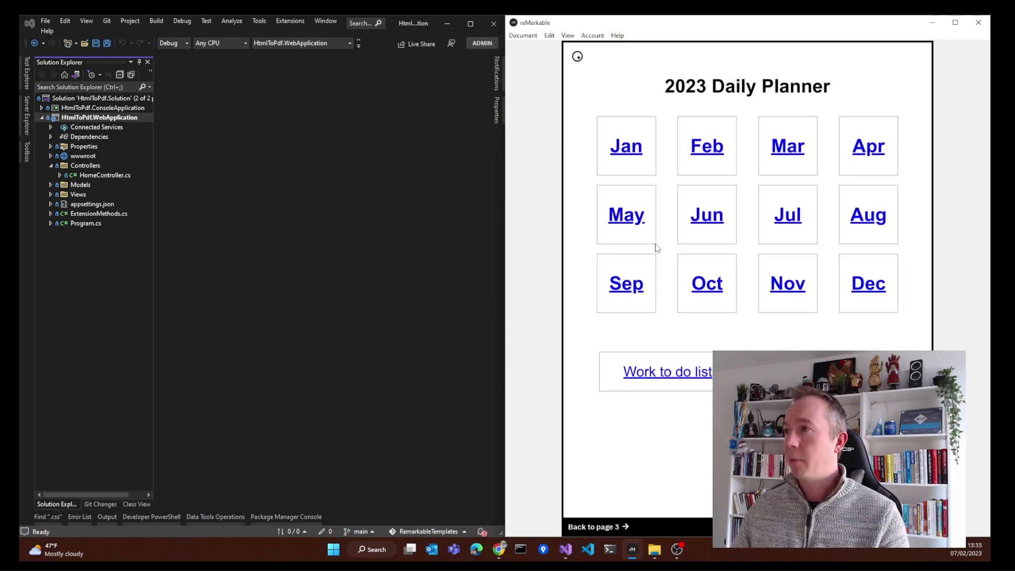
mouse_move(799, 200)
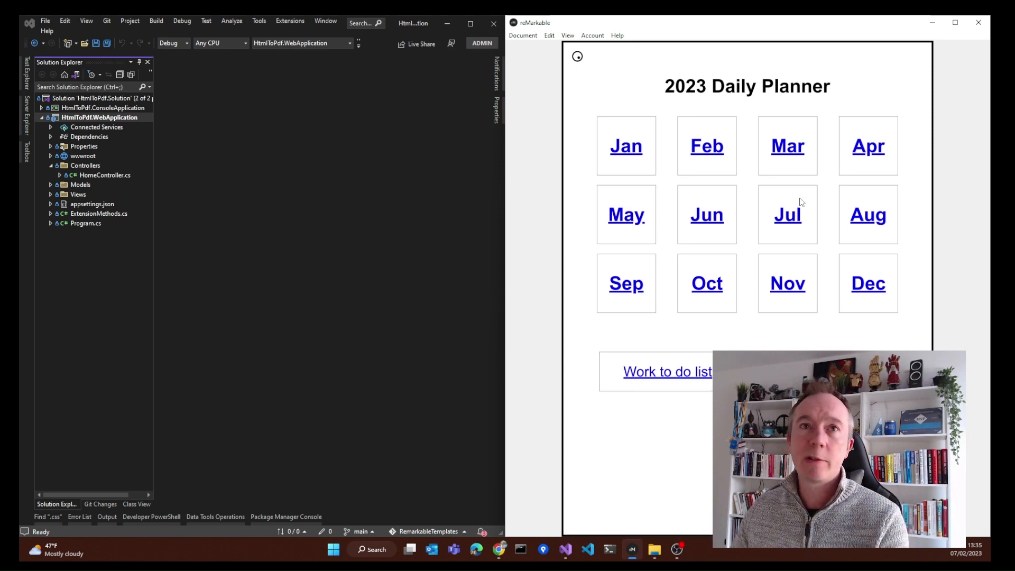
mouse_move(458, 47)
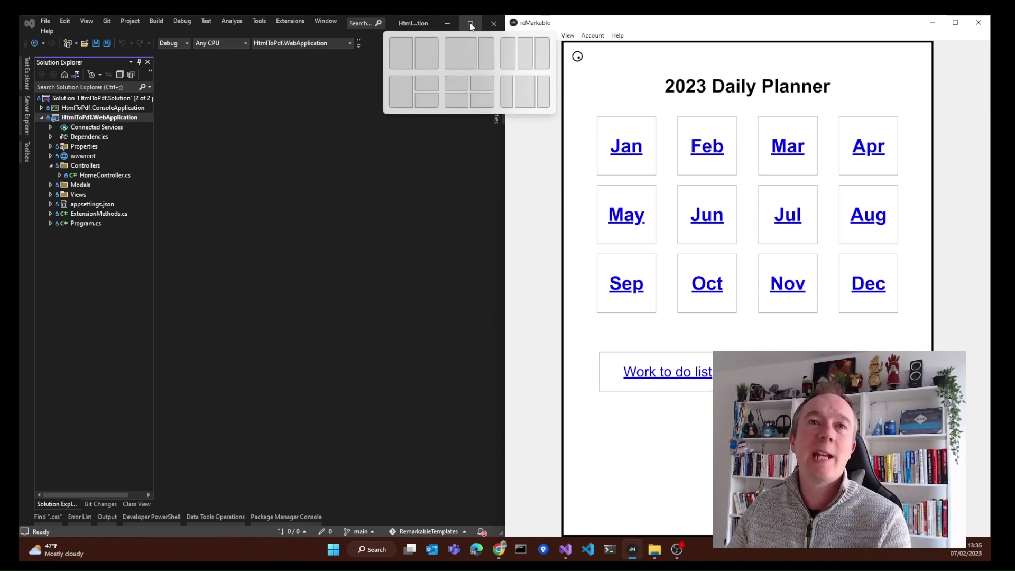
Step: Maximize Visual Studio, briefly view HomeController.cs, and expand the Models and Views folders
left_click(471, 24)
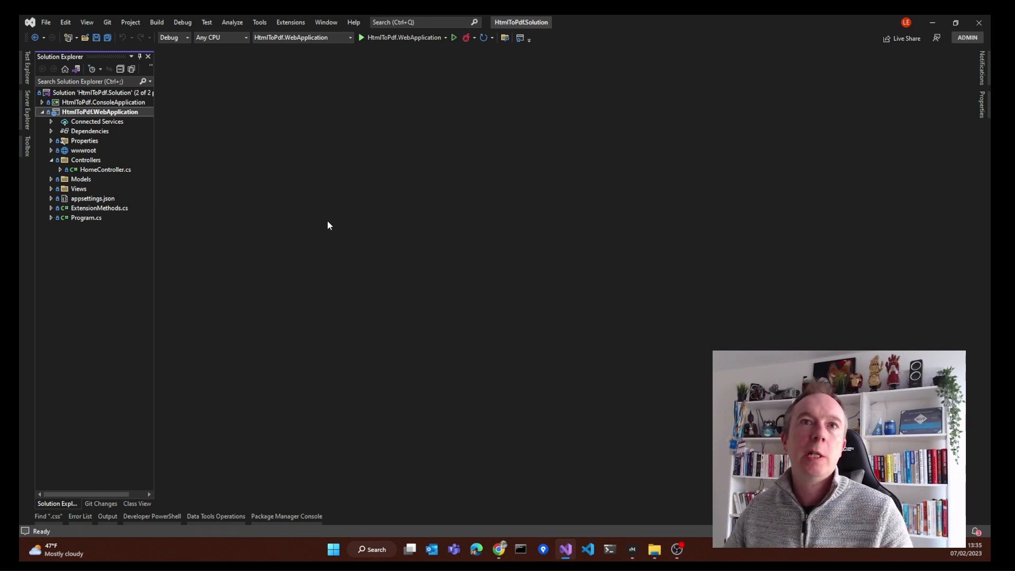
mouse_move(108, 164)
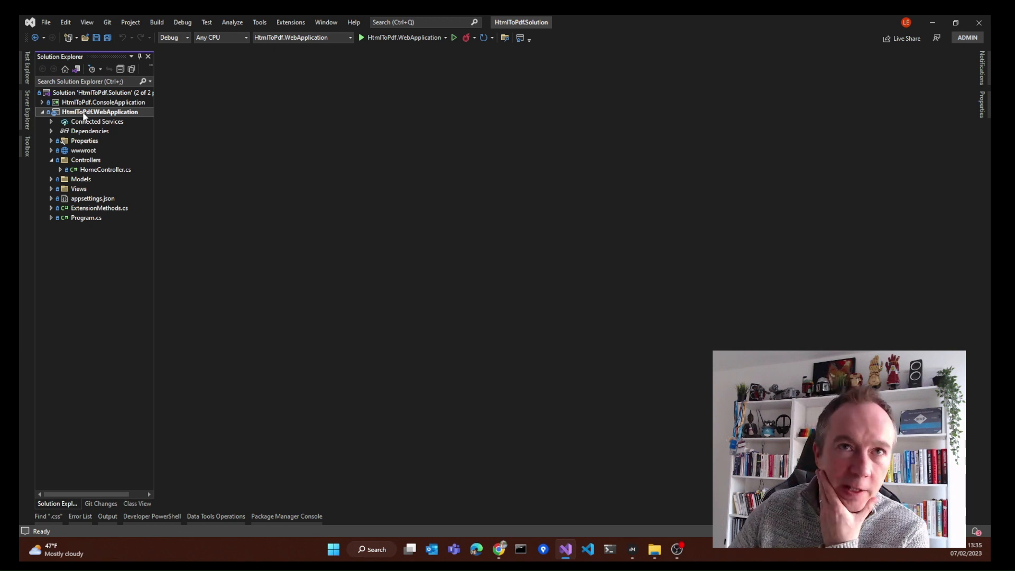
mouse_move(119, 169)
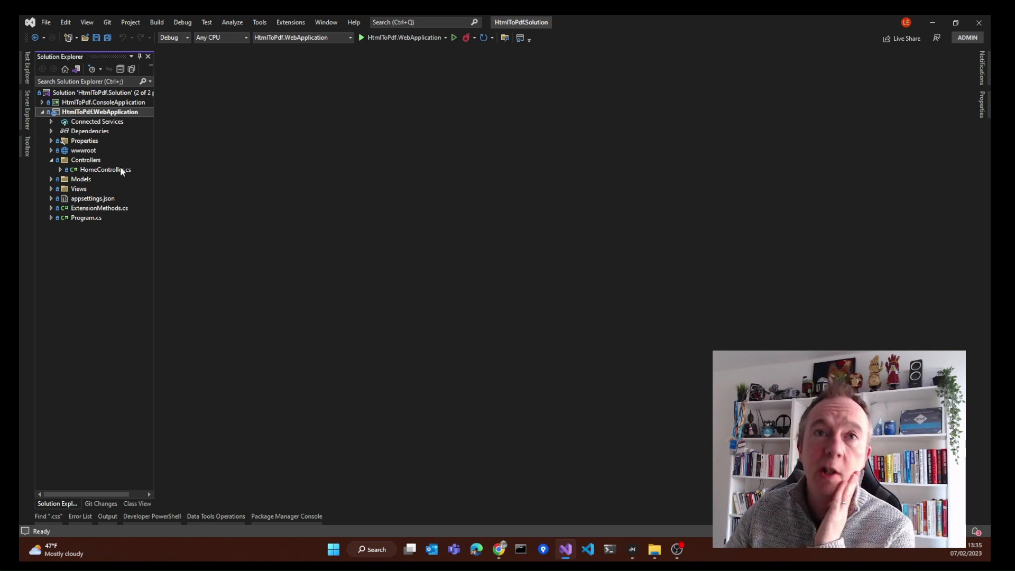
mouse_move(101, 204)
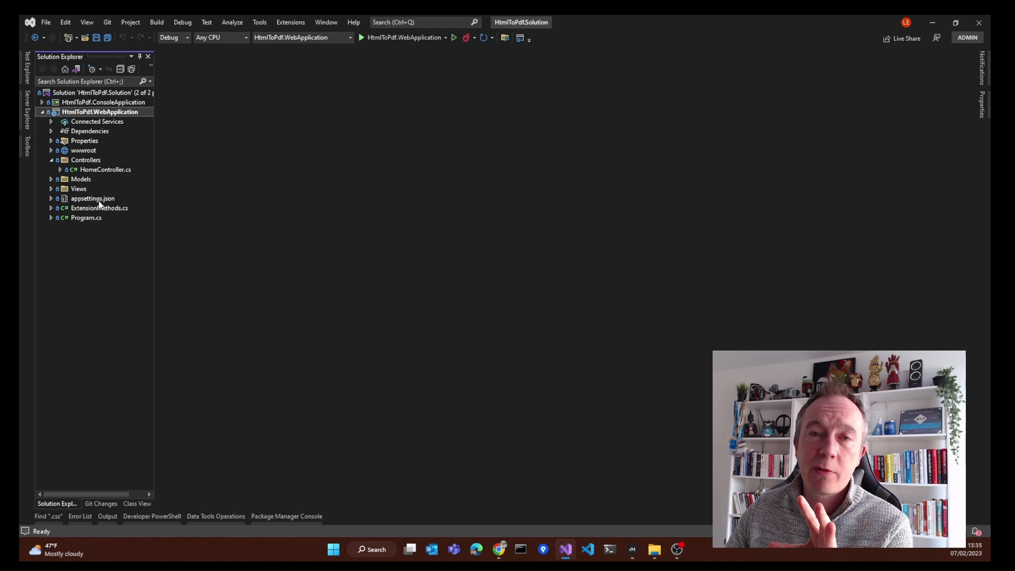
double_click(106, 169)
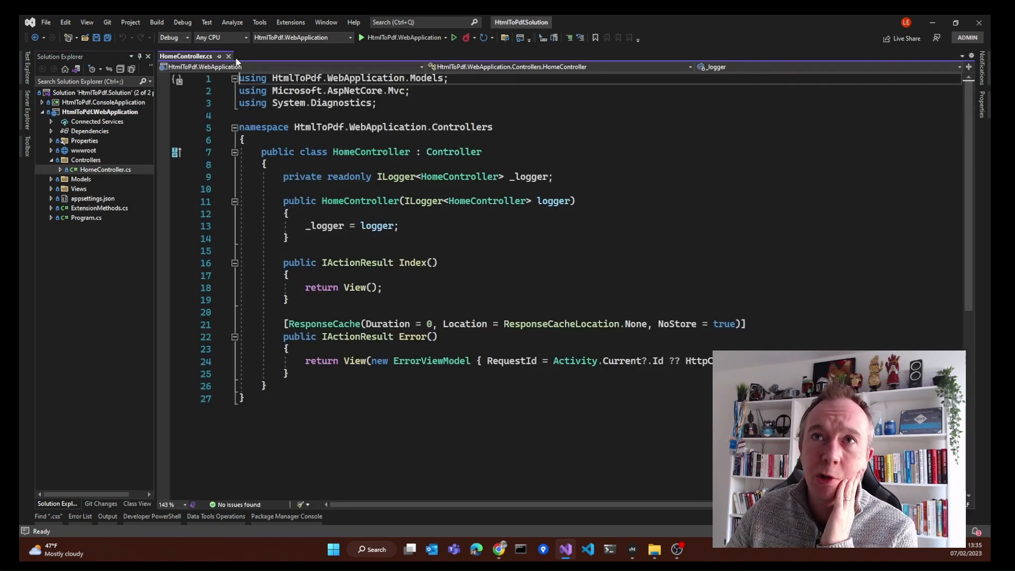
left_click(229, 56)
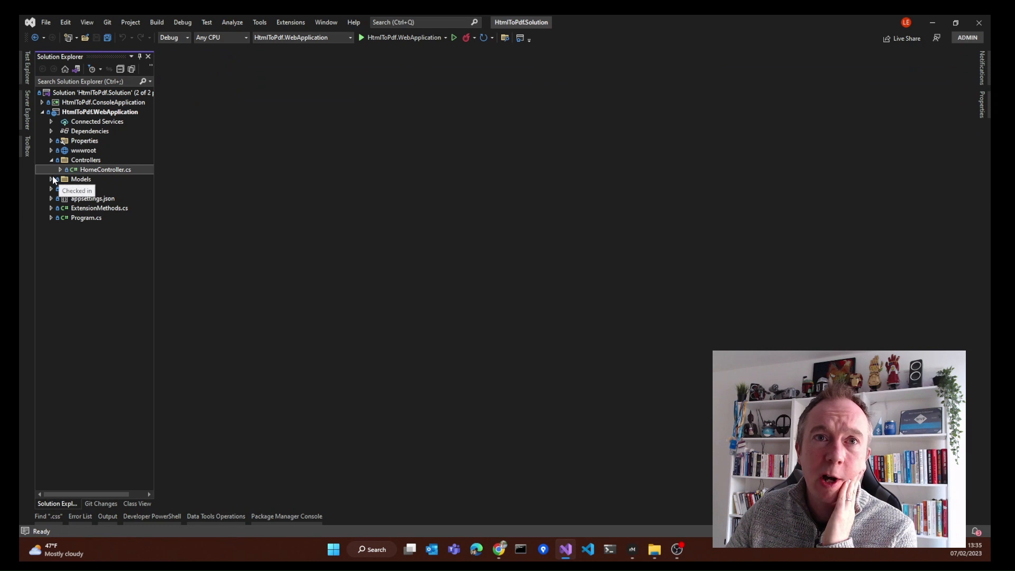
left_click(51, 179)
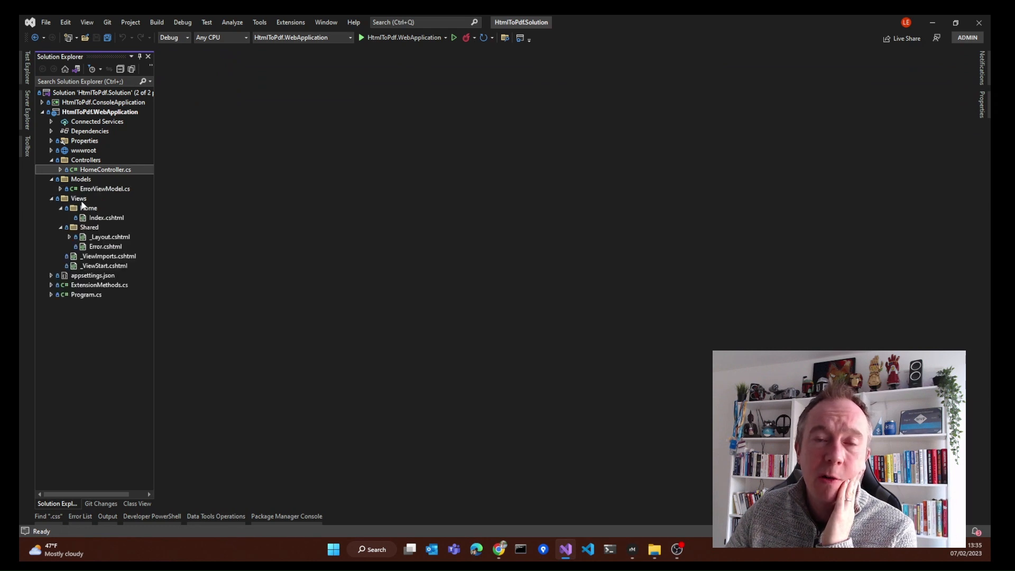
Step: Open the Home Index.cshtml view and scroll through its markup and styles
double_click(106, 217)
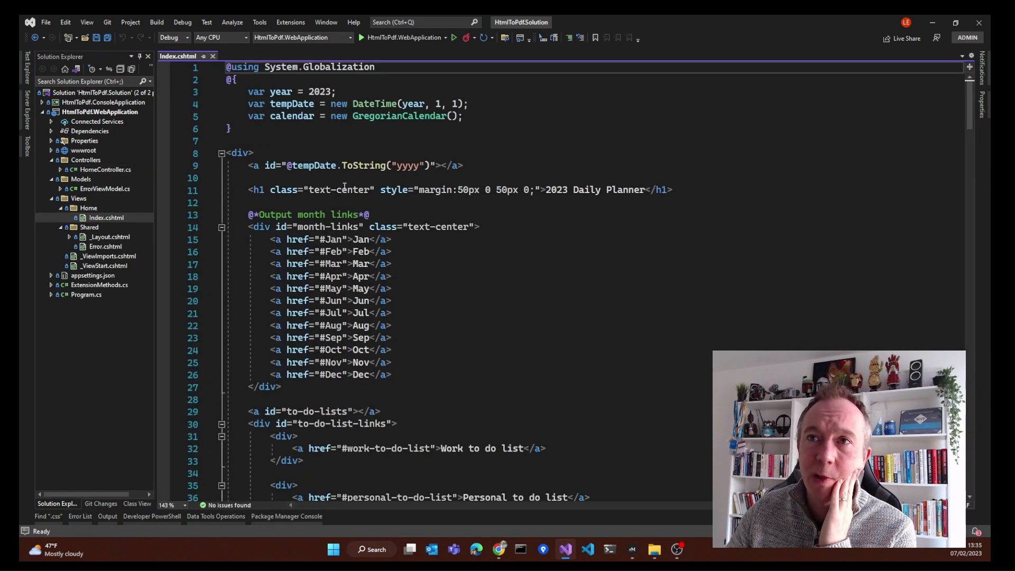
mouse_move(542, 256)
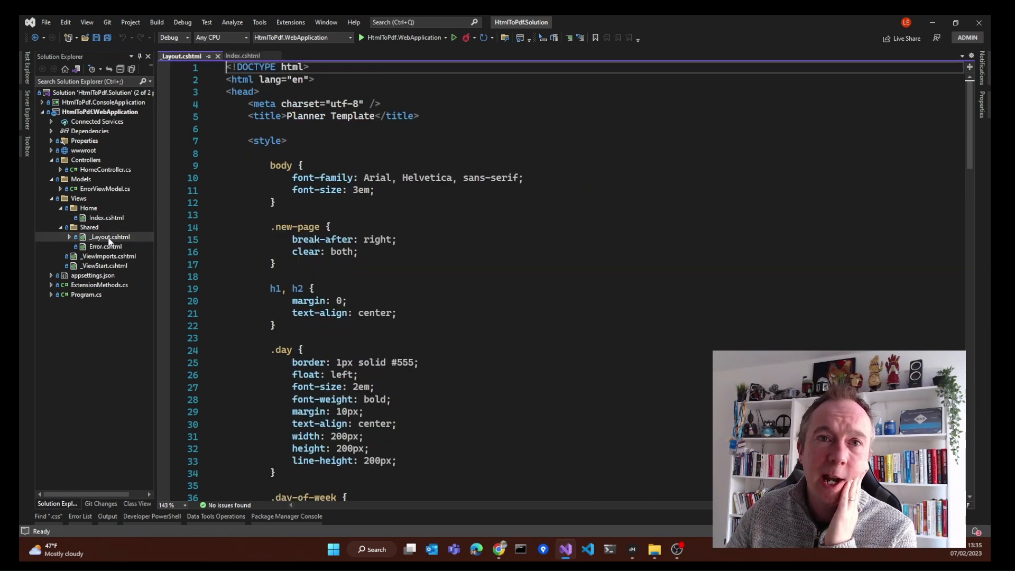
scroll("down", 3)
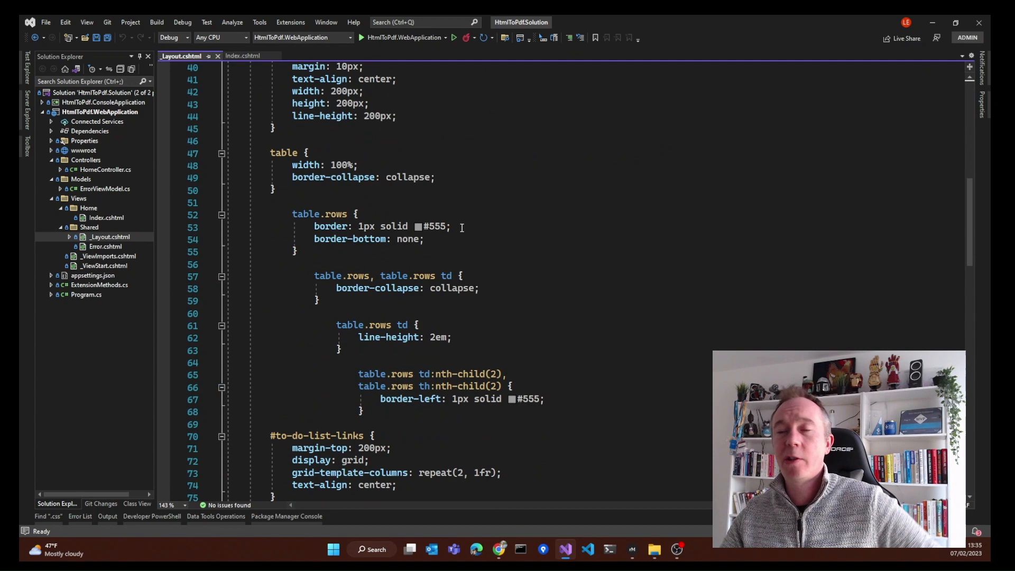
scroll("down", 3)
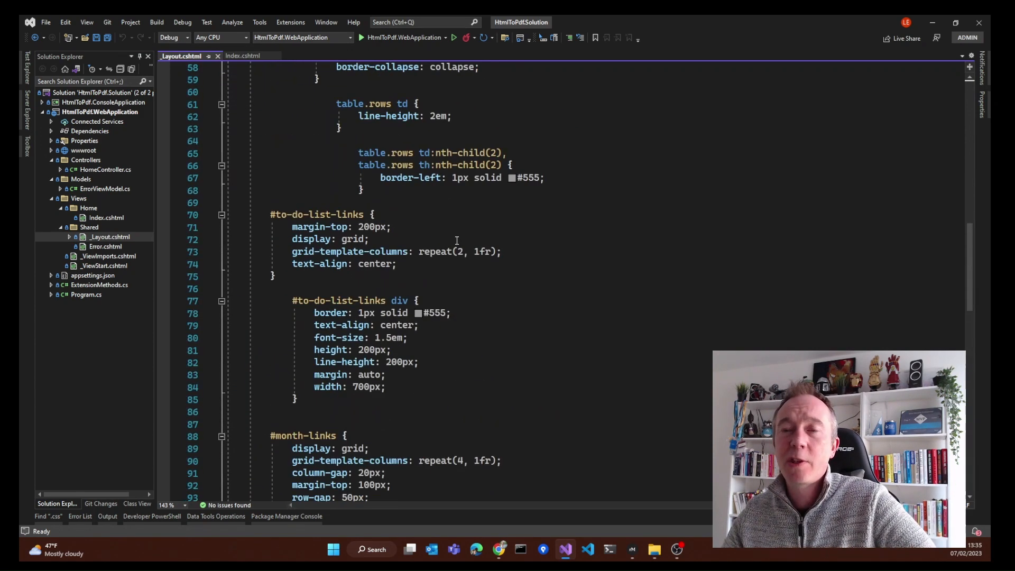
scroll("up", 3)
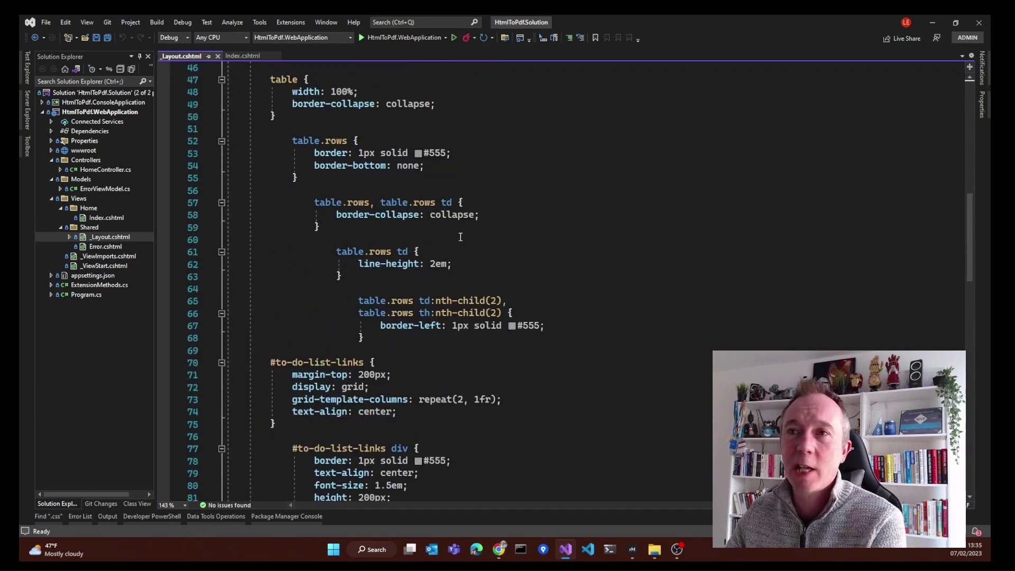
scroll("down", 3)
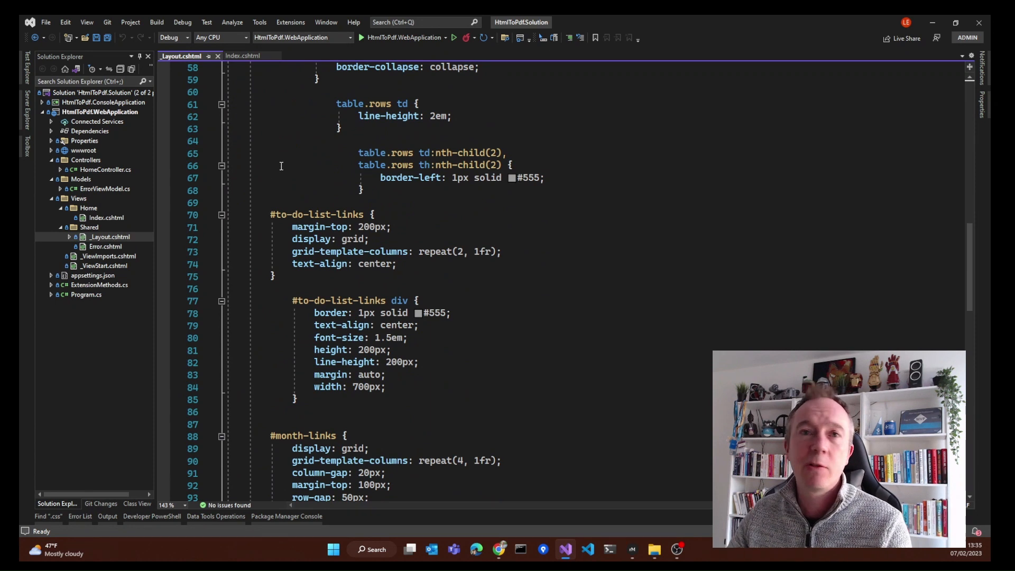
mouse_move(111, 218)
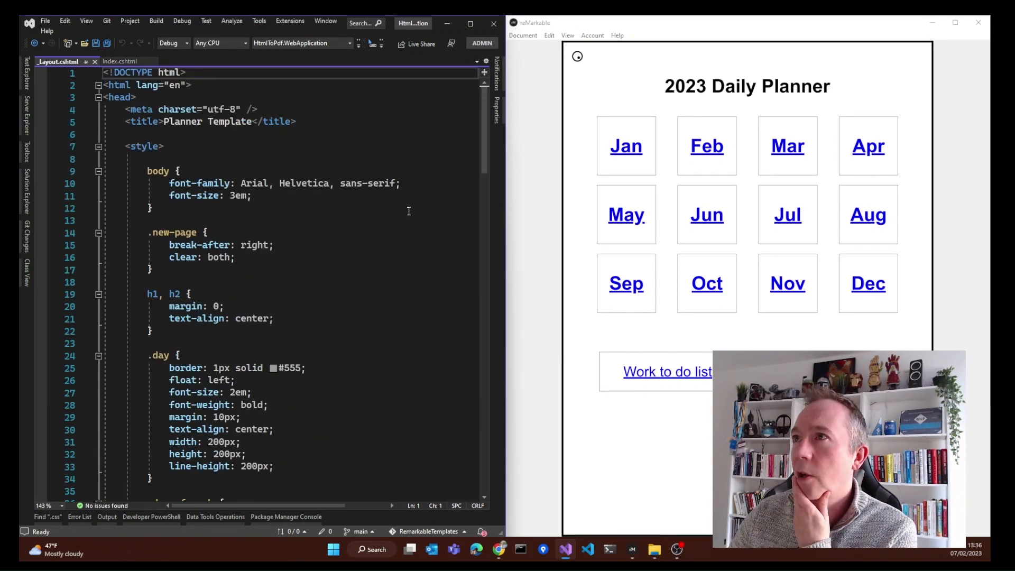
Step: Switch to Index.cshtml and highlight the tempDate declaration and GregorianCalendar setup
scroll("down", 3)
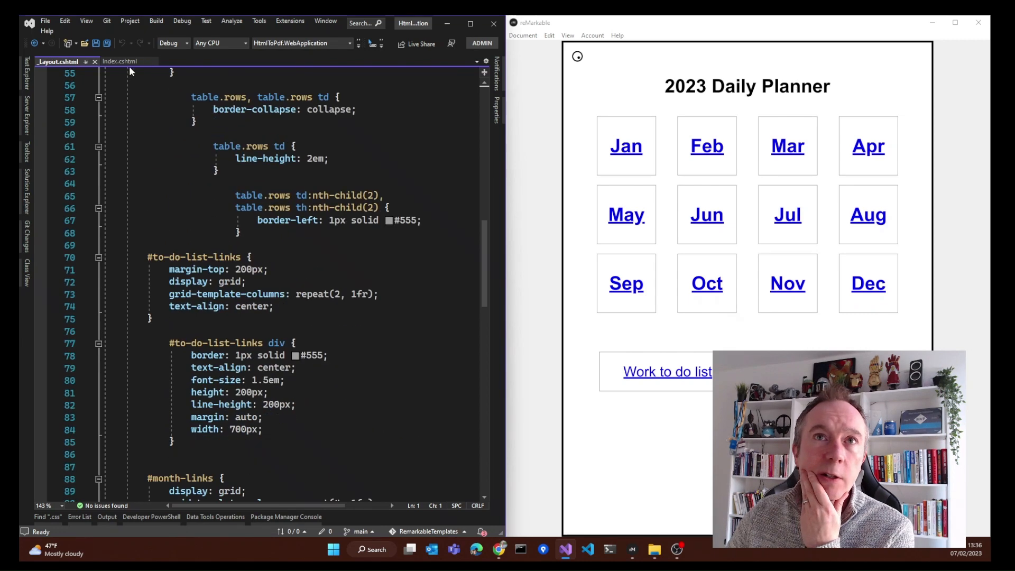
left_click(119, 62)
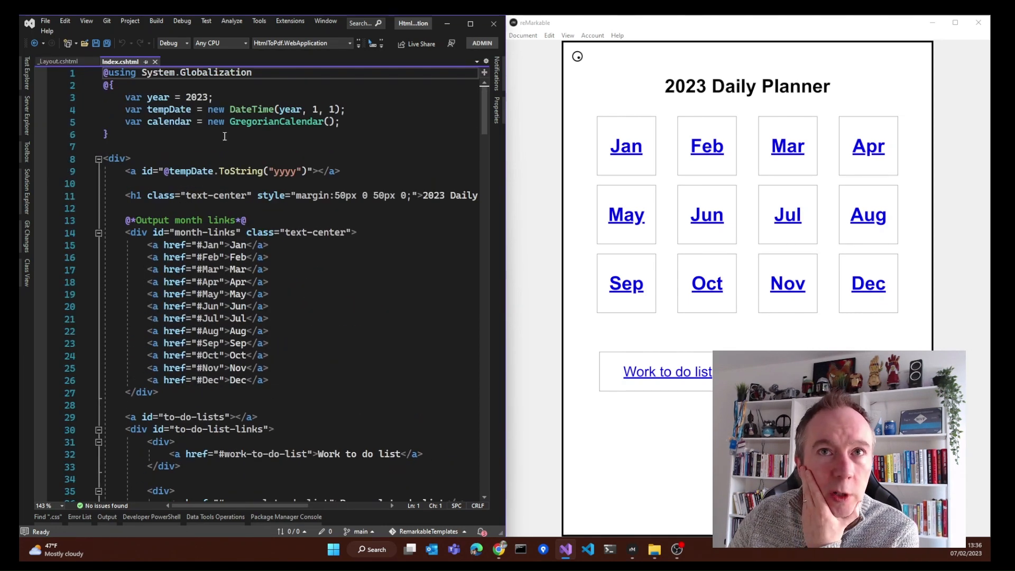
left_click(212, 97)
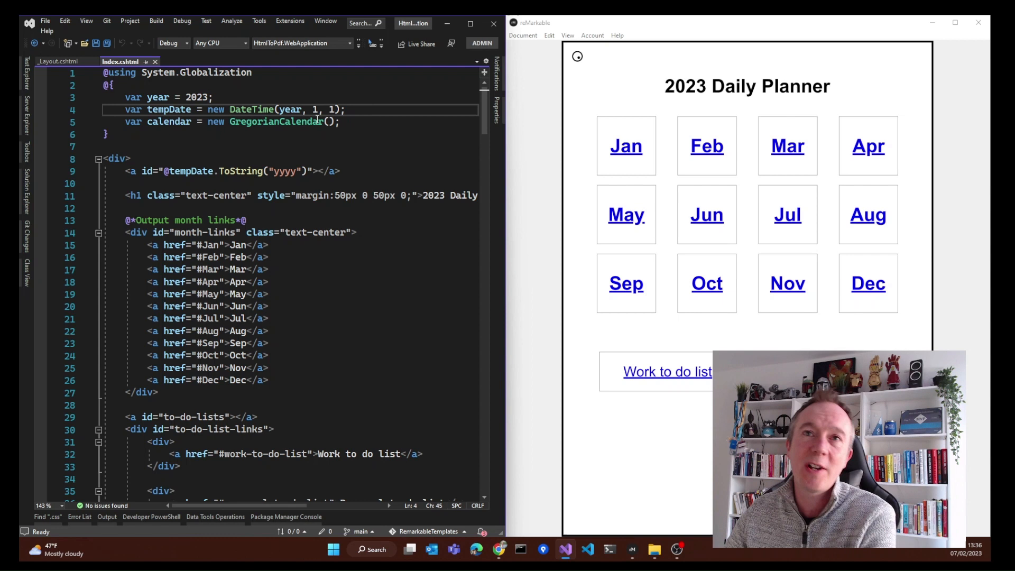
mouse_move(290, 109)
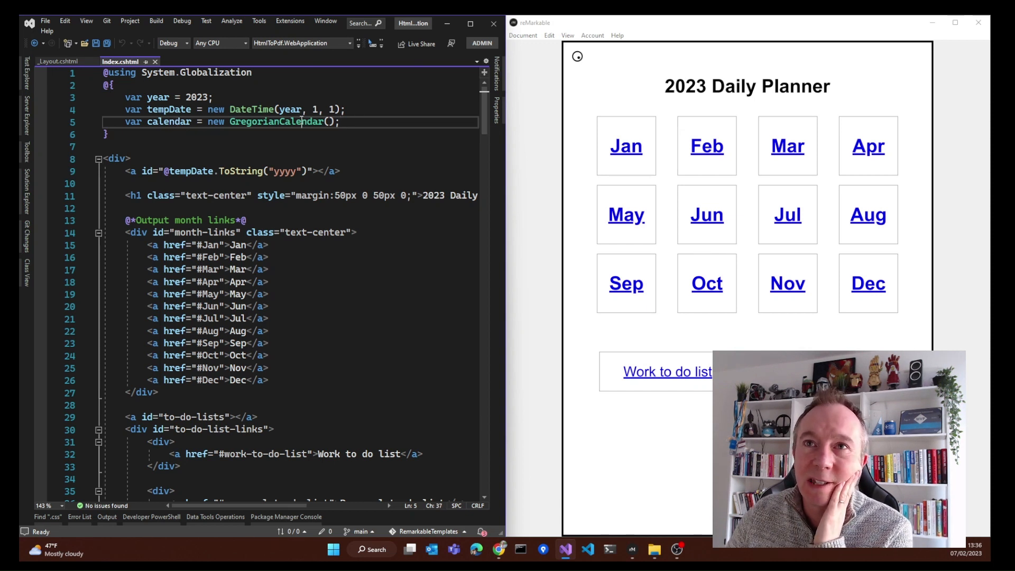
double_click(276, 121)
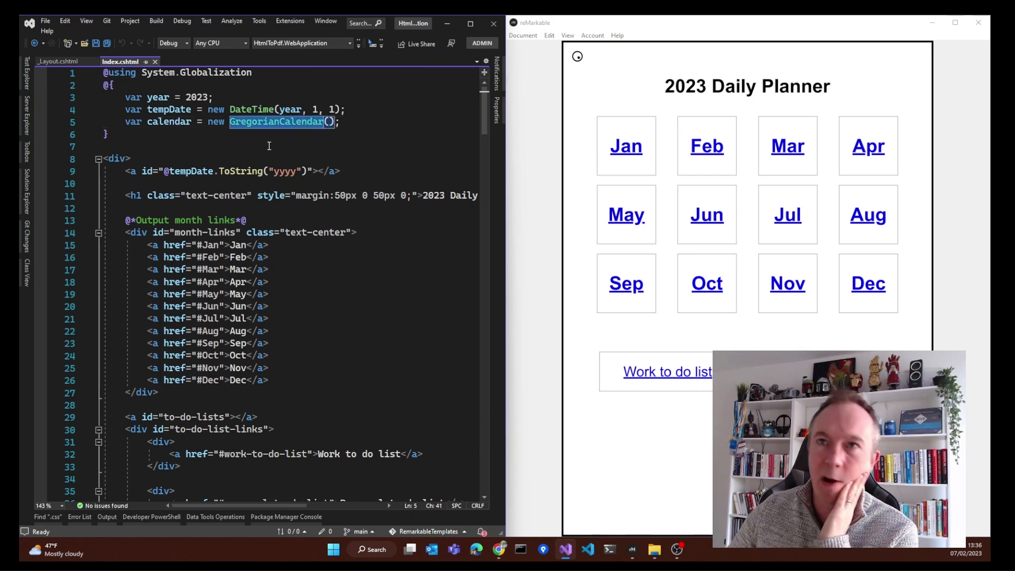
Step: Scroll down to the twelve month anchor links in Index.cshtml
scroll("down", 3)
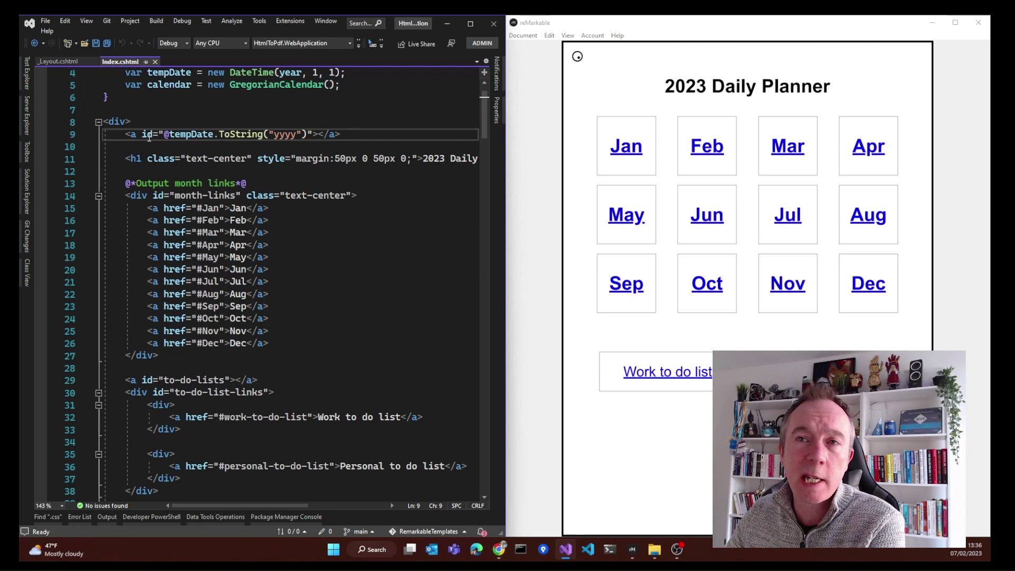
scroll("down", 3)
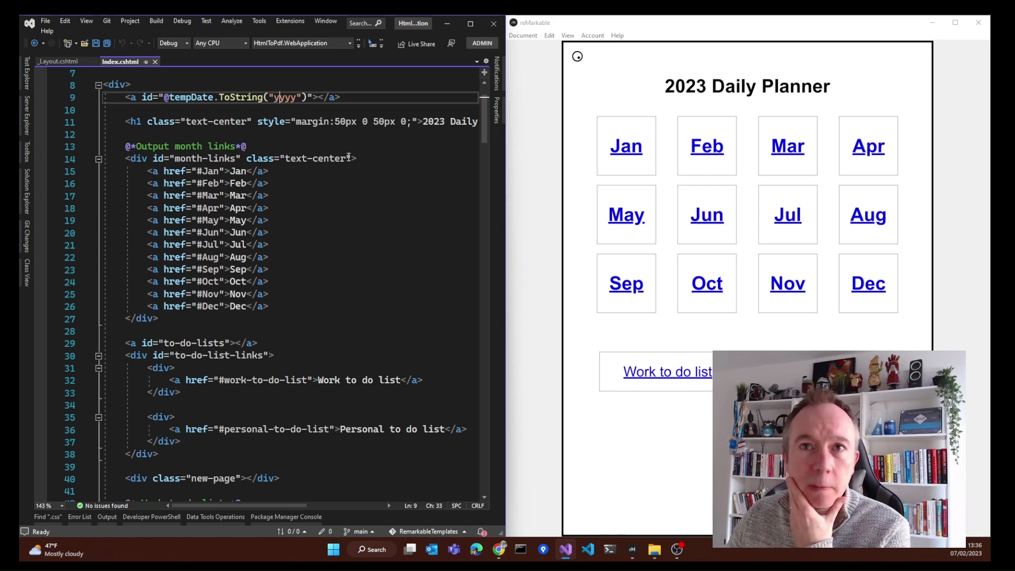
scroll("down", 3)
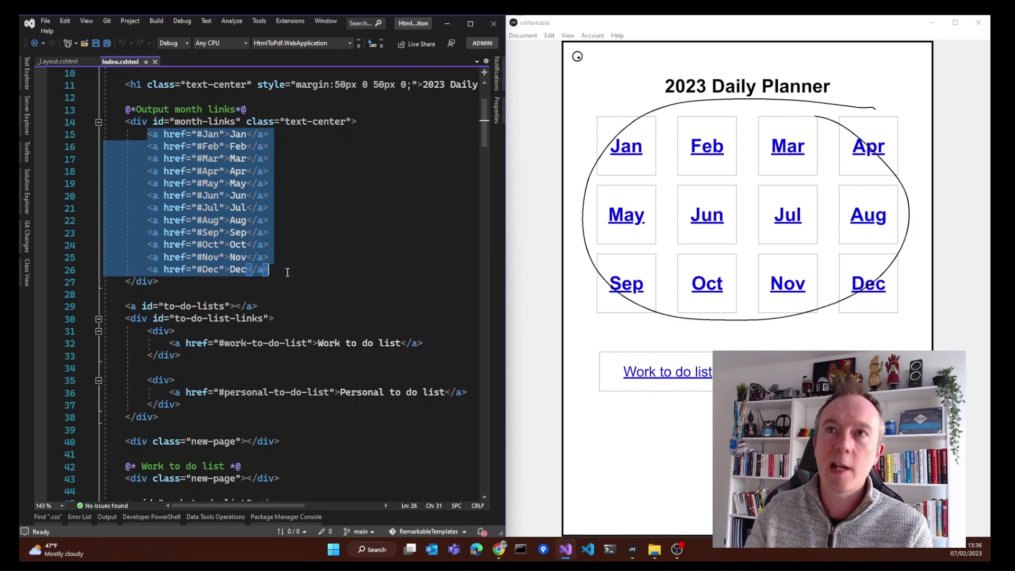
Step: Select the 2023 year in the planner heading and scroll through the to-do list markup
scroll("up", 3)
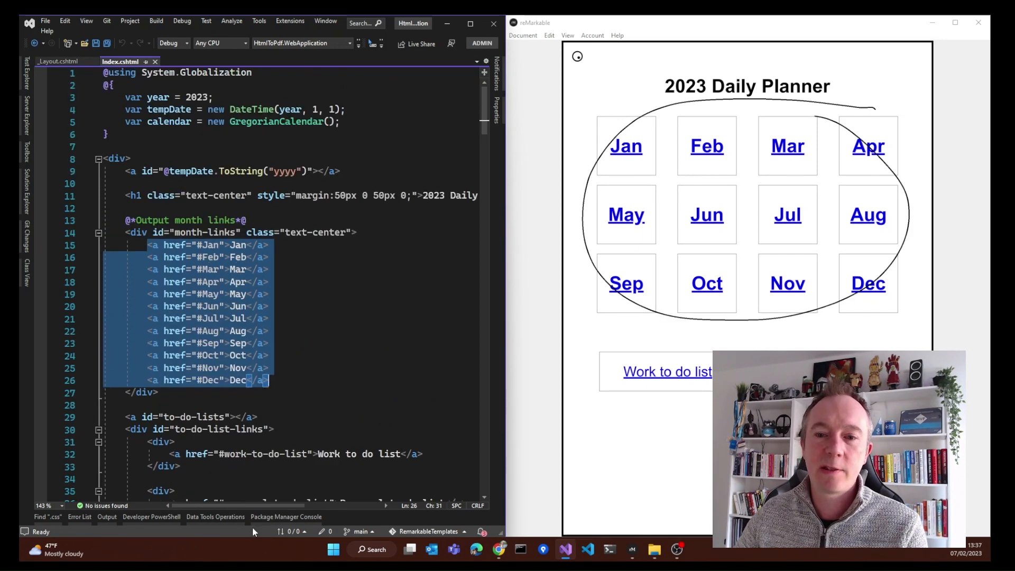
scroll("right", 3)
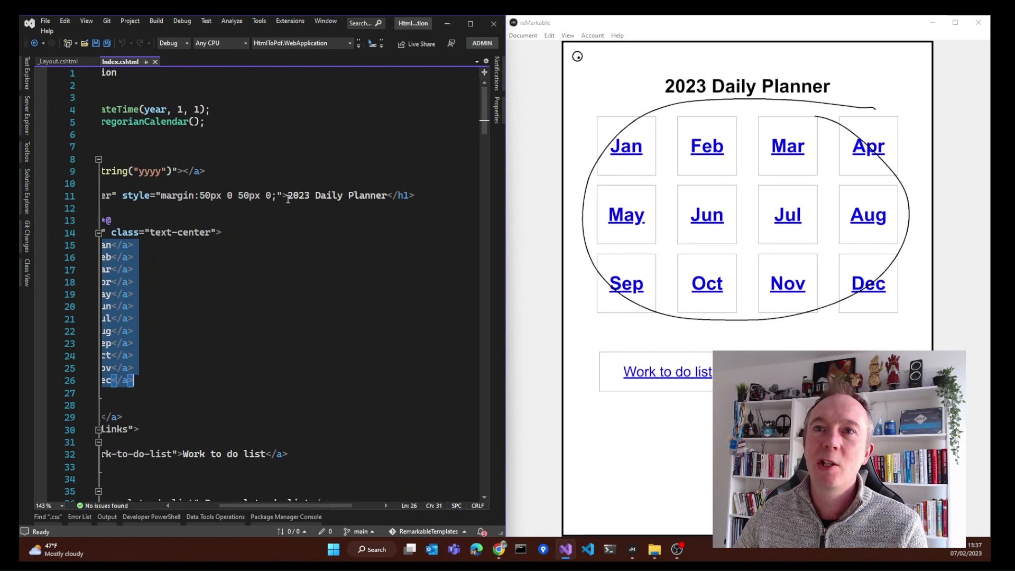
double_click(336, 195)
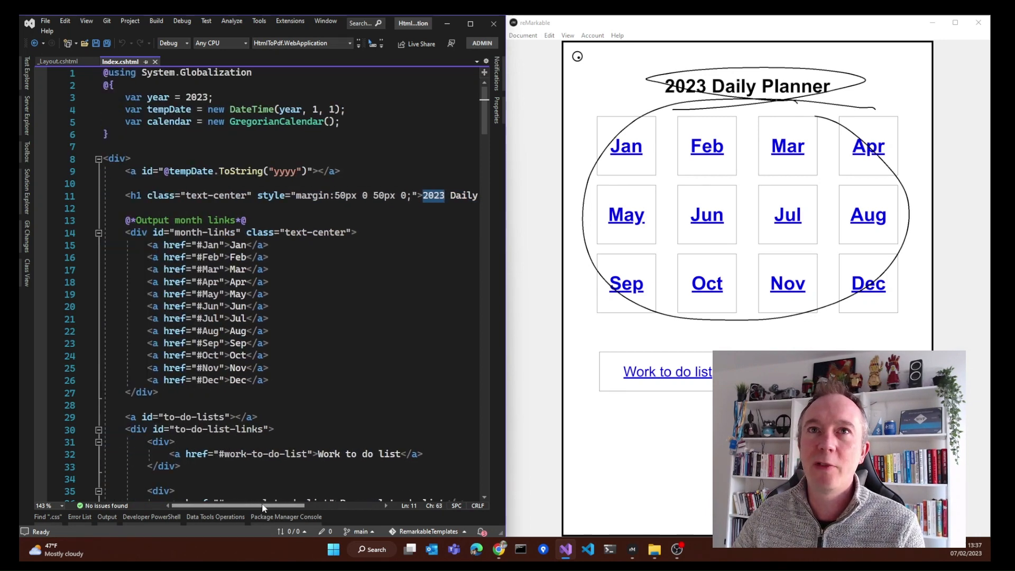
scroll("down", 3)
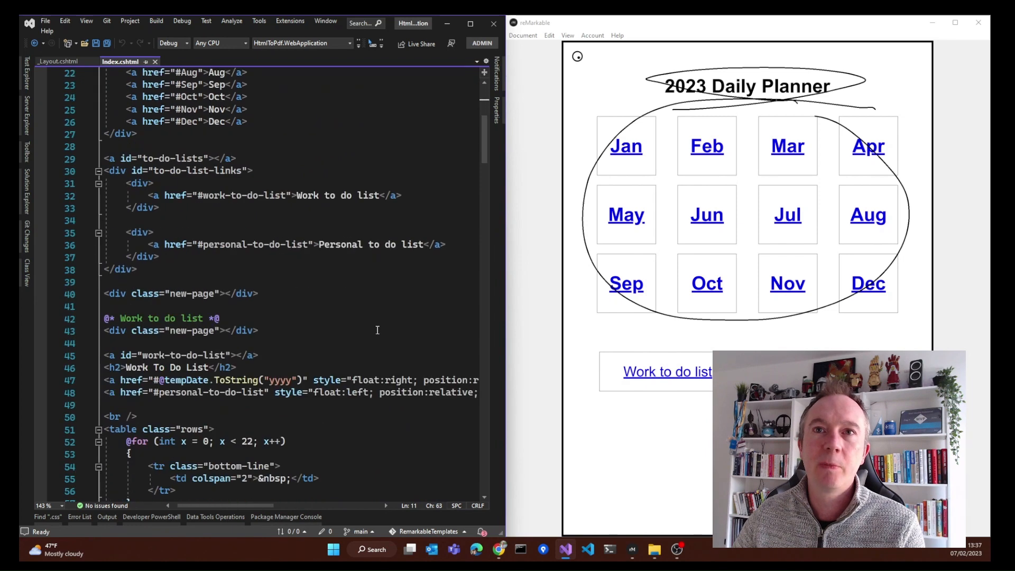
scroll("down", 3)
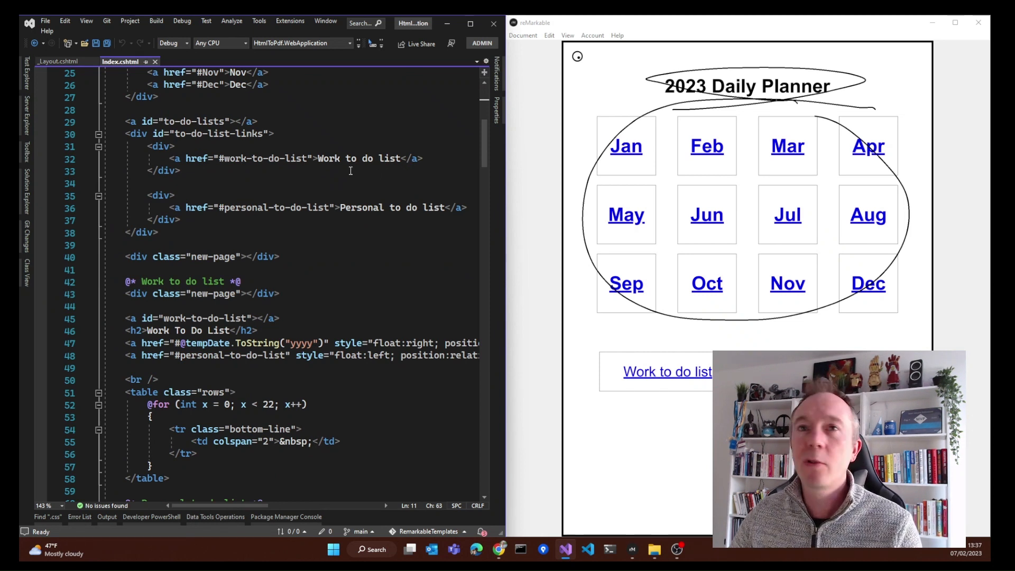
scroll("down", 3)
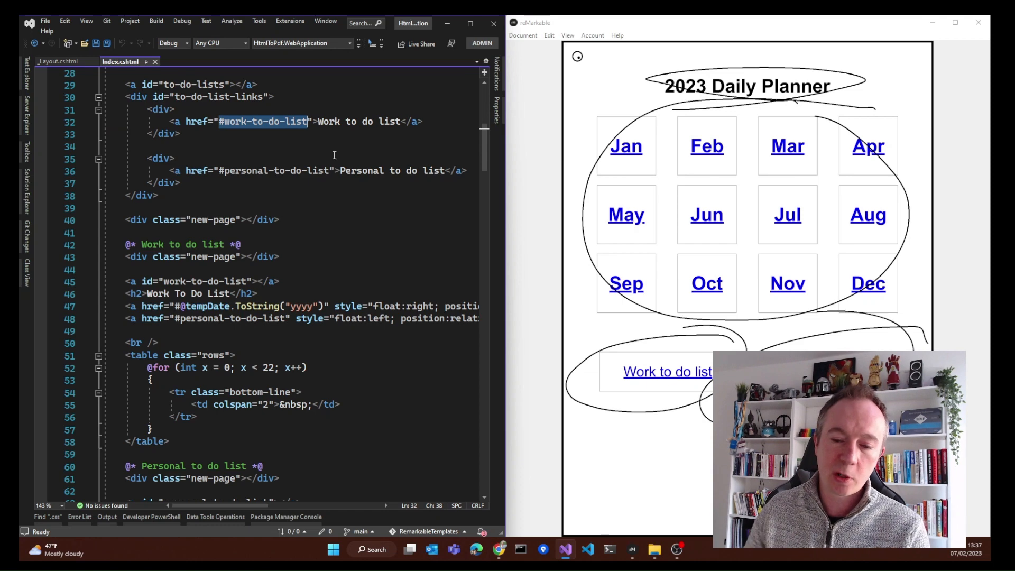
scroll("down", 3)
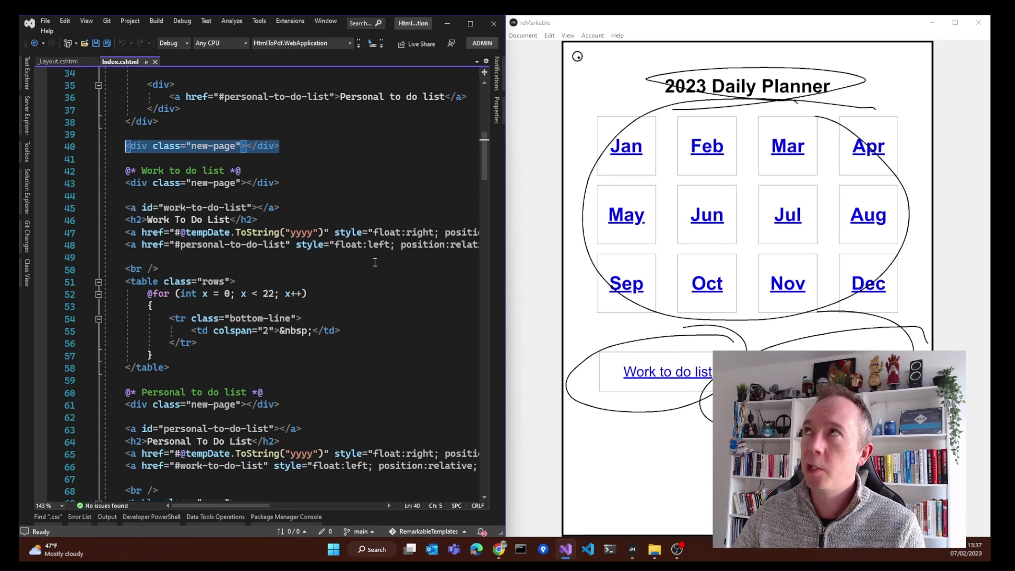
scroll("up", 3)
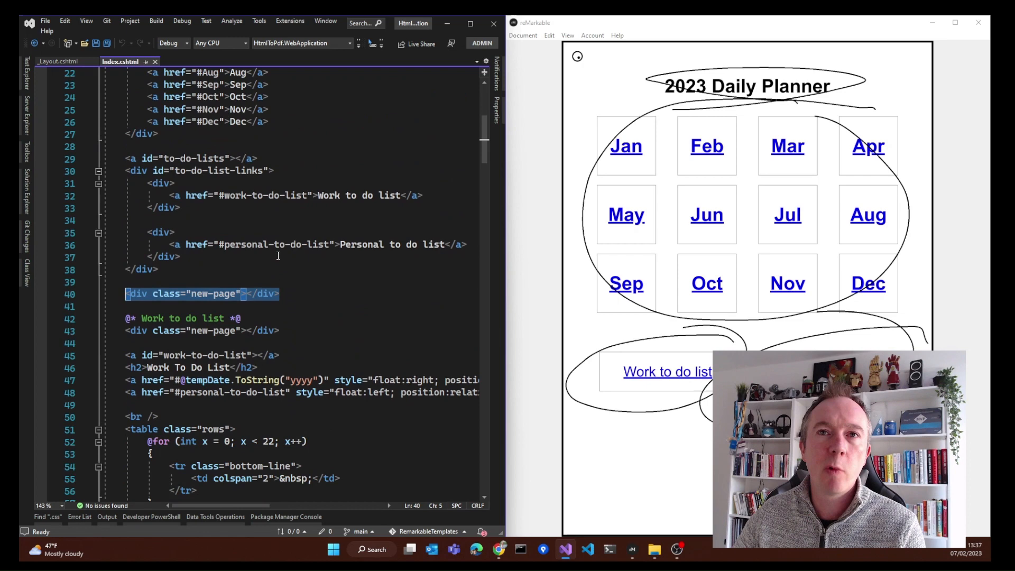
scroll("up", 3)
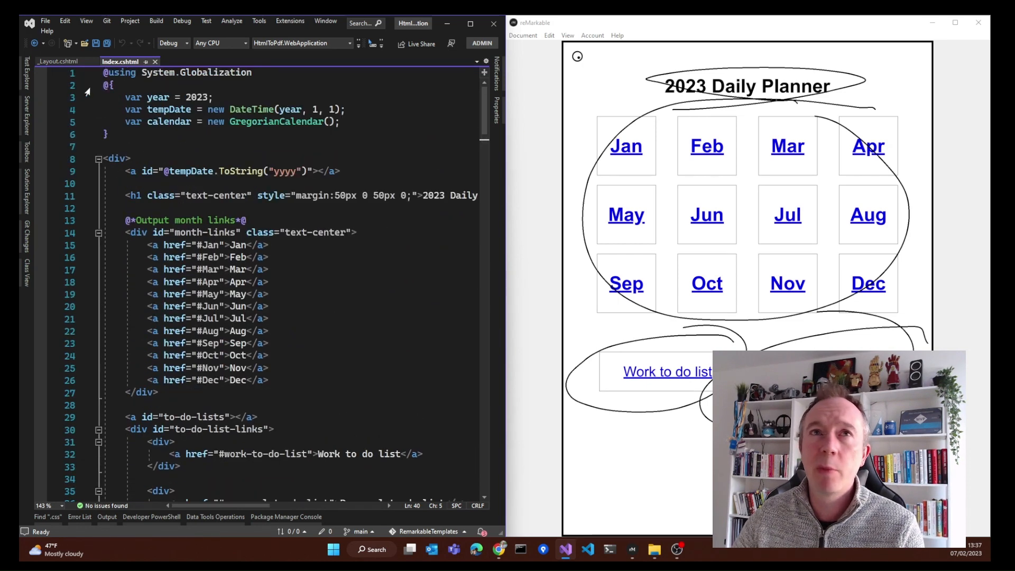
Step: Show the .new-page CSS rule in _Layout.cshtml, then switch to the planner templates folder
left_click(59, 61)
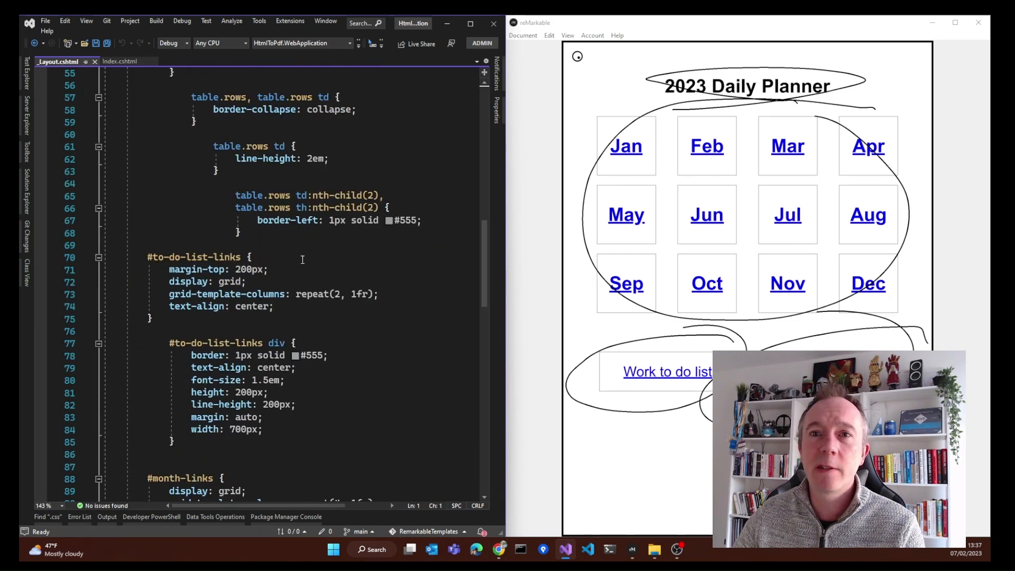
scroll("up", 3)
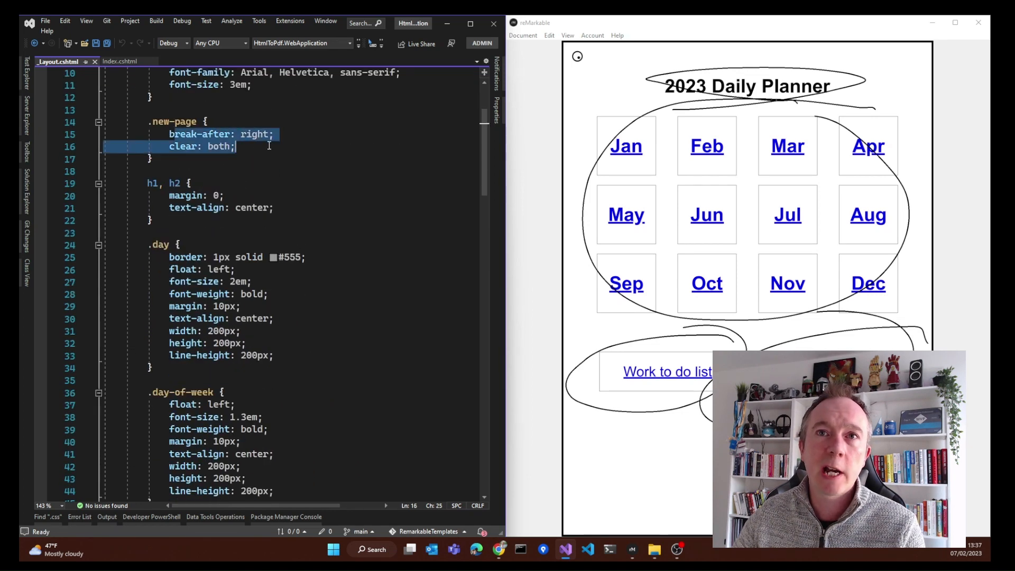
left_click(275, 135)
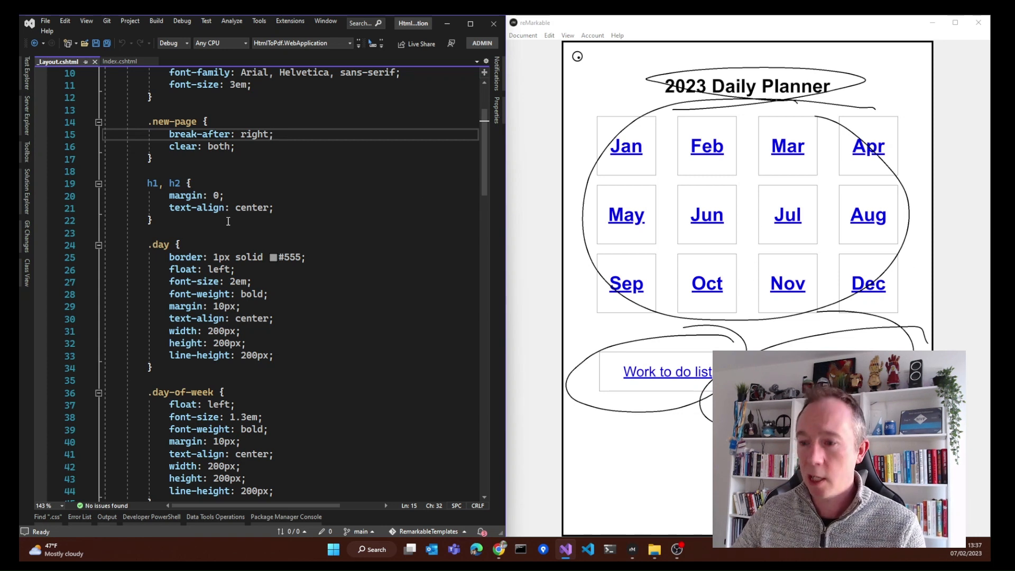
left_click(653, 550)
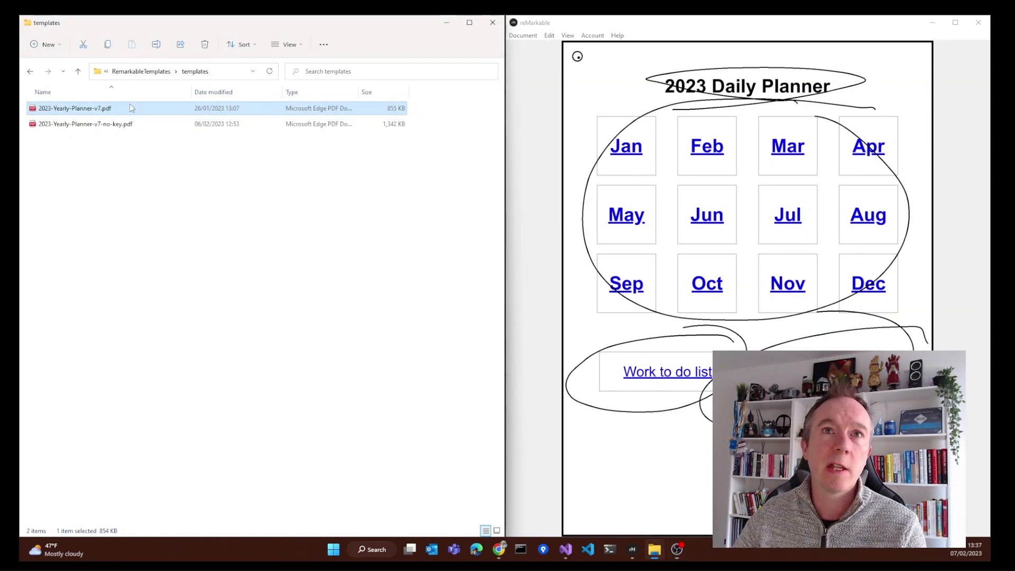
Step: Open 2023-Yearly-Planner-v7.pdf in Edge, page to a November day page via its link, then close Edge
double_click(74, 108)
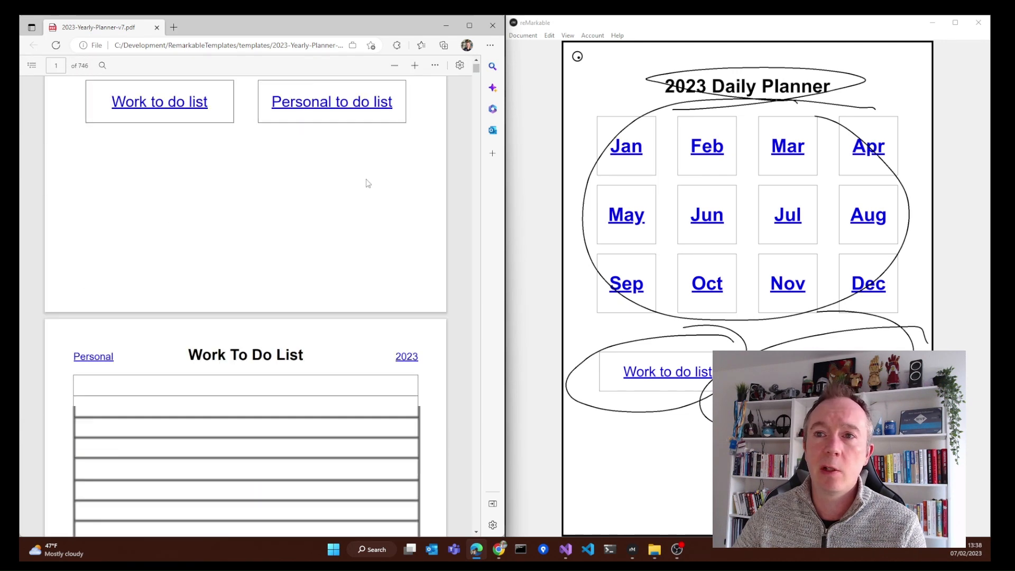
scroll("down", 3)
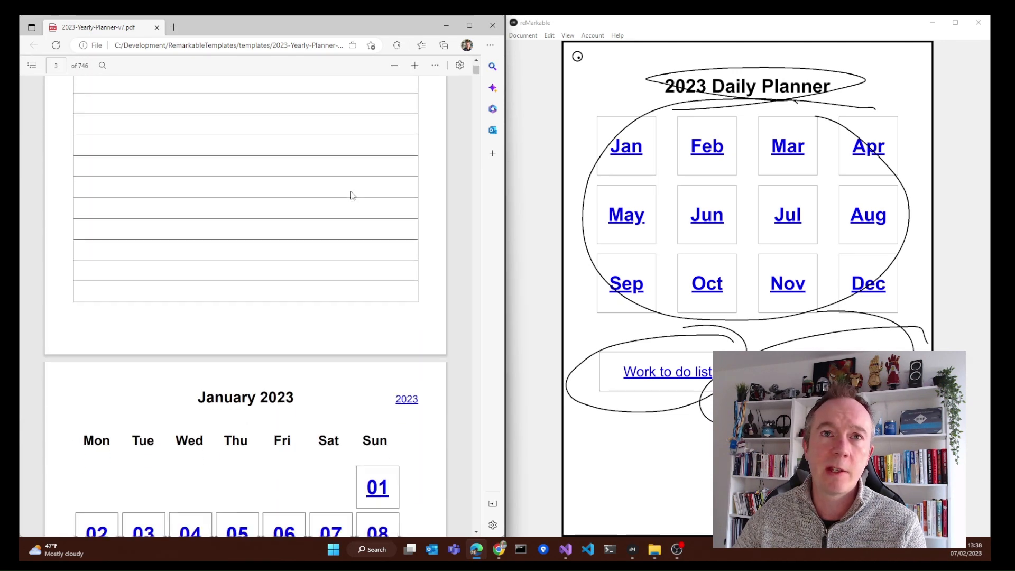
scroll("down", 3)
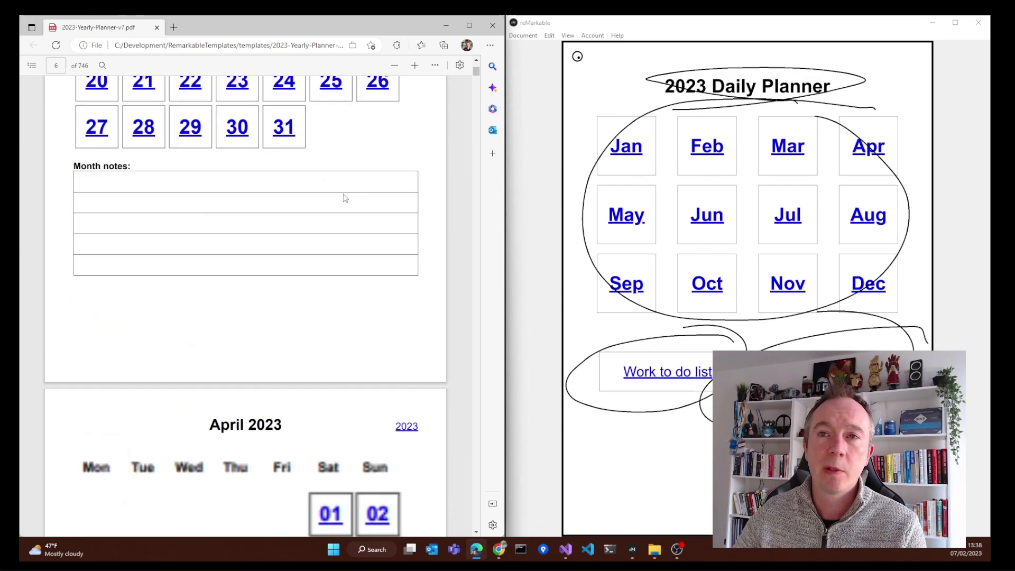
scroll("down", 3)
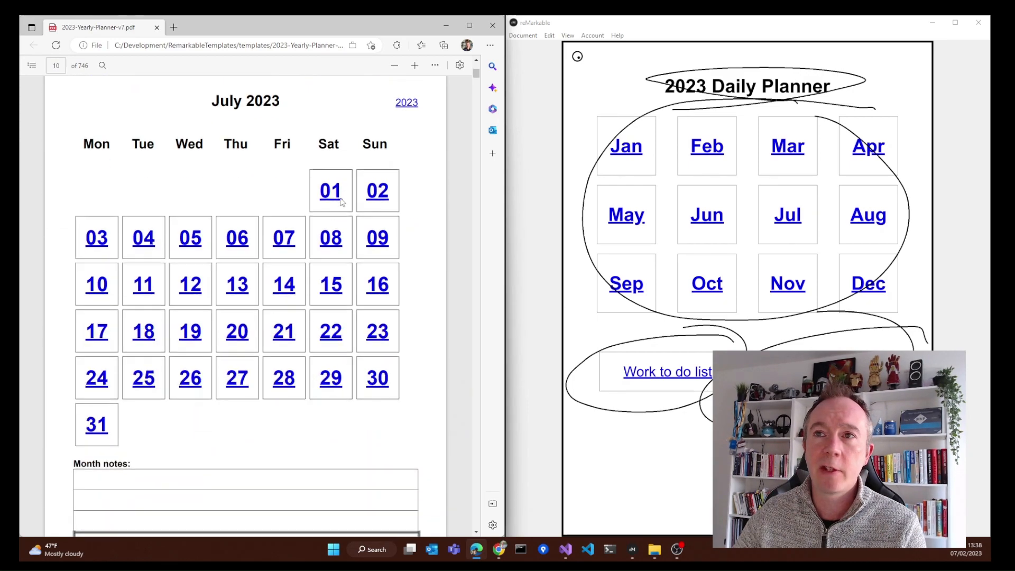
scroll("down", 3)
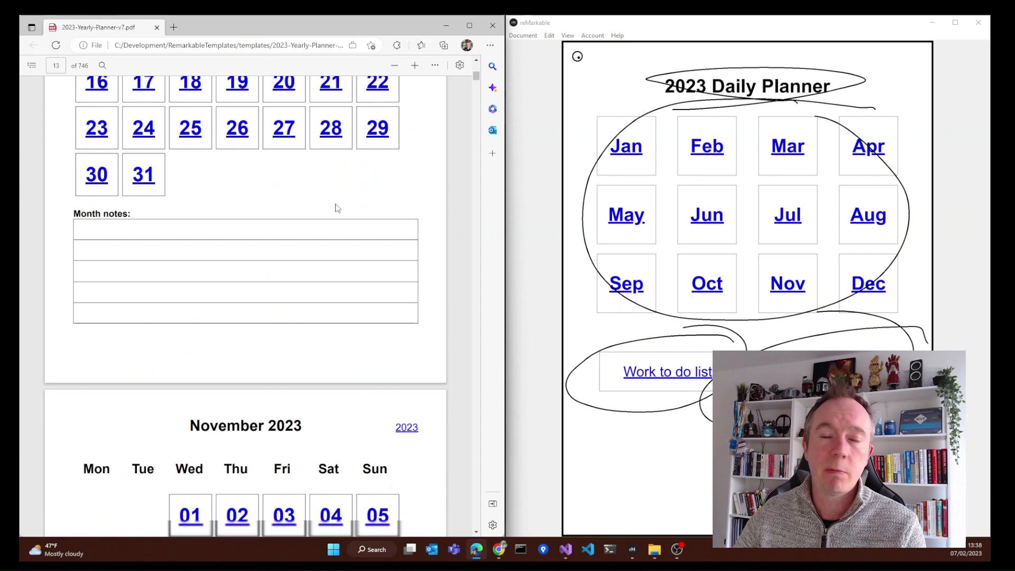
left_click(235, 515)
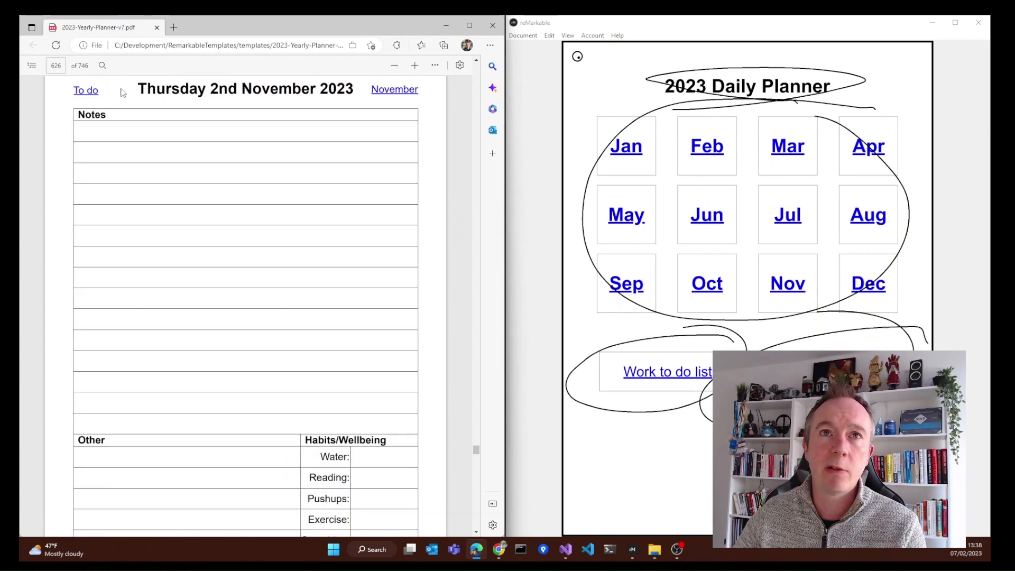
left_click(394, 89)
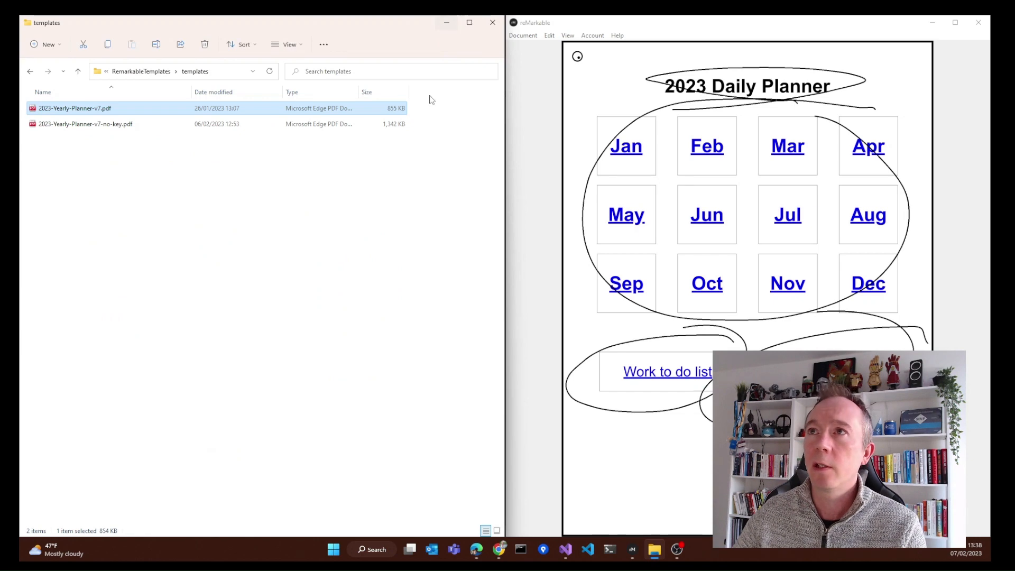
Step: Show the Work To Do List h2 markup in Index.cshtml beside the planner's Work To Do List page
left_click(564, 550)
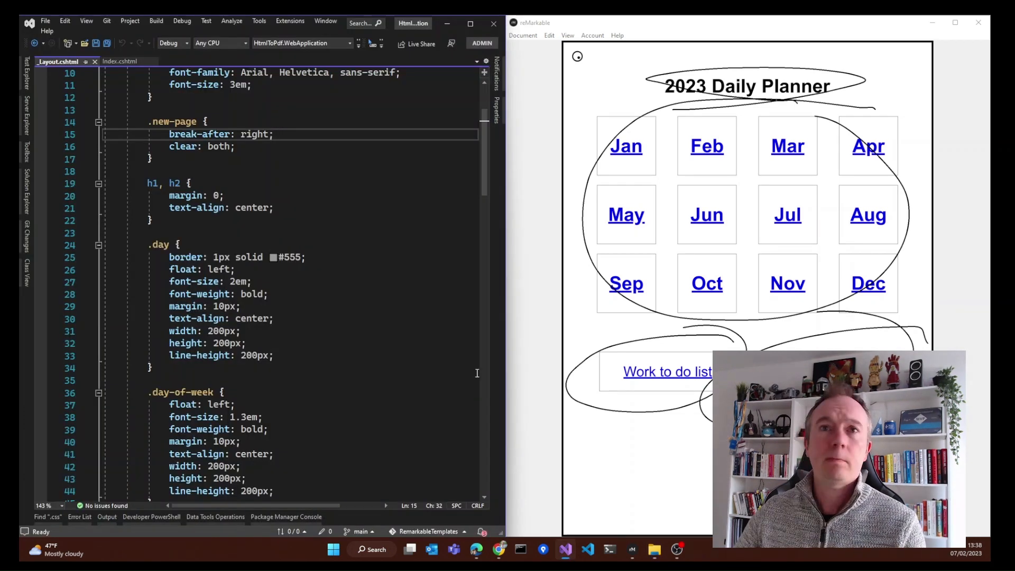
left_click(120, 61)
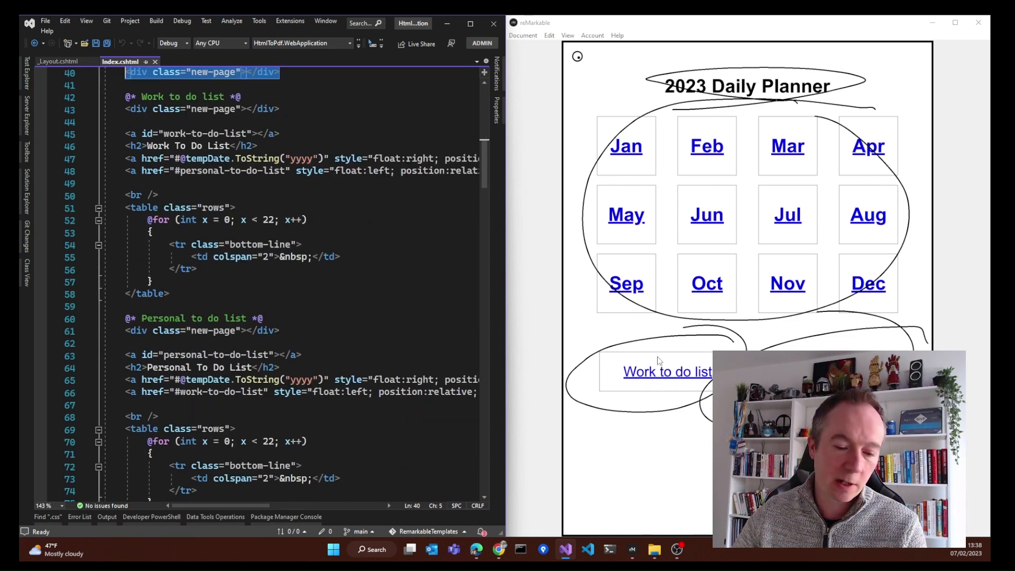
left_click(667, 372)
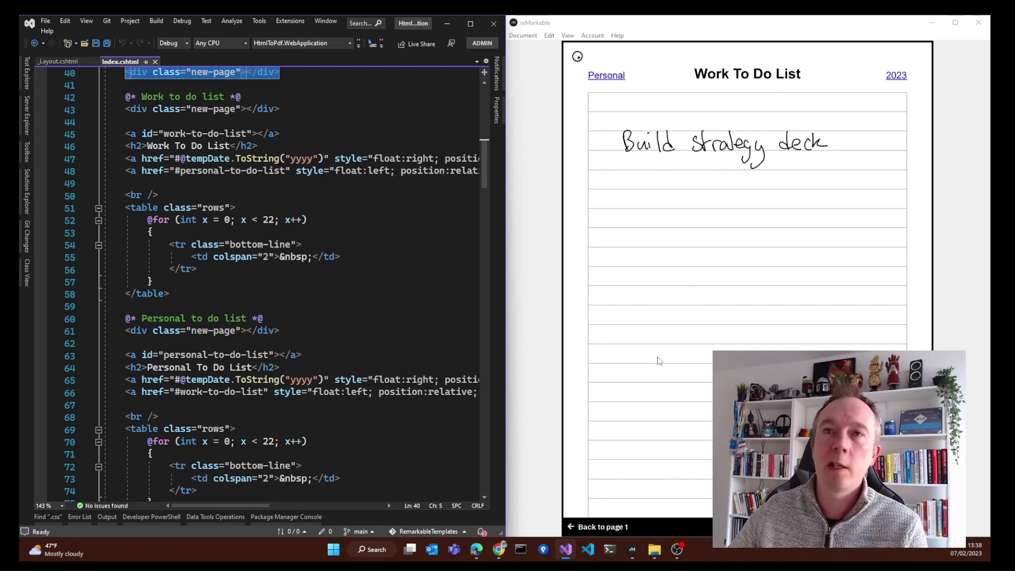
left_click(171, 146)
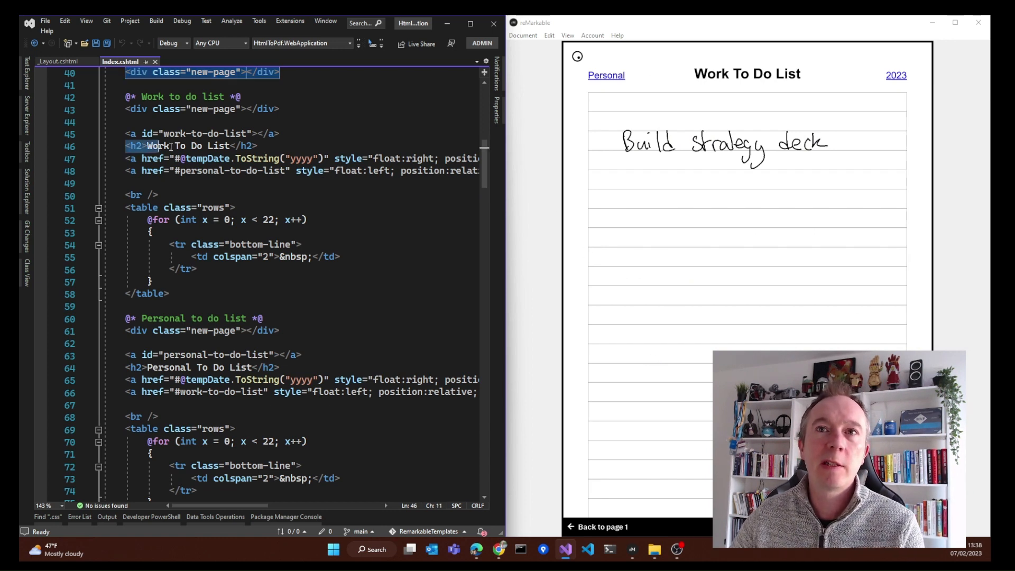
triple_click(188, 146)
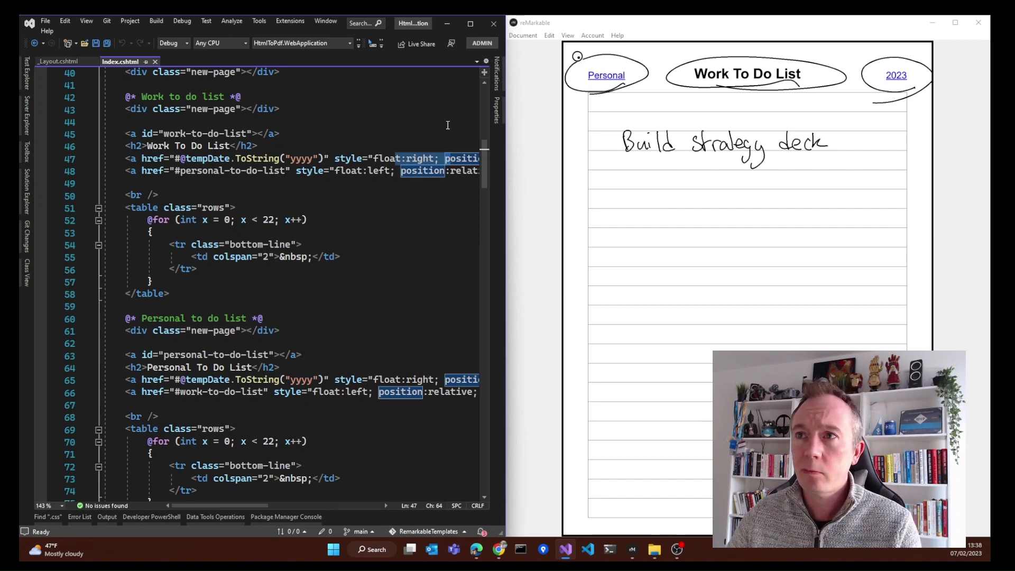
scroll("down", 3)
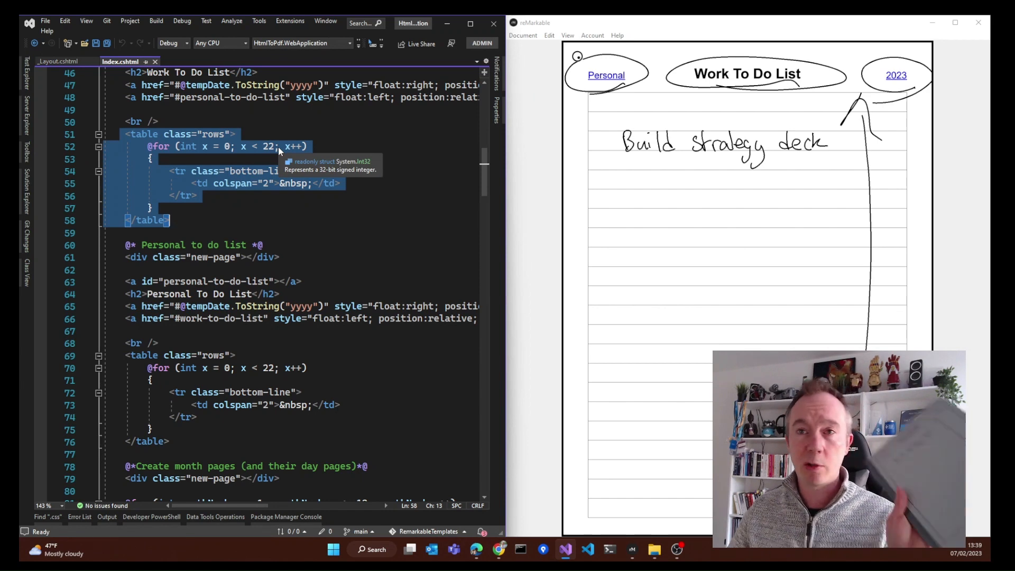
scroll("down", 3)
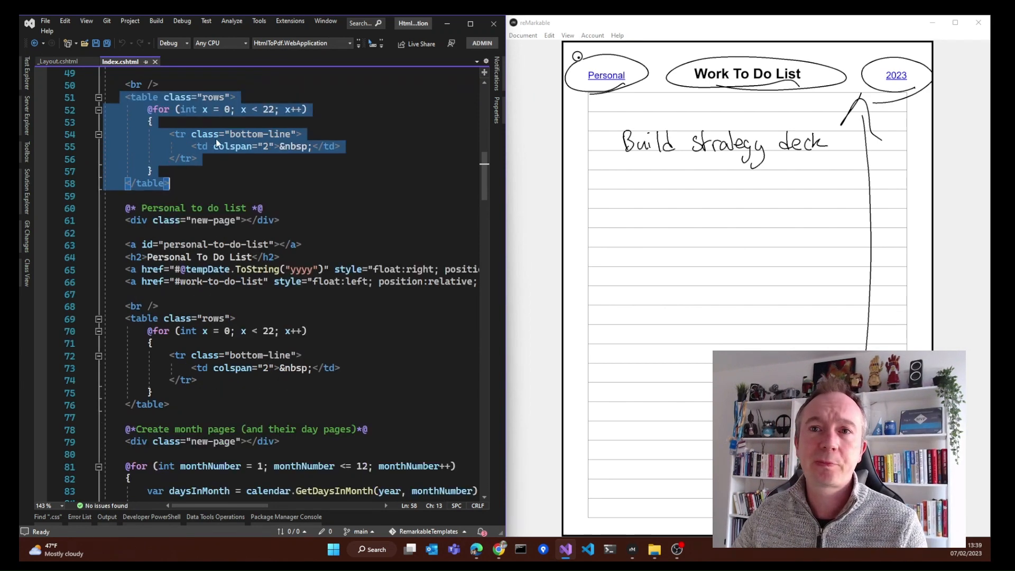
scroll("down", 3)
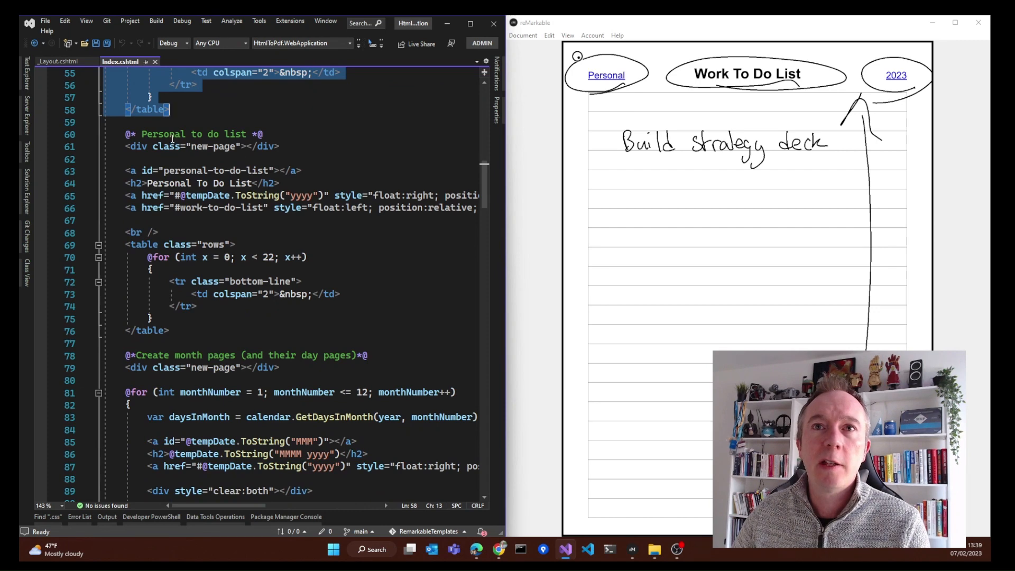
scroll("down", 3)
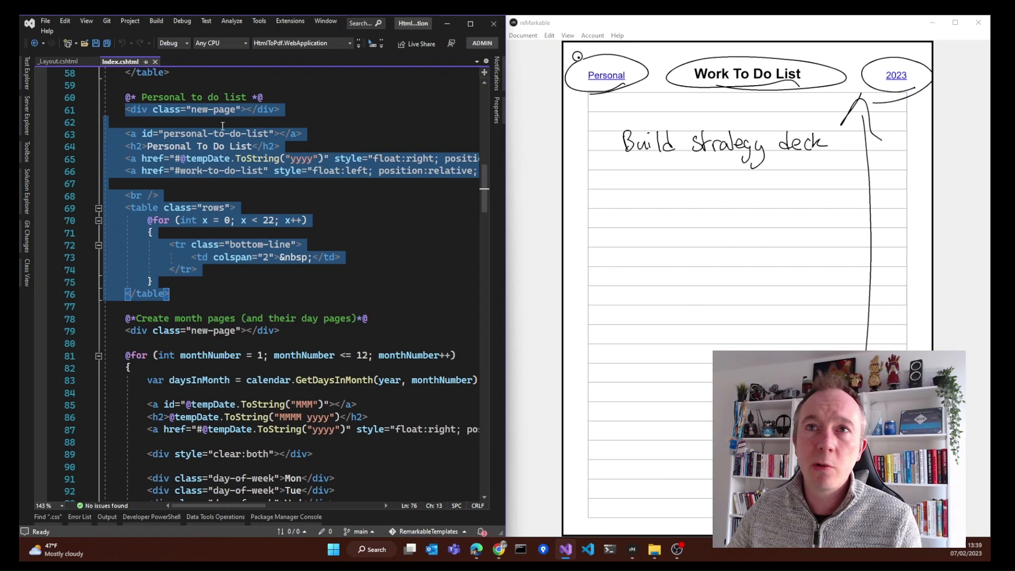
left_click(174, 146)
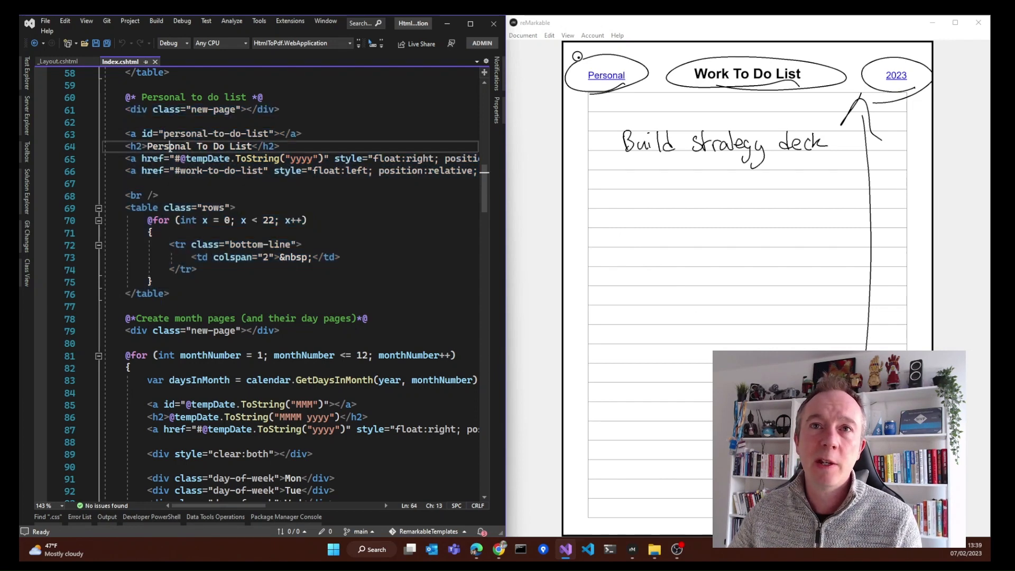
scroll("down", 3)
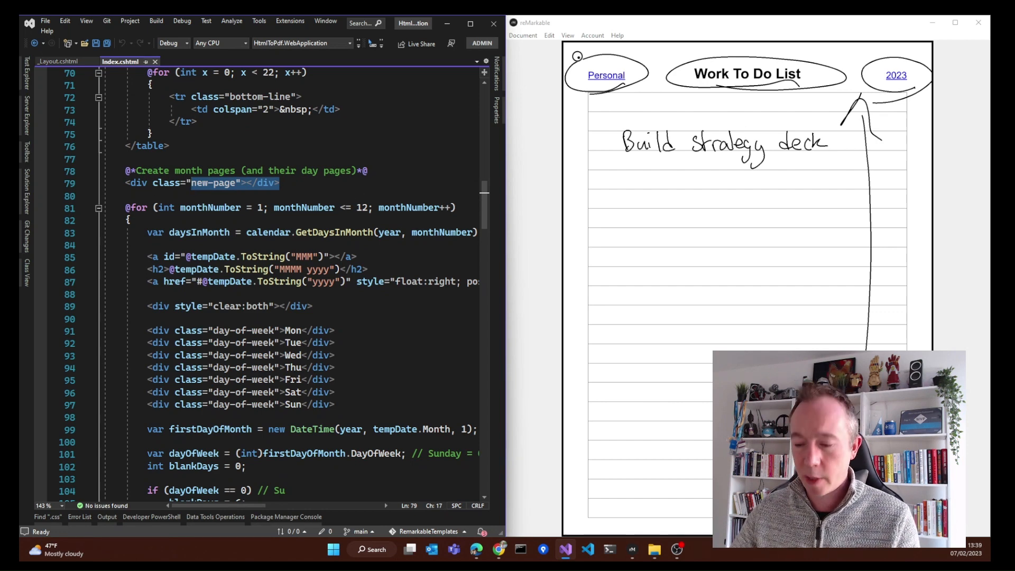
scroll("down", 3)
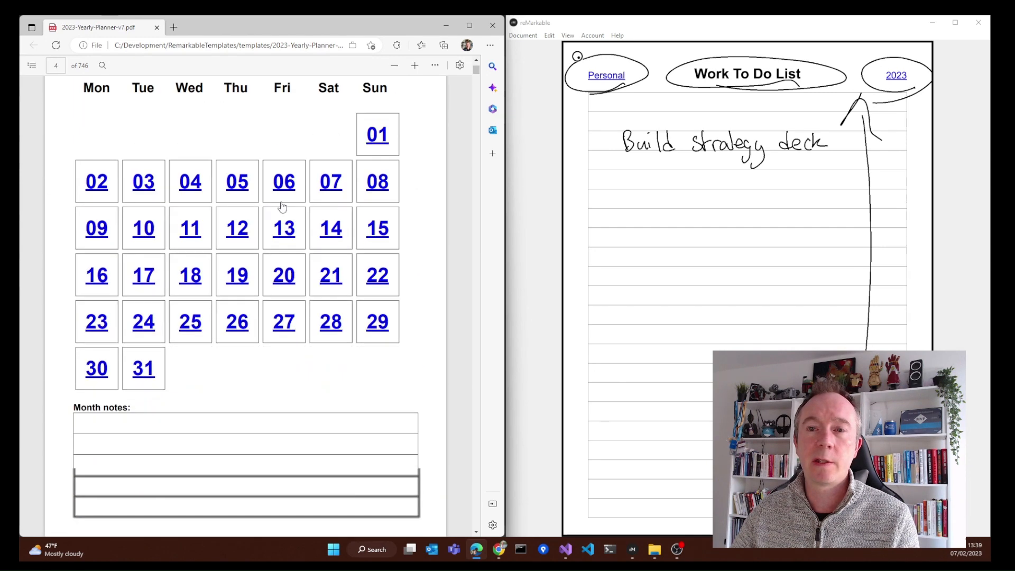
Step: View the January 2023 PDF page in Edge, then return to the month-page loop markup in index.cshtml
scroll("up", 3)
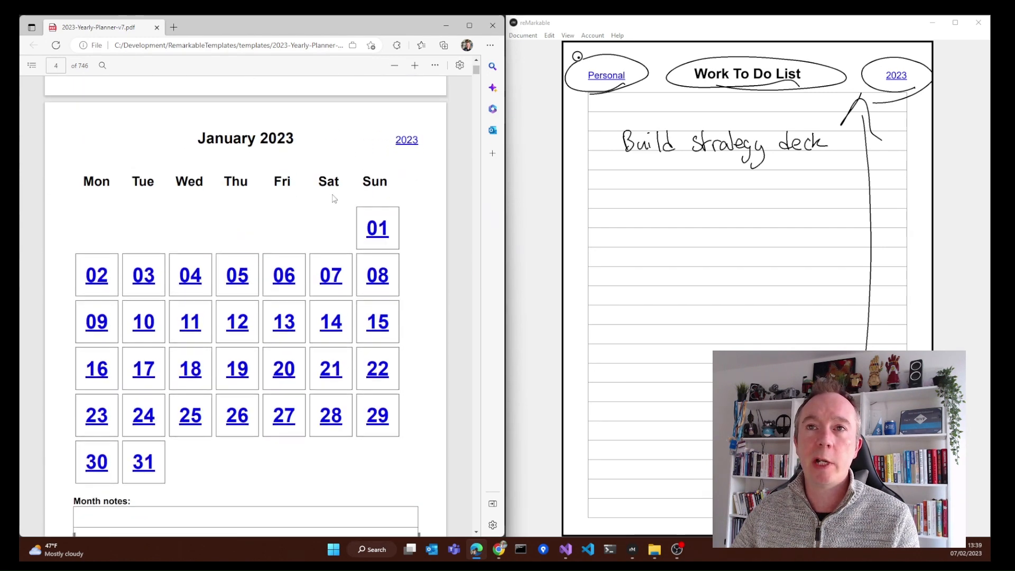
scroll("down", 3)
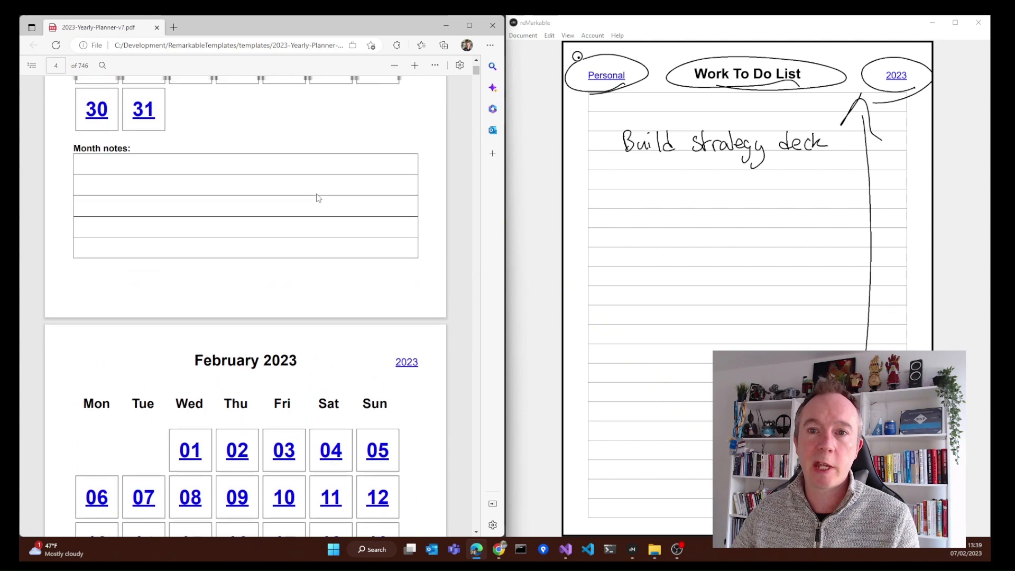
left_click(565, 549)
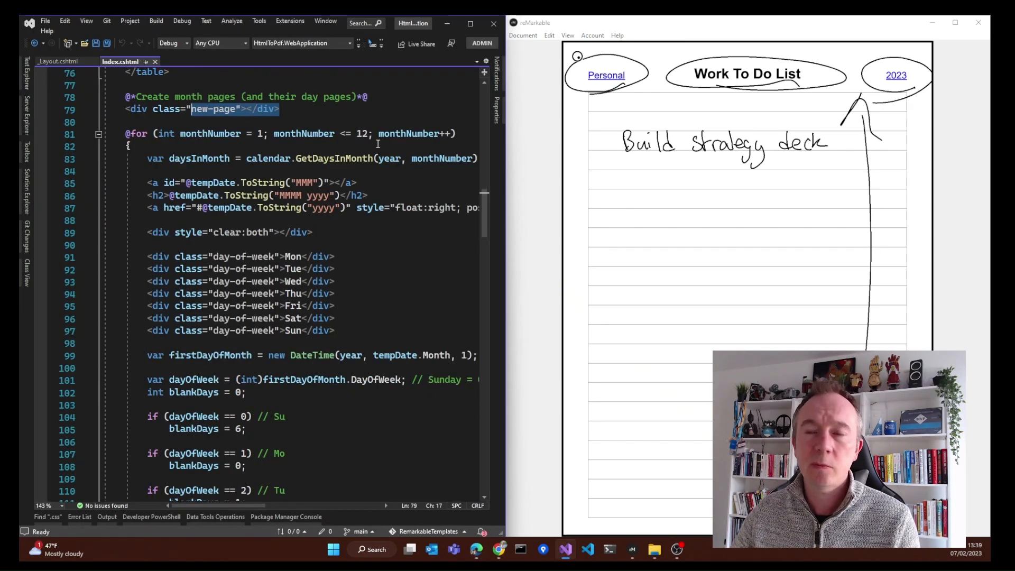
double_click(209, 133)
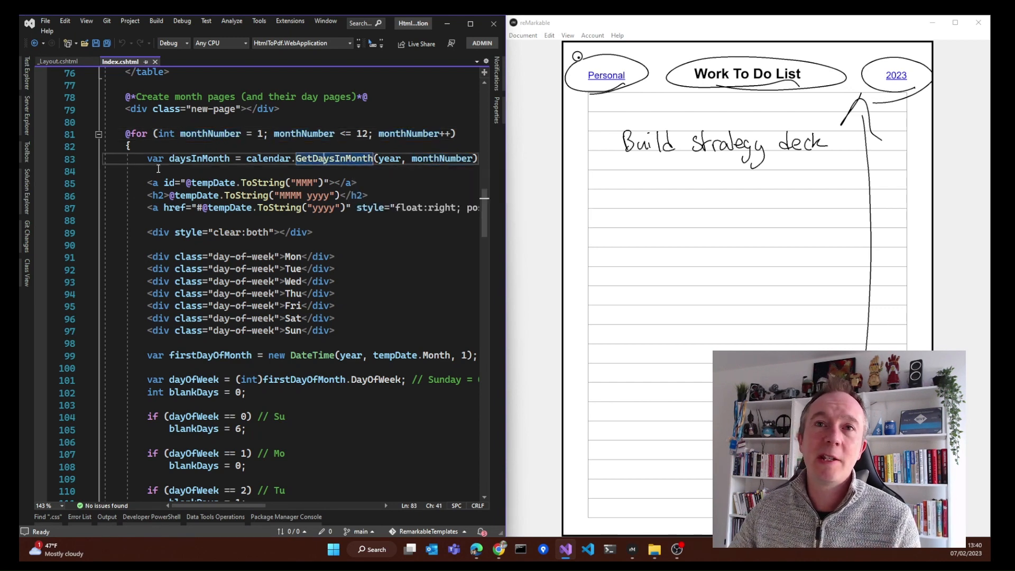
scroll("down", 3)
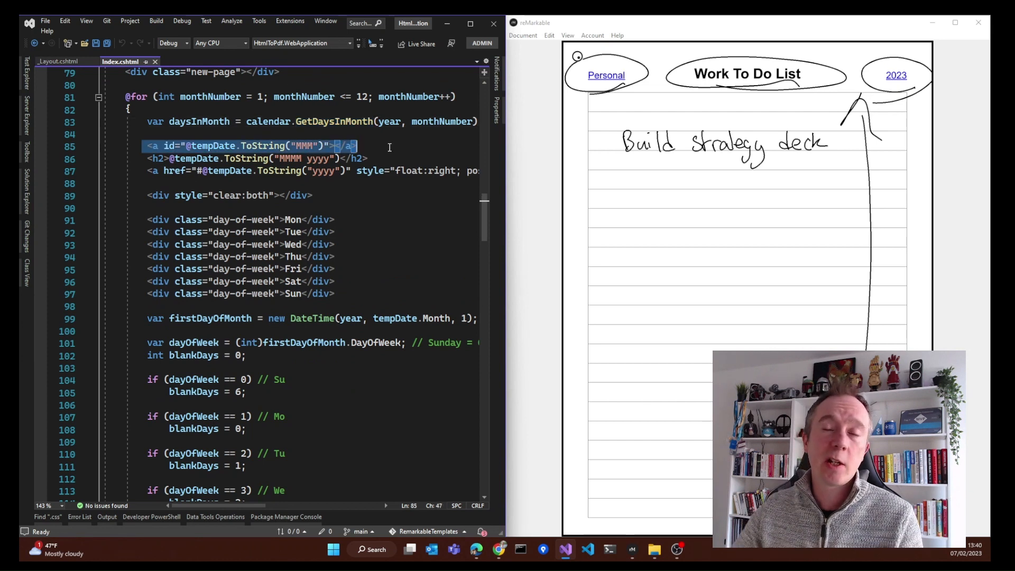
left_click(355, 160)
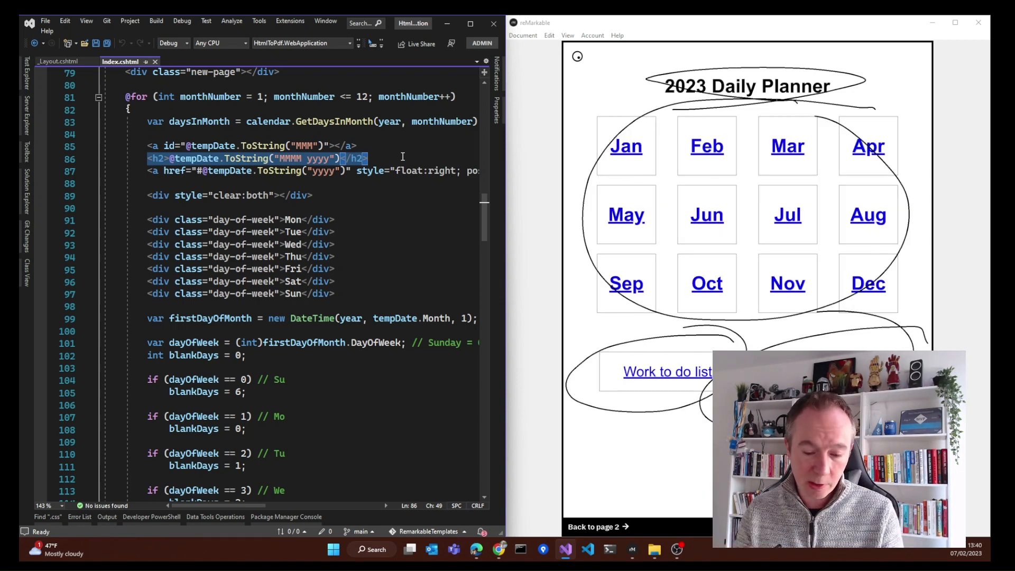
left_click(787, 145)
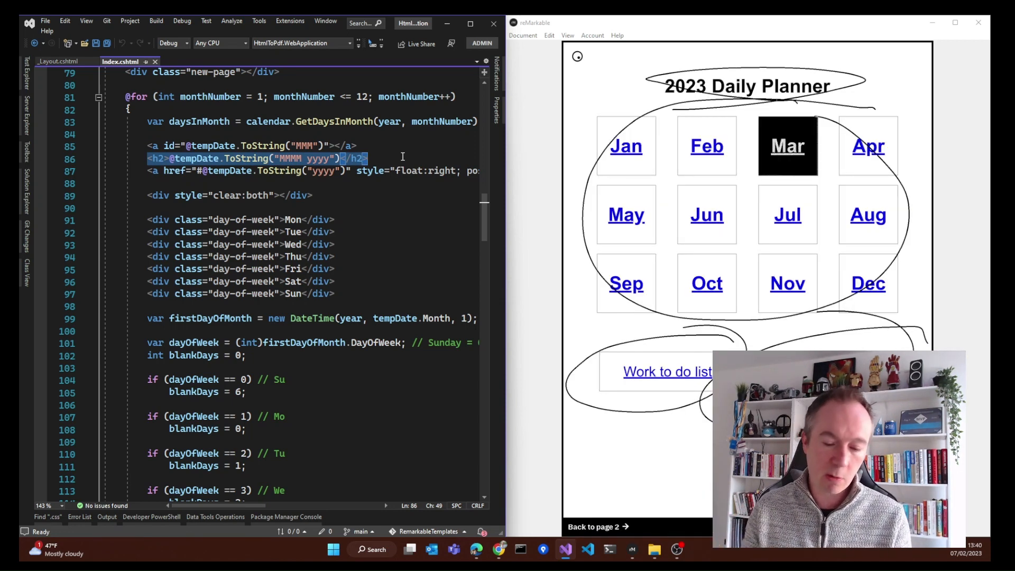
left_click(787, 144)
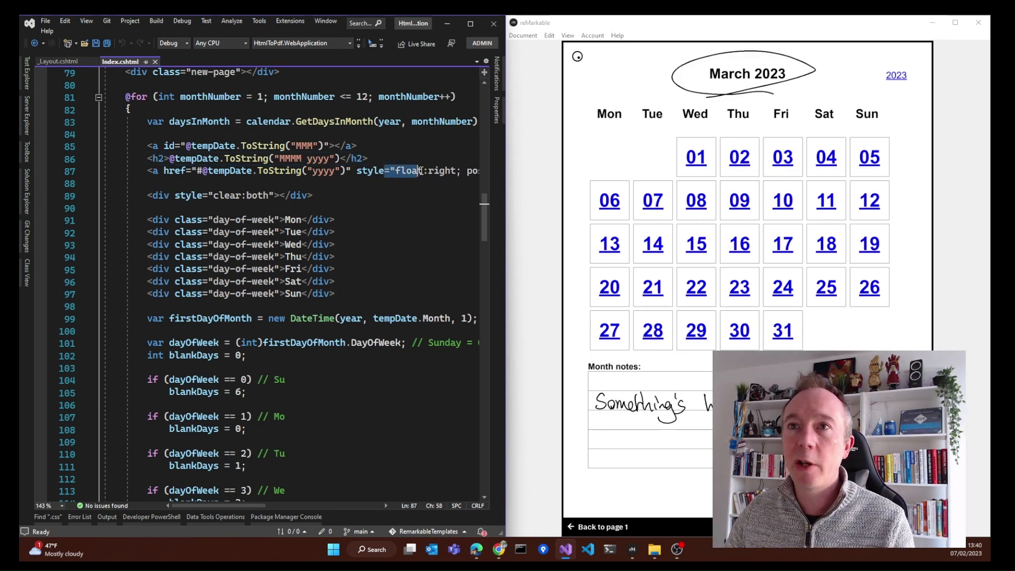
mouse_move(405, 172)
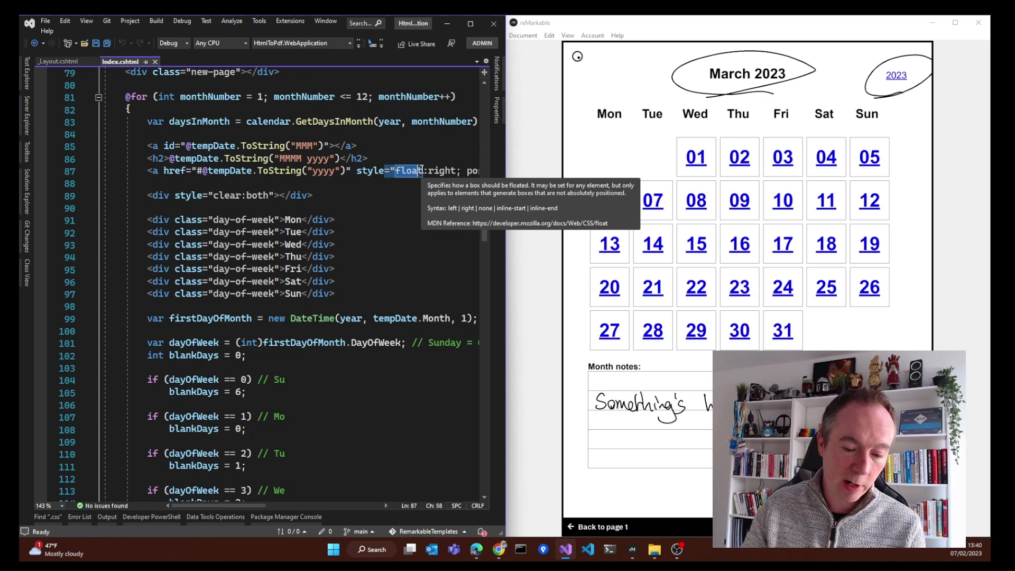
scroll("down", 3)
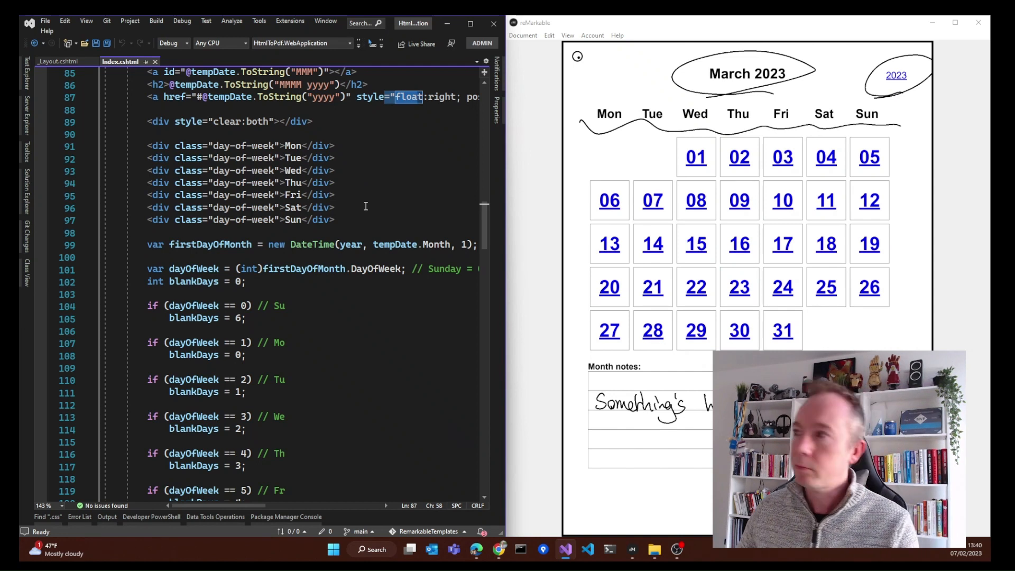
left_click(576, 56)
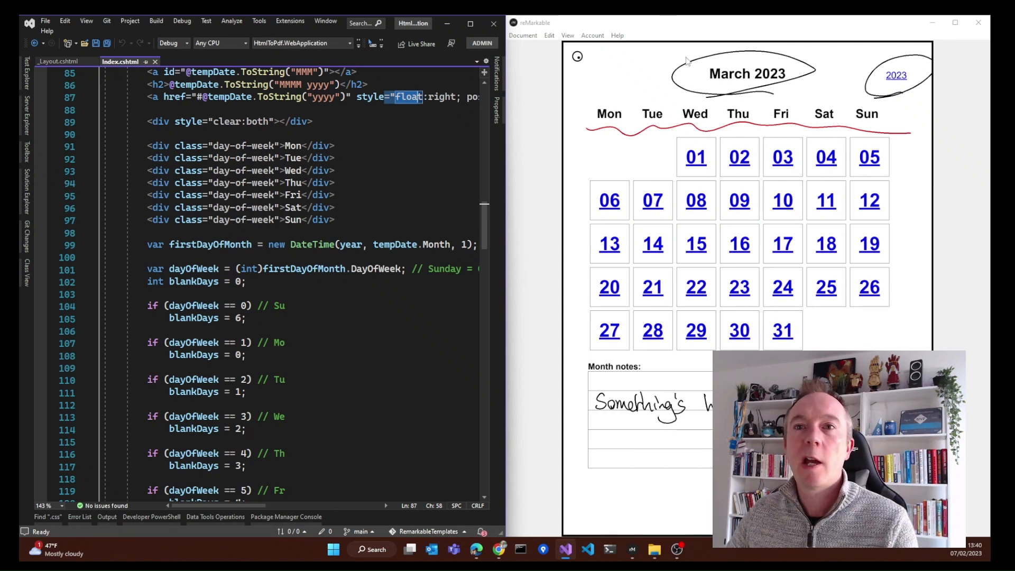
scroll("down", 3)
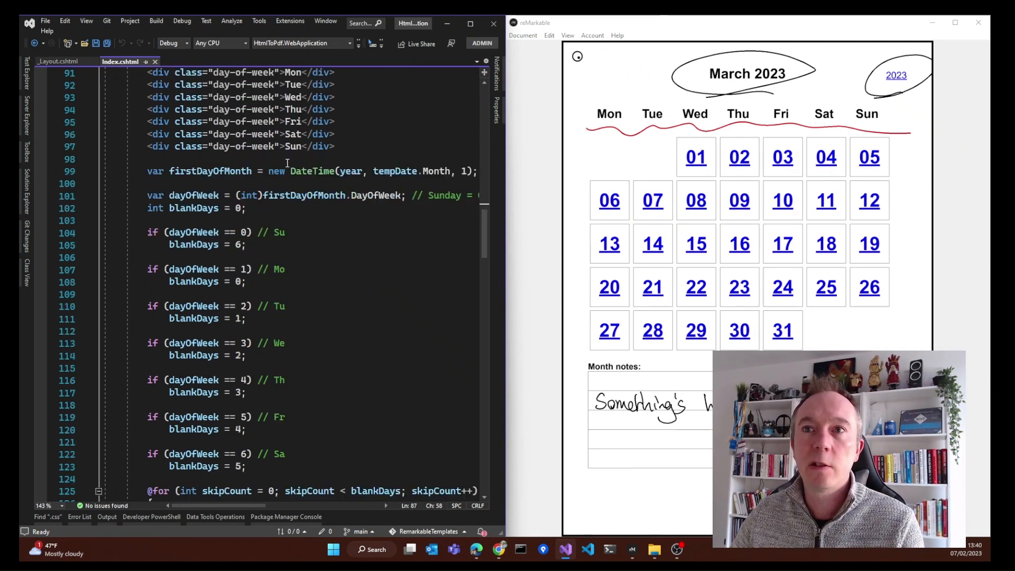
scroll("down", 3)
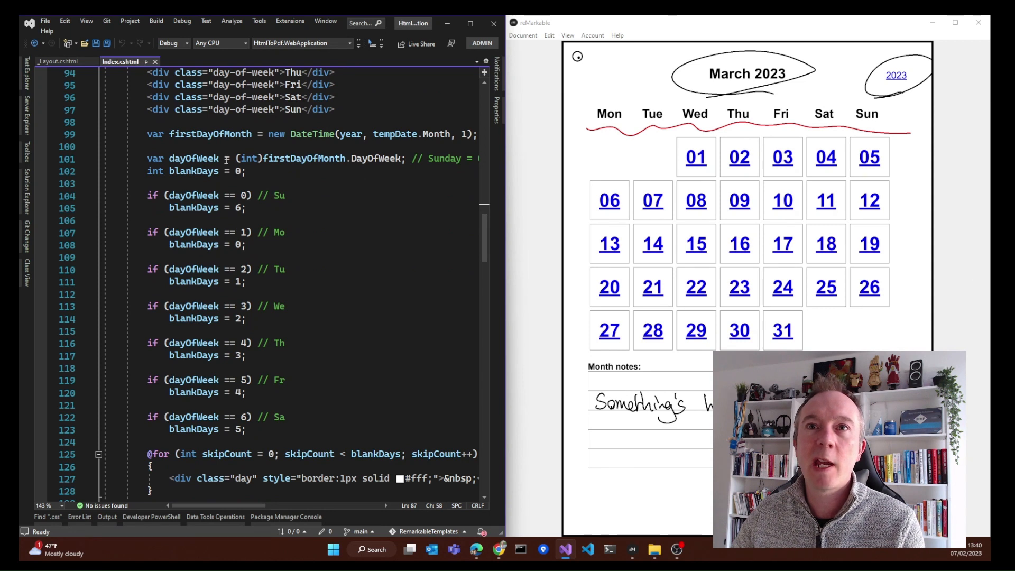
scroll("down", 3)
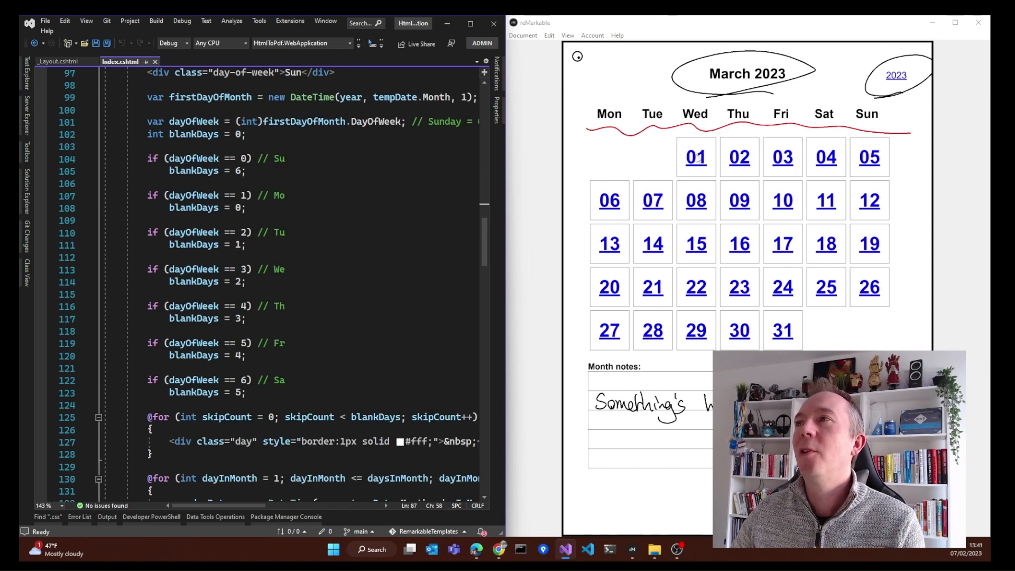
mouse_move(526, 164)
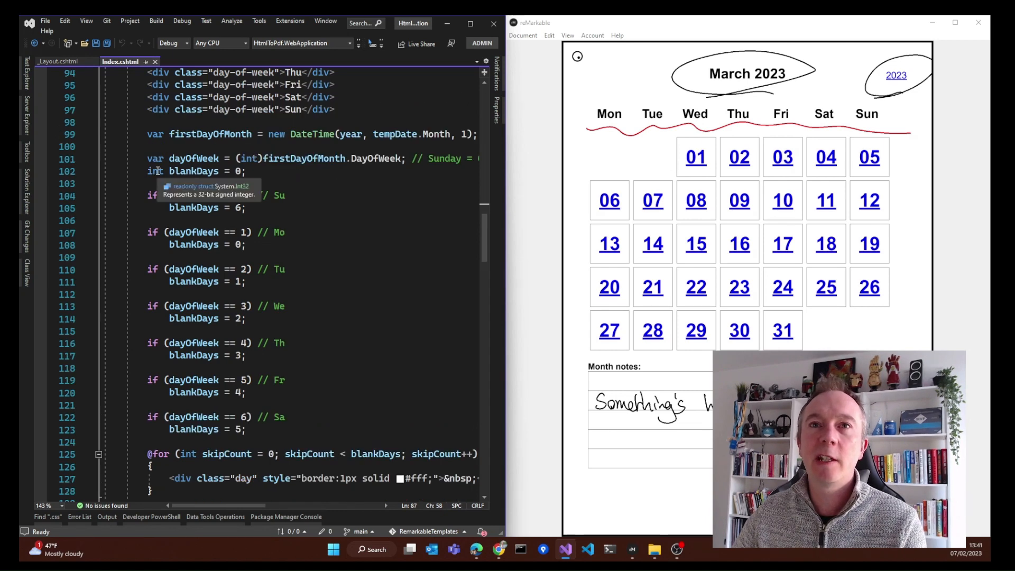
double_click(192, 159)
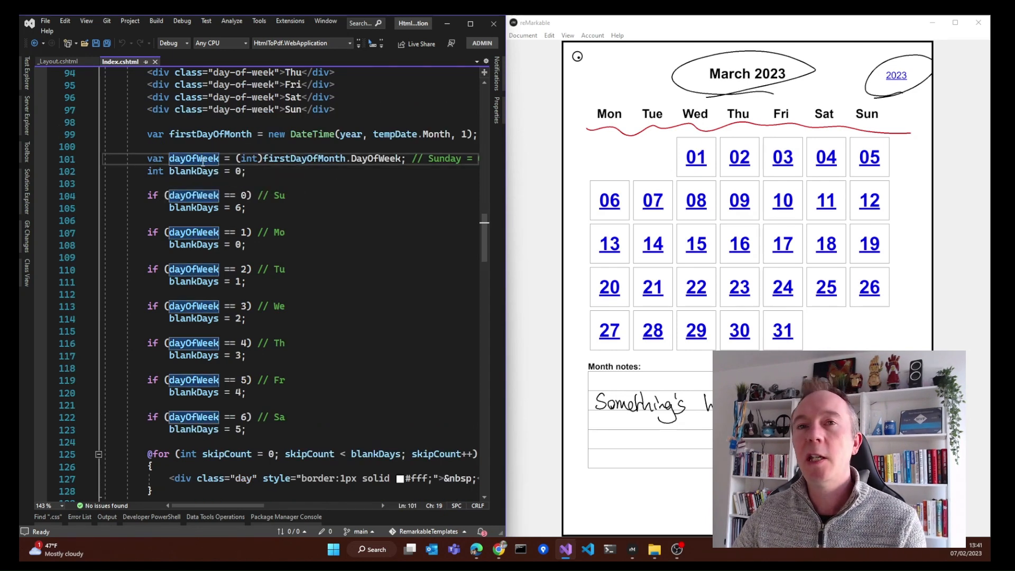
scroll("down", 3)
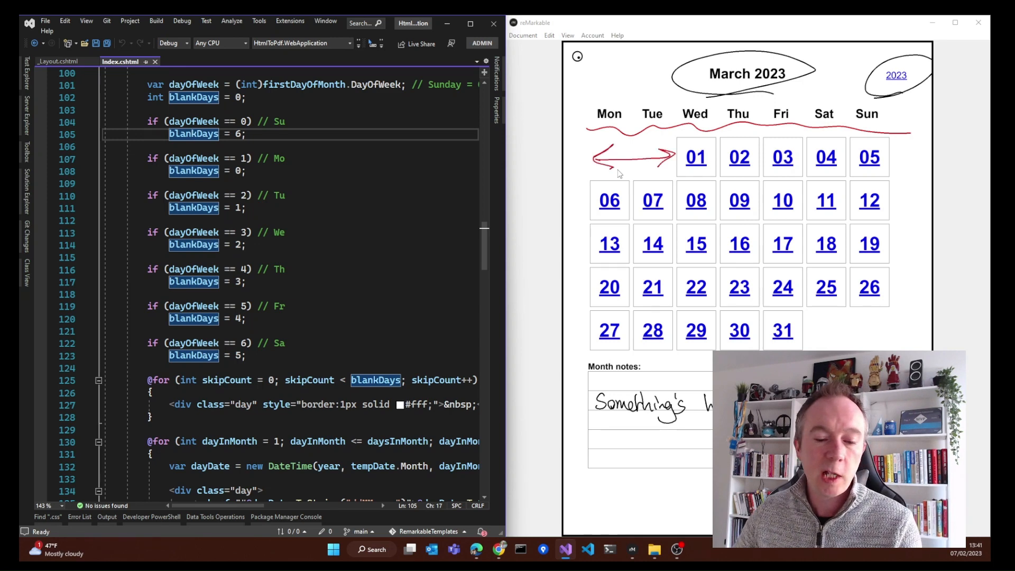
scroll("down", 3)
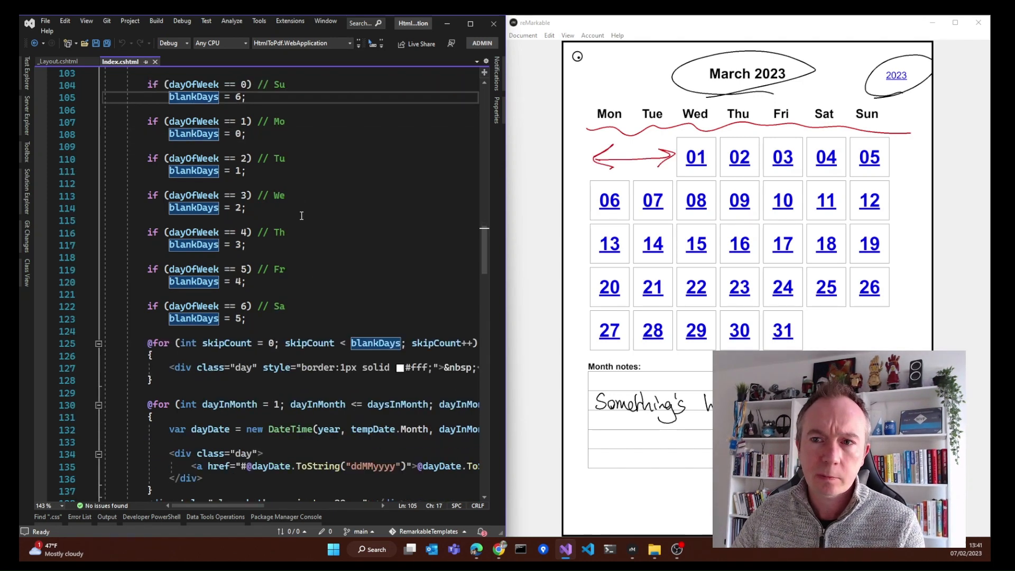
scroll("down", 3)
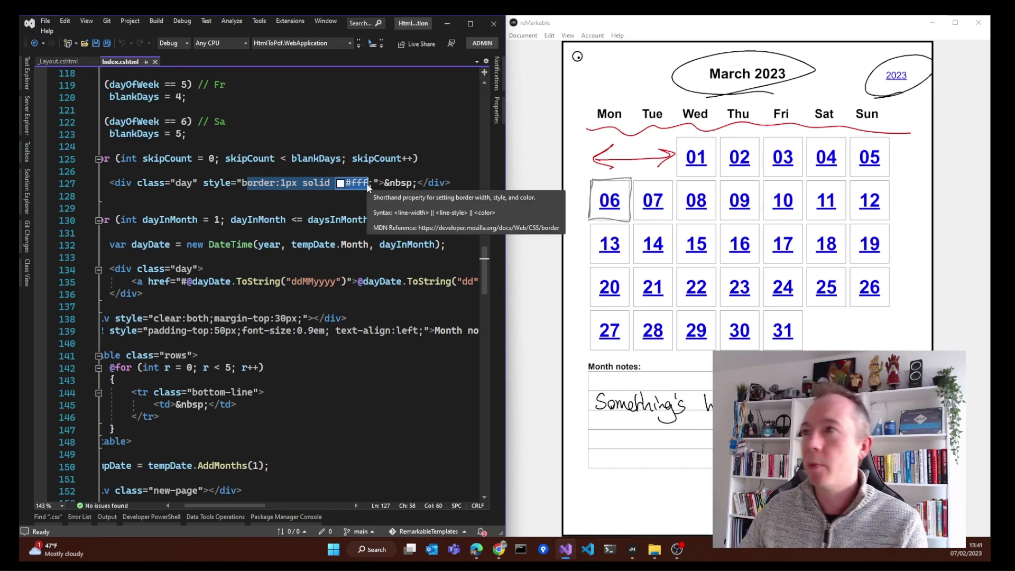
mouse_move(631, 150)
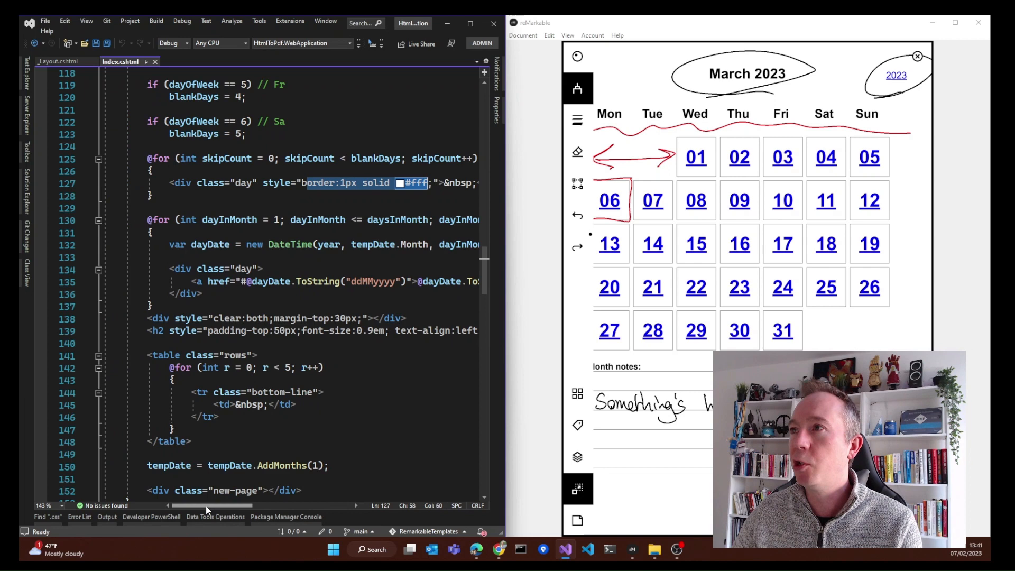
scroll("down", 3)
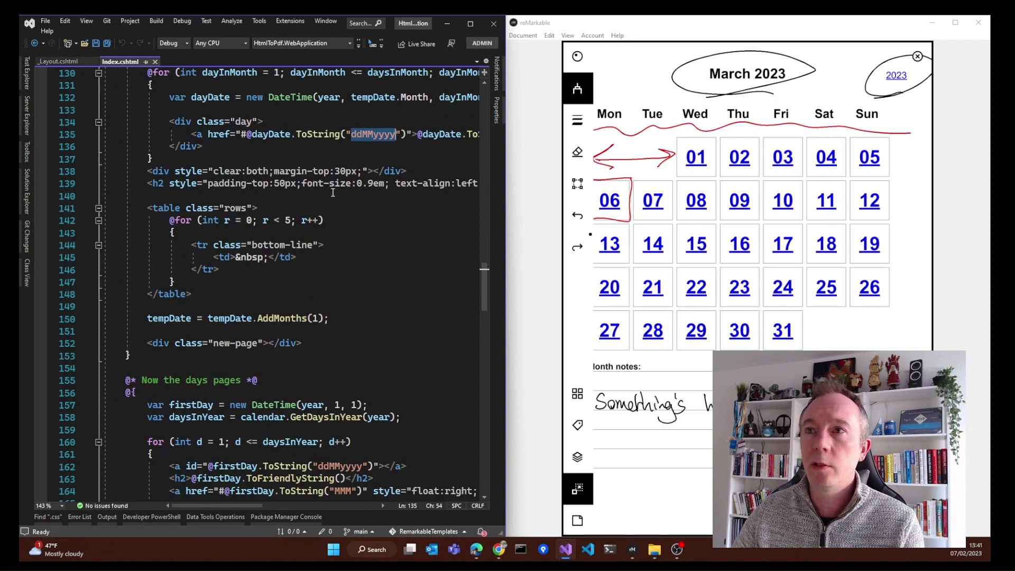
Step: Highlight the notes heading font-size and scroll through the new-page break and daily pages loop
left_click(347, 183)
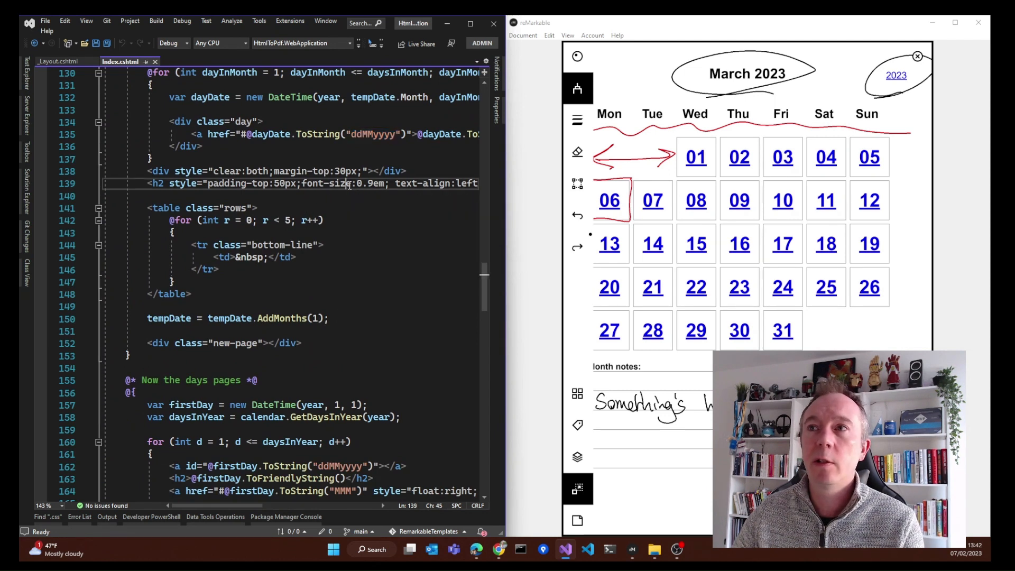
double_click(325, 183)
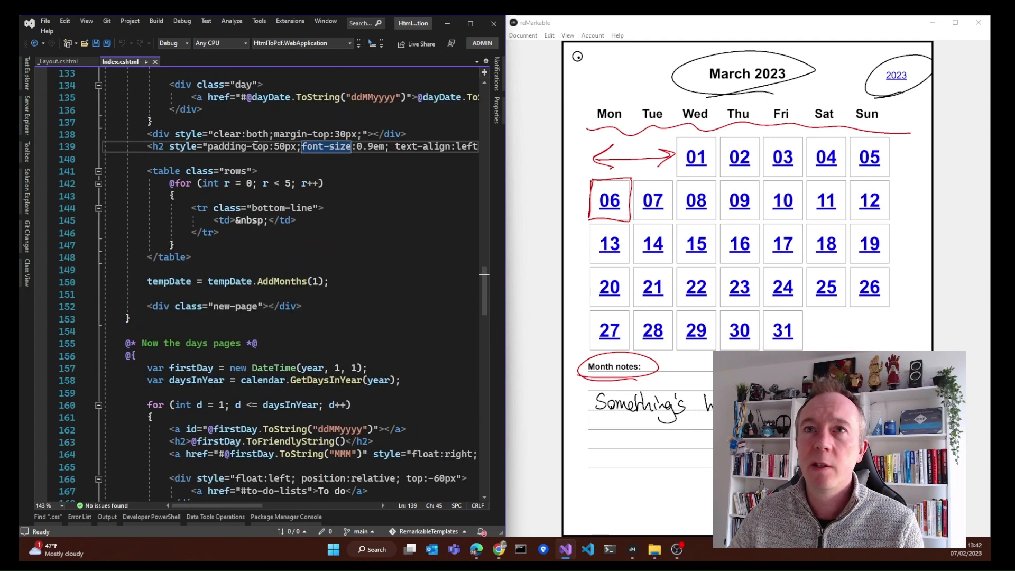
scroll("down", 3)
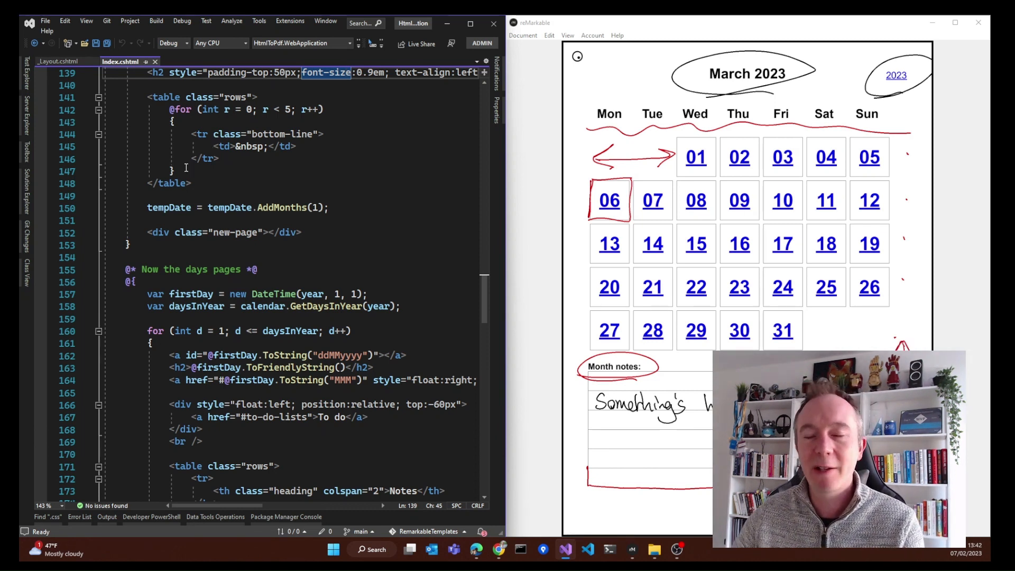
mouse_move(231, 208)
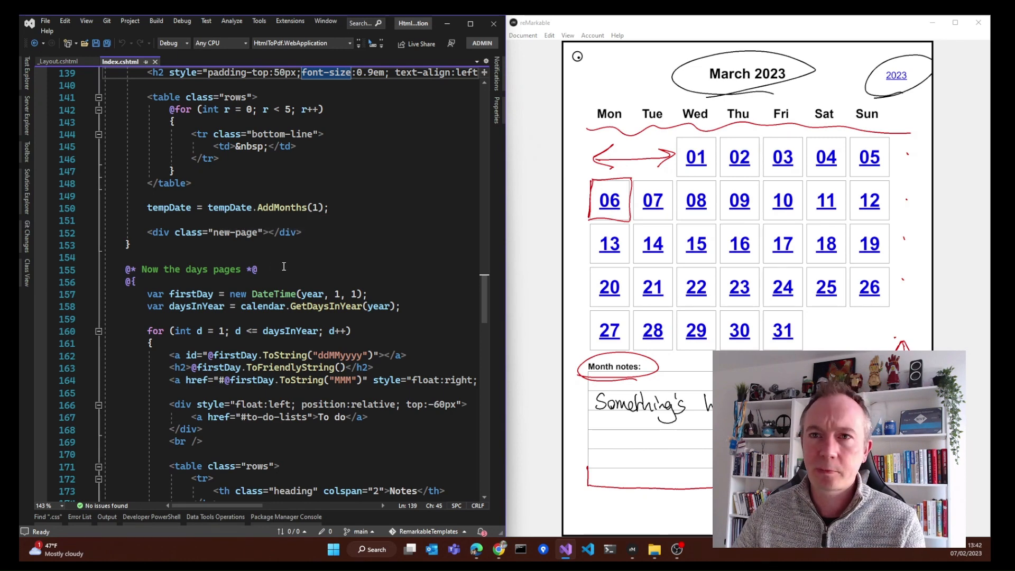
scroll("down", 3)
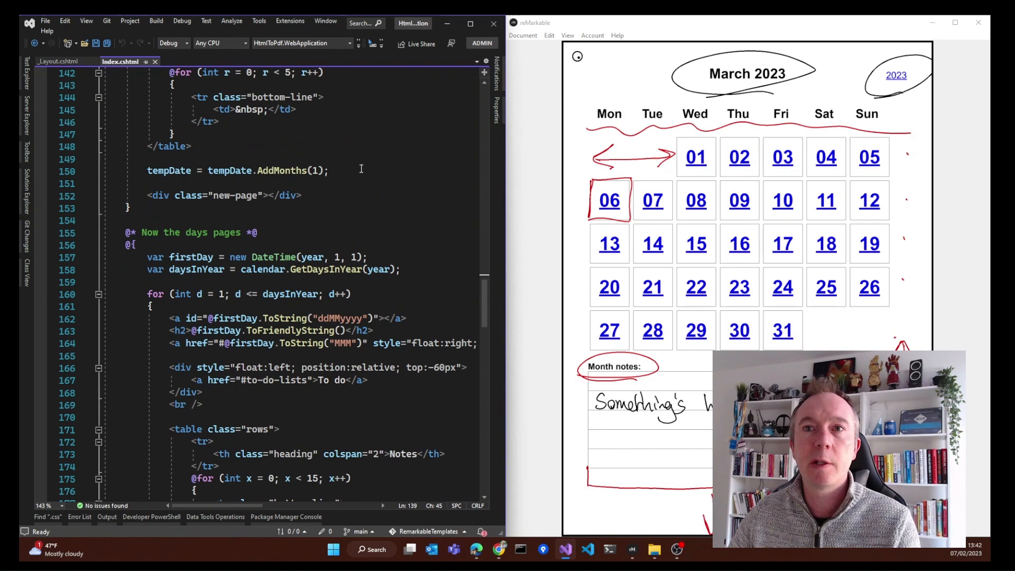
scroll("up", 3)
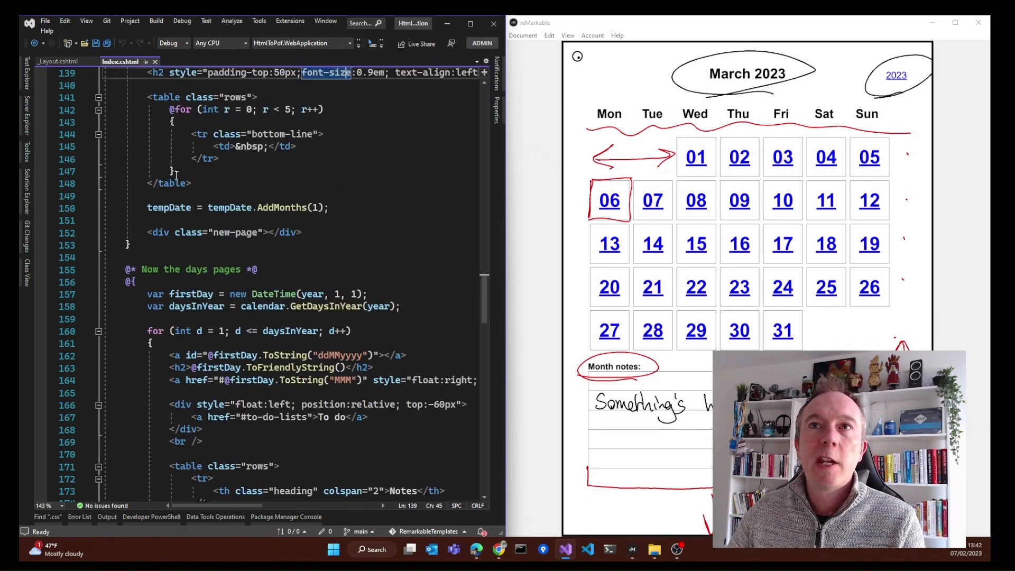
scroll("down", 3)
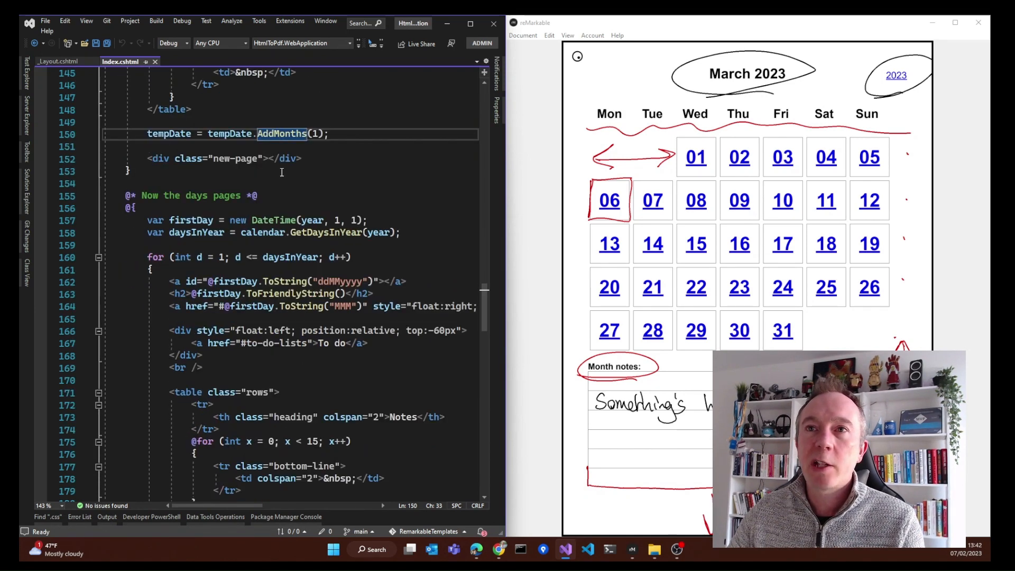
scroll("up", 3)
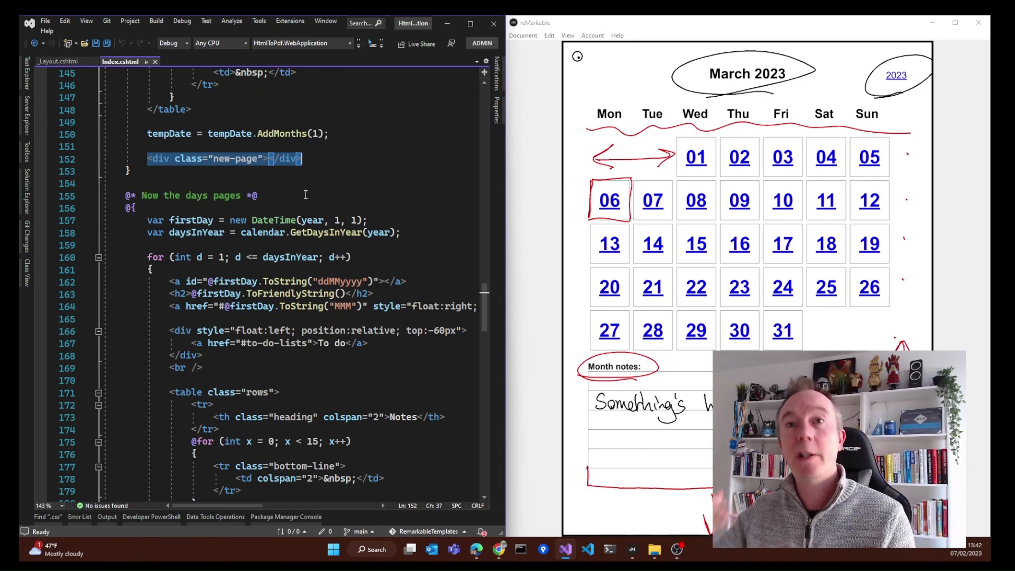
scroll("down", 3)
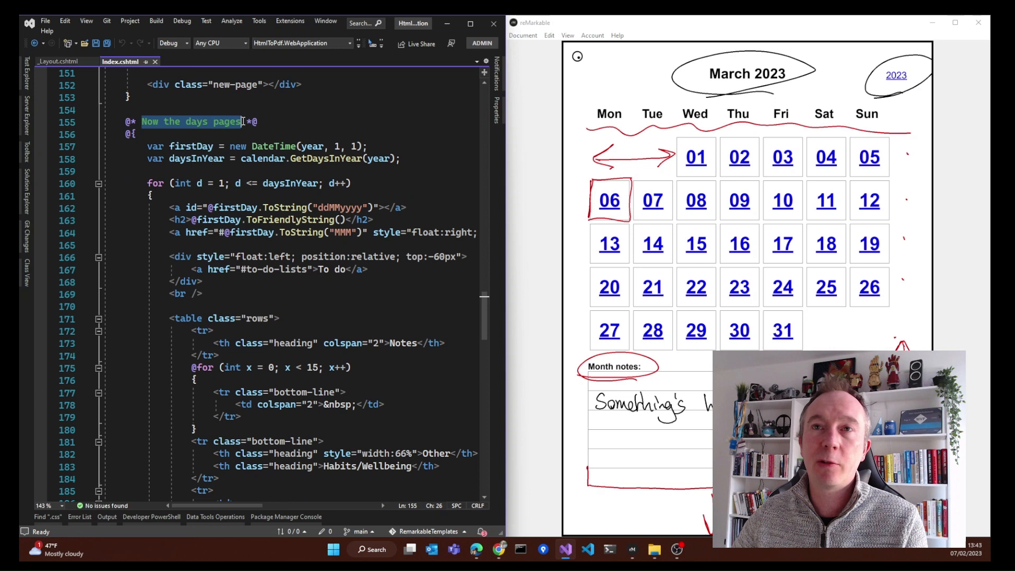
mouse_move(760, 284)
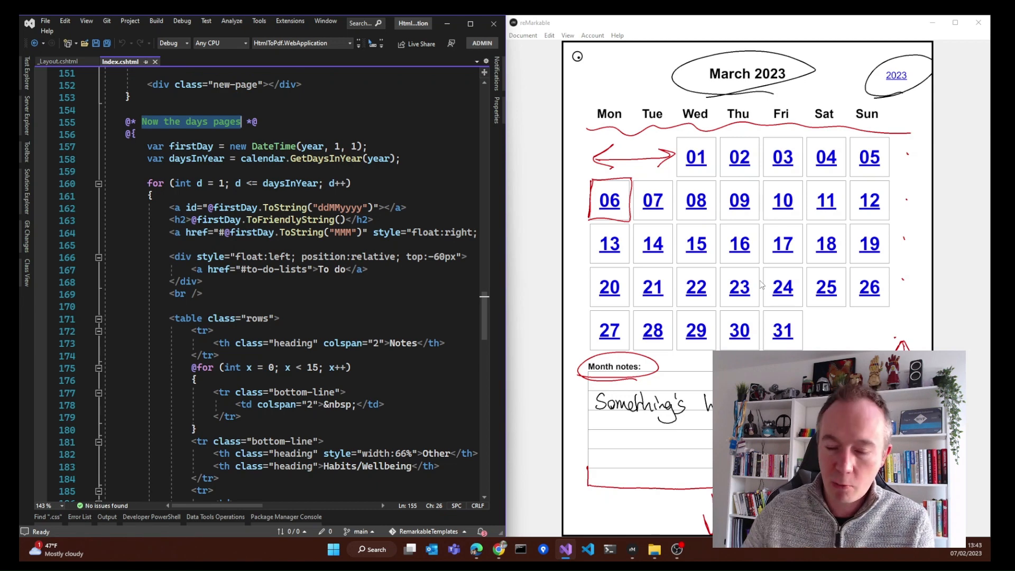
mouse_move(761, 285)
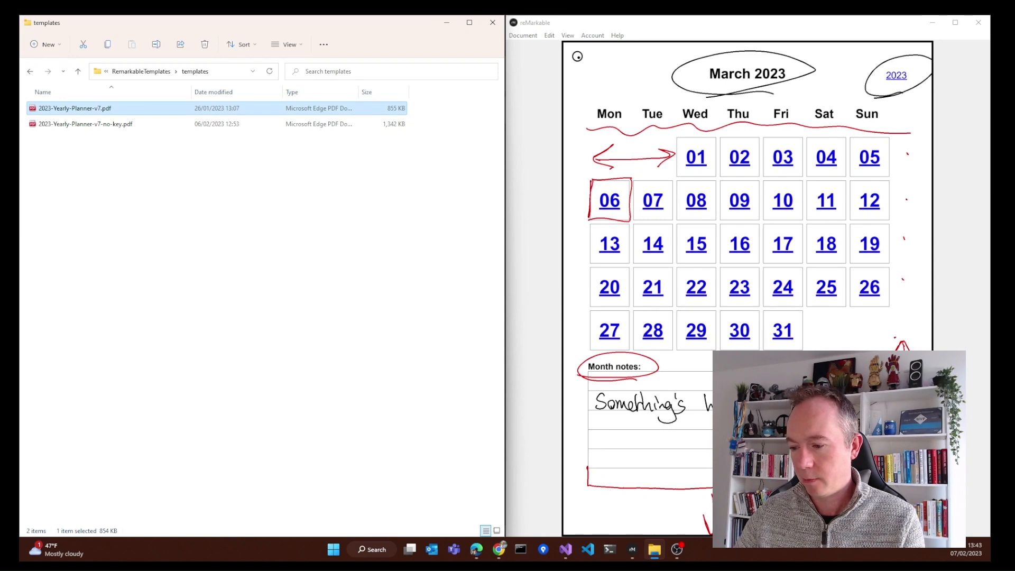
Step: Open 2023-Yearly-Planner-v7.pdf in Edge and scroll the Sunday 1st January 2023 day page
double_click(74, 108)
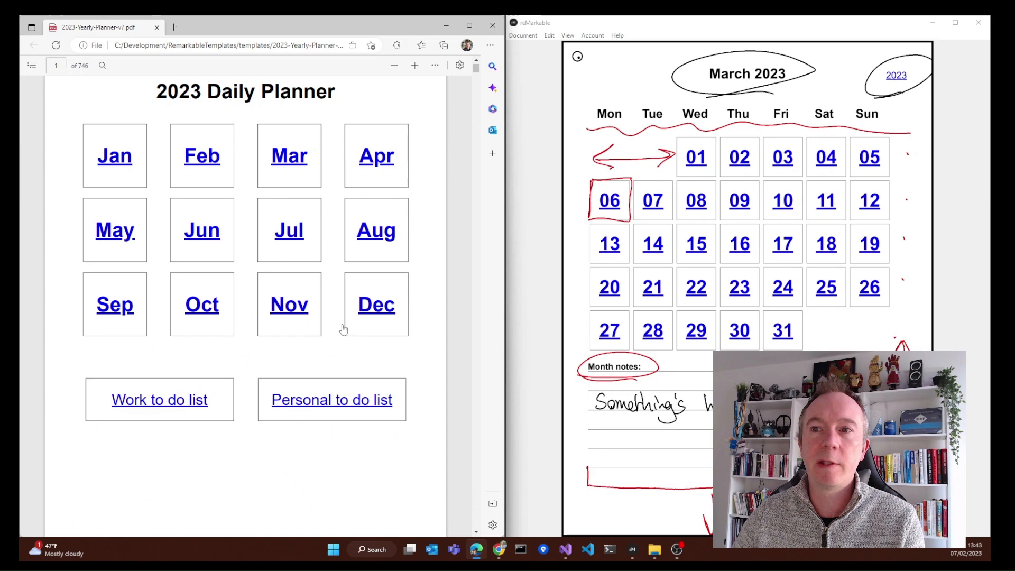
left_click(331, 400)
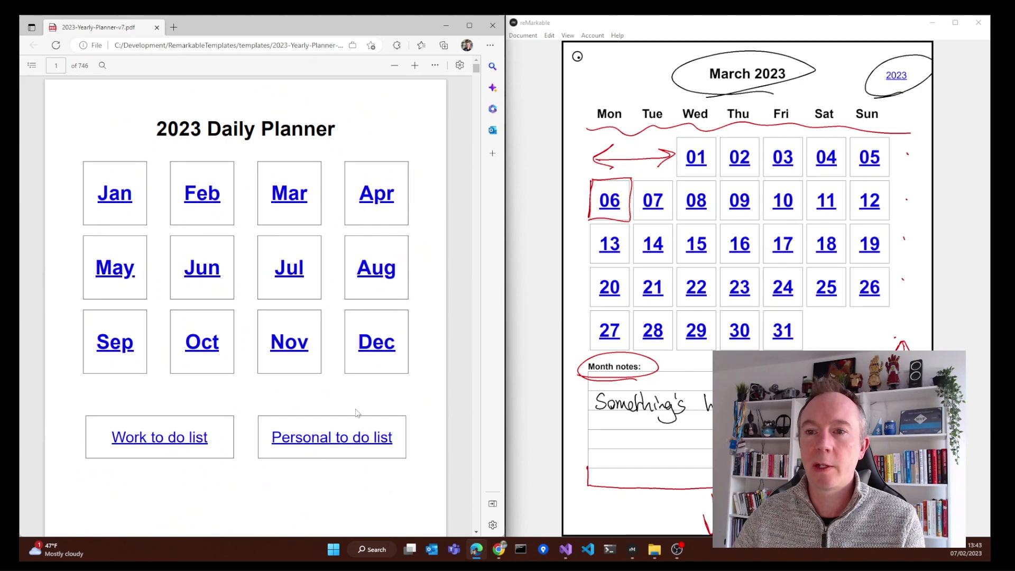
scroll("down", 3)
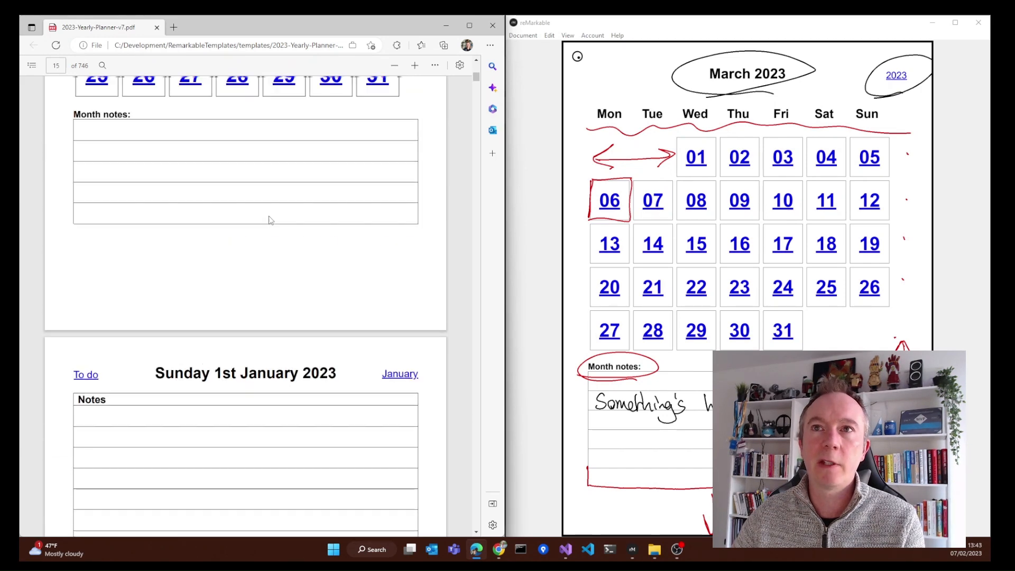
scroll("down", 3)
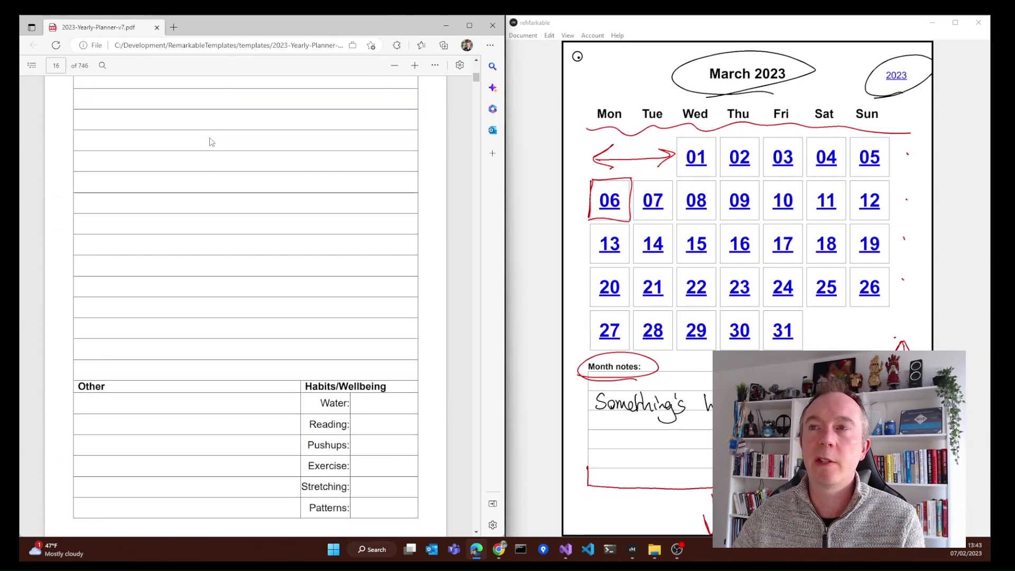
scroll("up", 3)
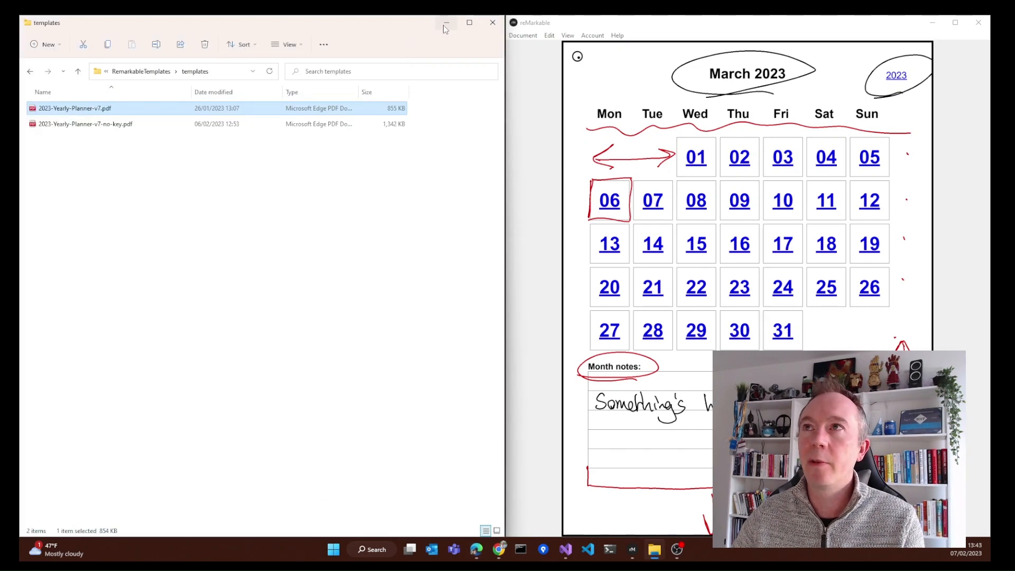
mouse_move(446, 27)
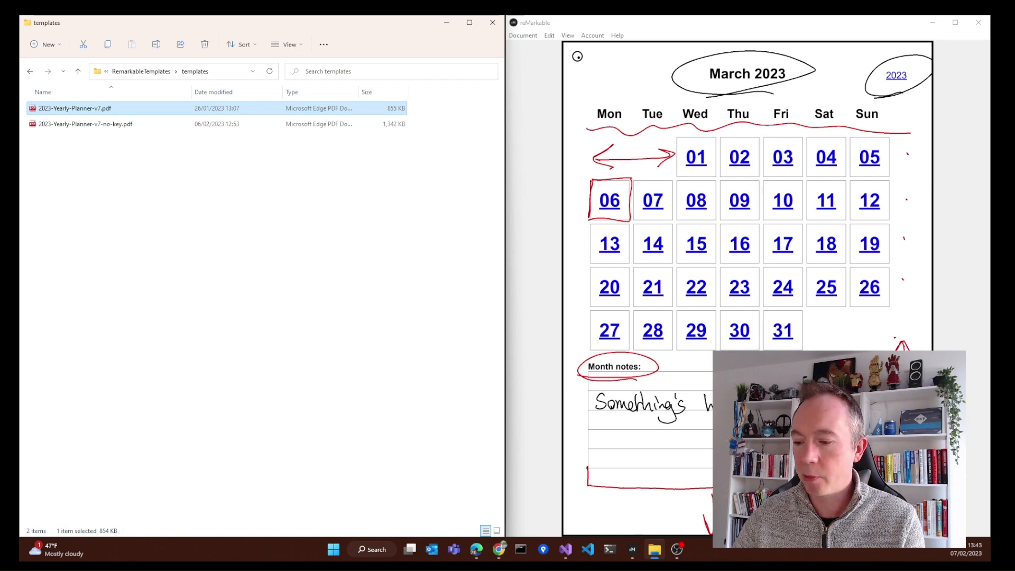
Step: Reopen the planner PDF and scroll to the January 1st Continued notes page
double_click(74, 108)
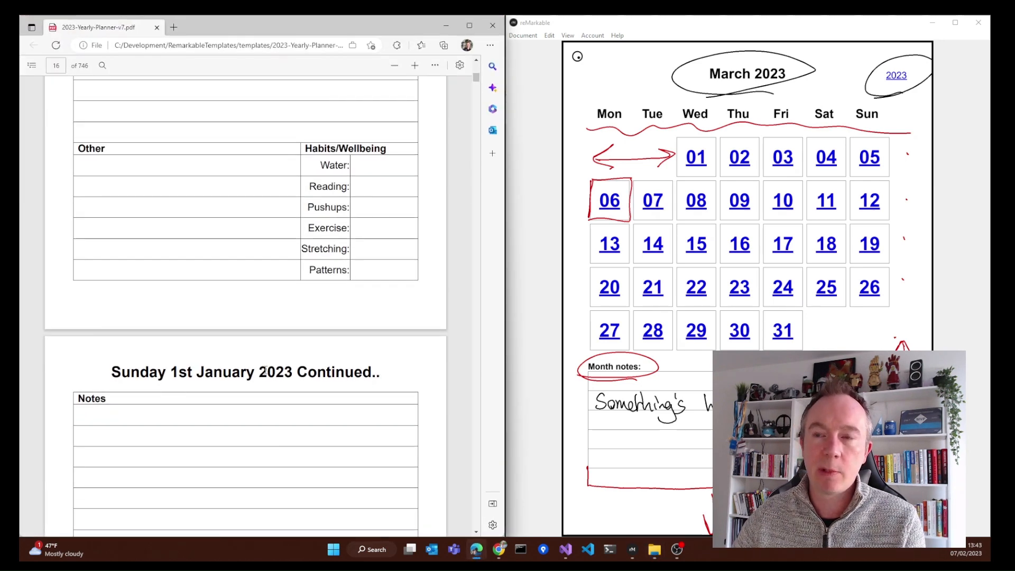
scroll("up", 3)
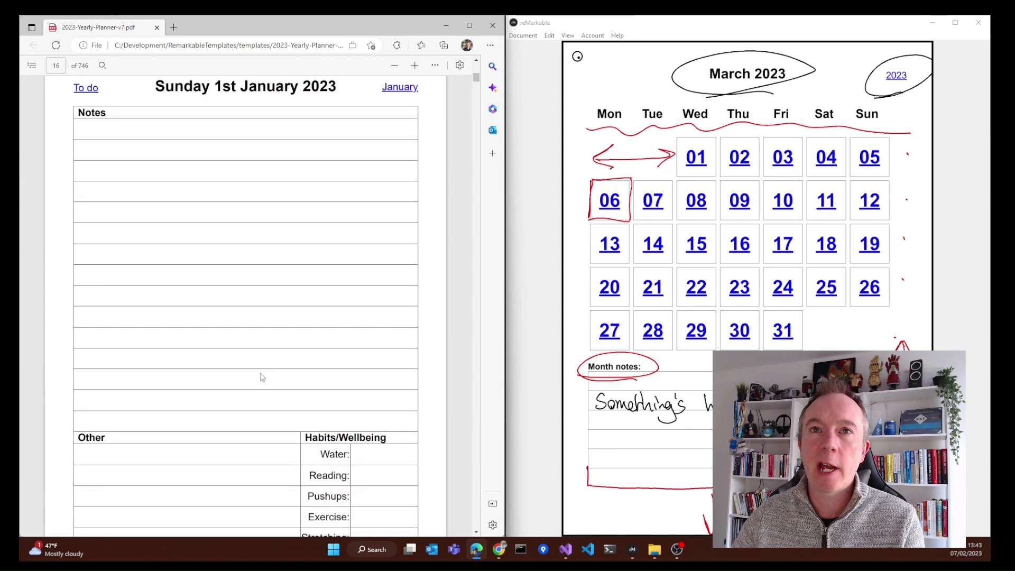
scroll("down", 3)
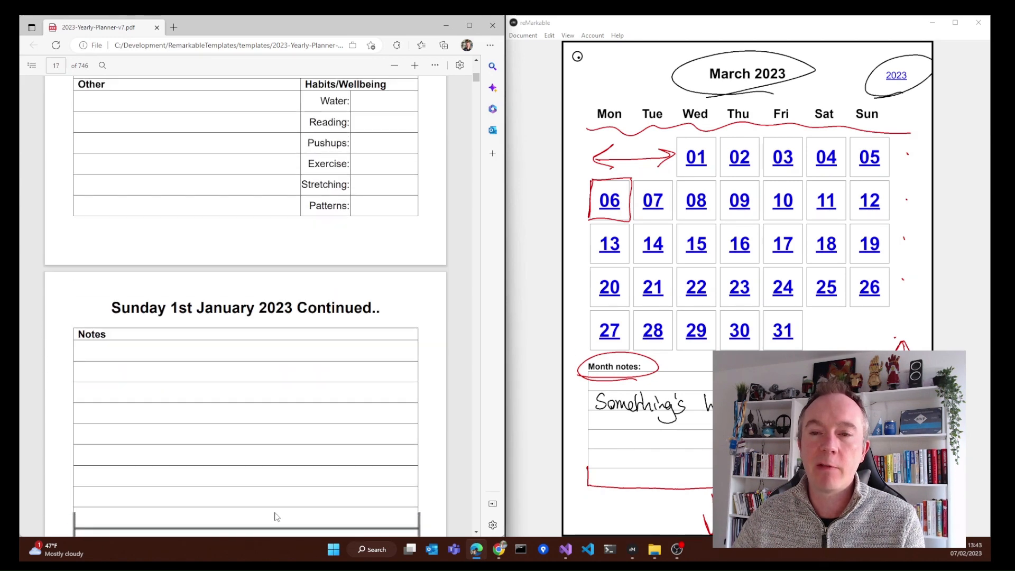
scroll("down", 3)
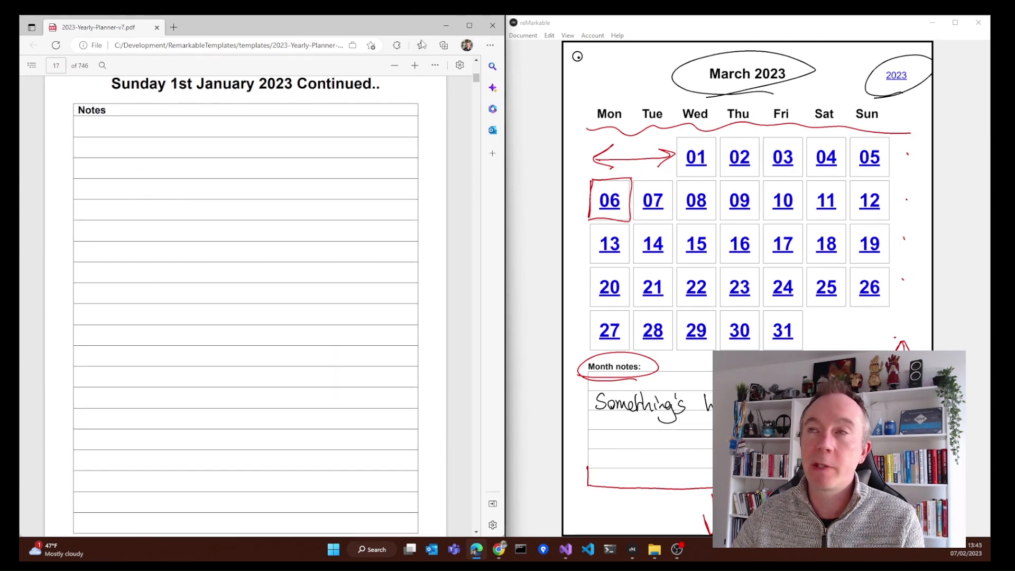
Step: Close the planner PDF and scroll Index.cshtml down through the days-pages loop
left_click(654, 550)
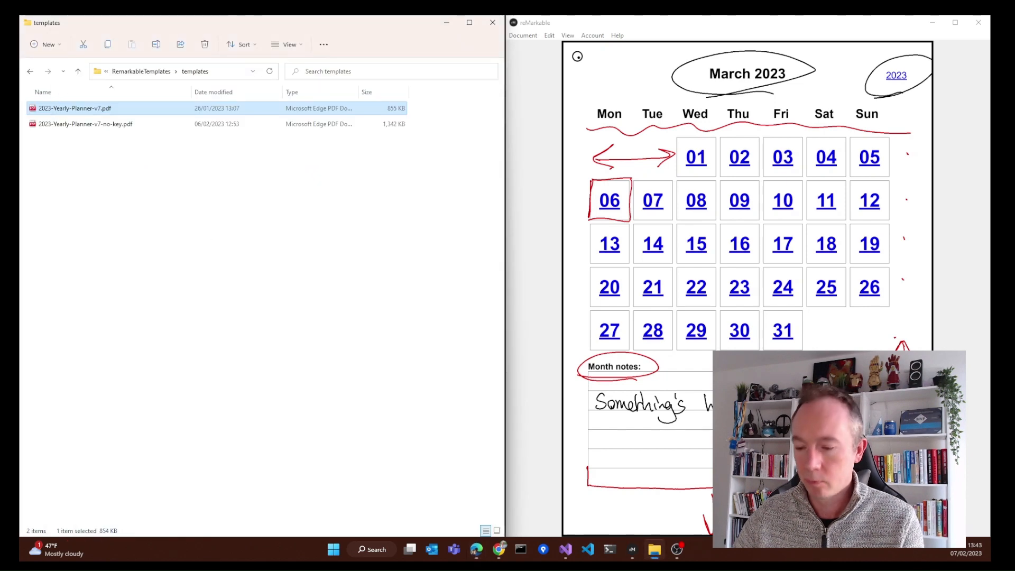
left_click(564, 550)
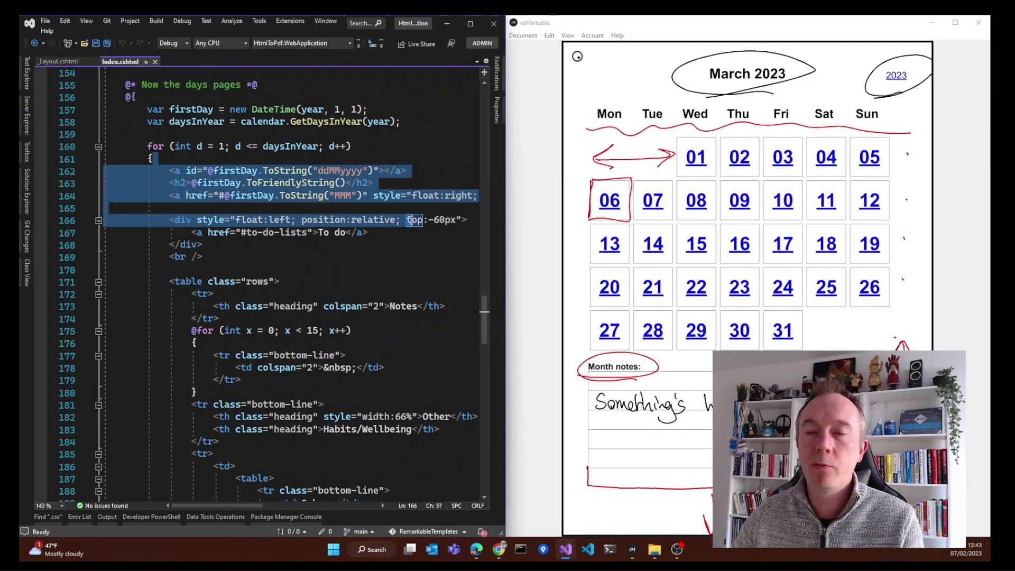
scroll("down", 3)
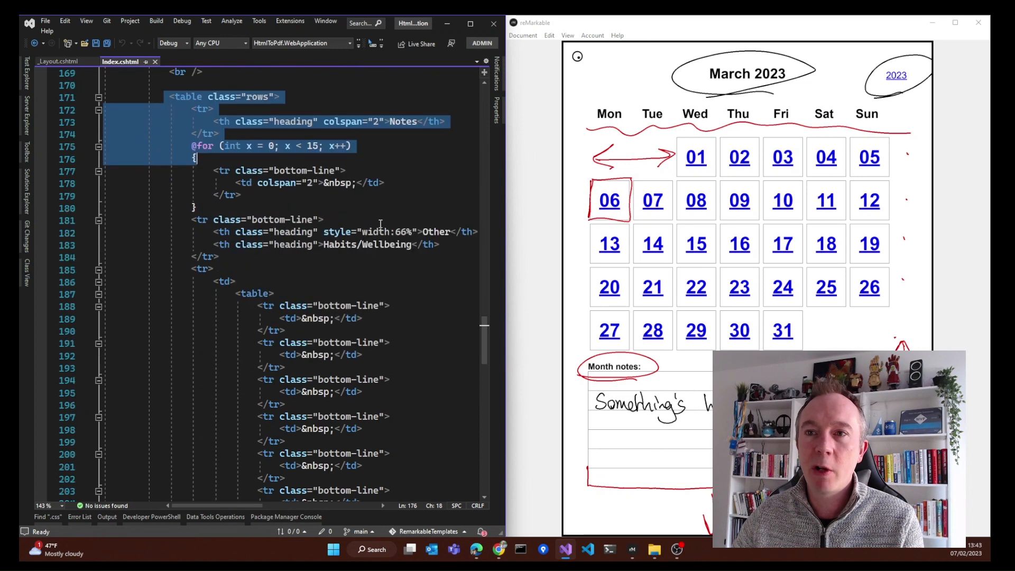
scroll("down", 3)
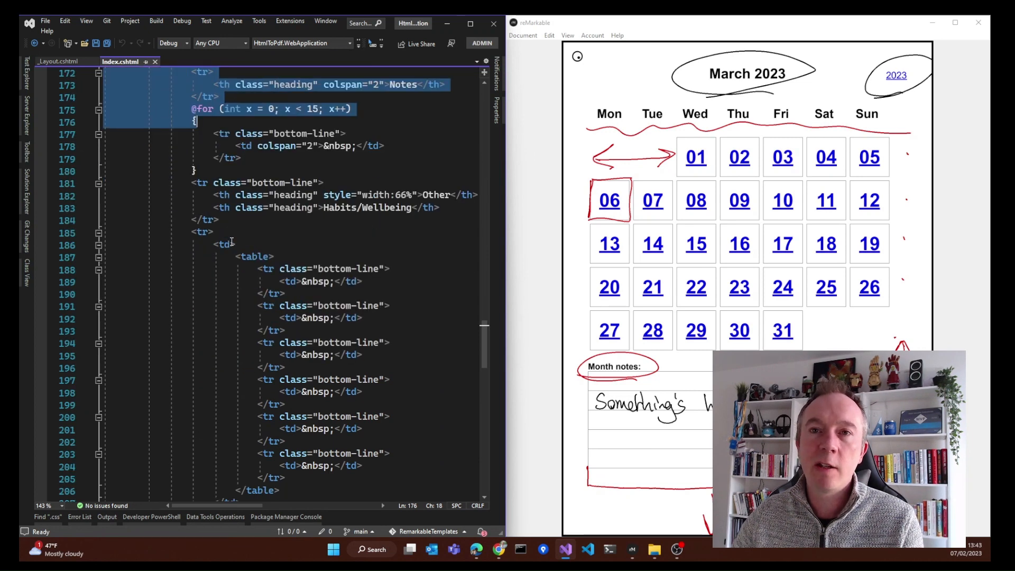
scroll("down", 3)
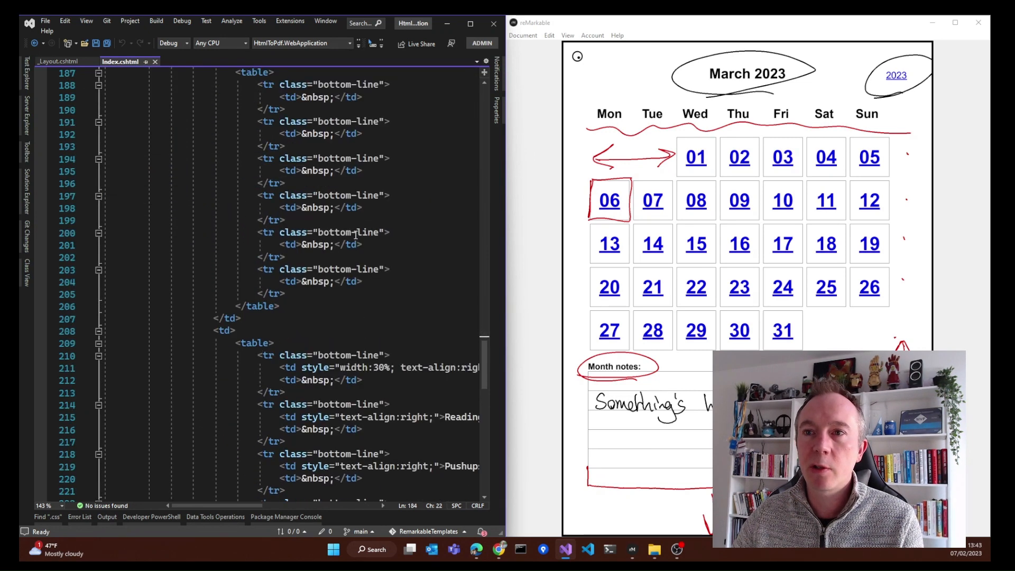
scroll("down", 3)
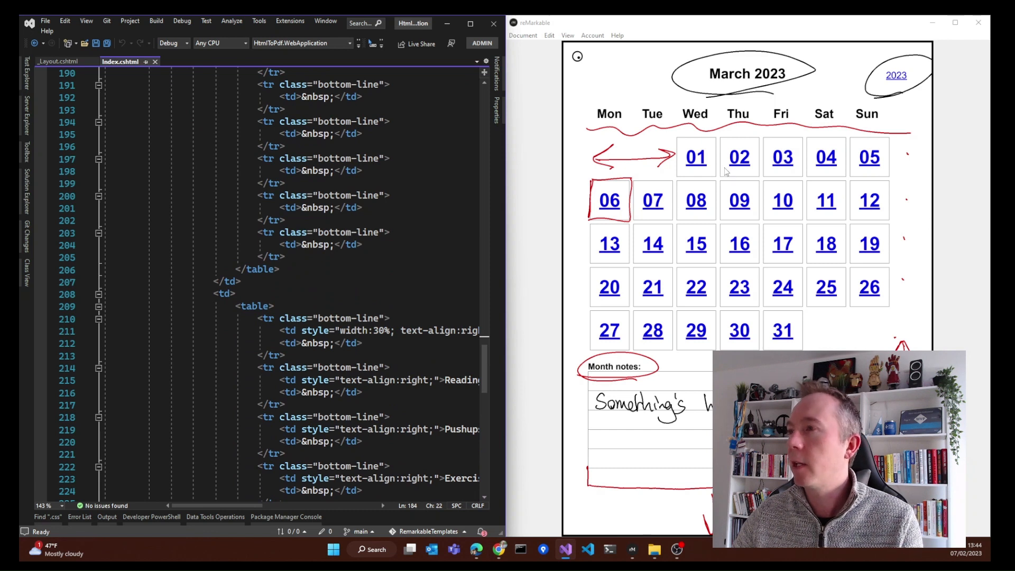
Step: Open the Friday 3rd March 2023 day page on the reMarkable and review the continued-notes markup
left_click(783, 156)
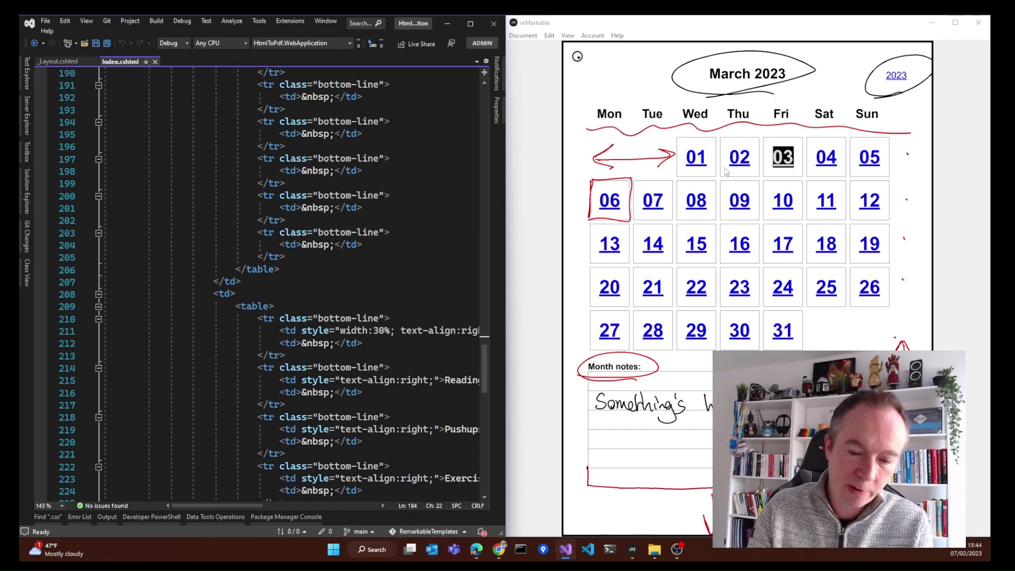
left_click(782, 157)
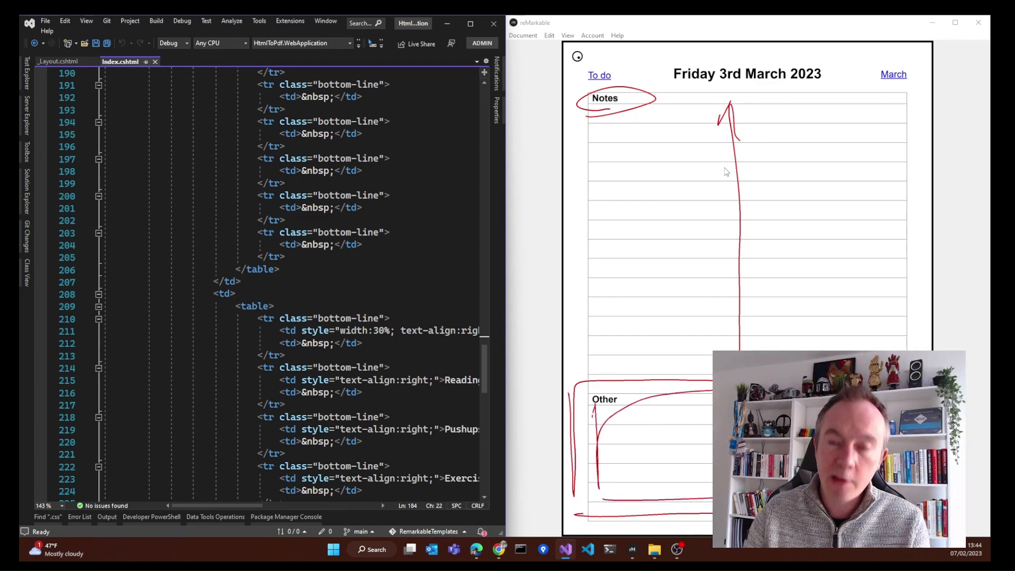
scroll("down", 3)
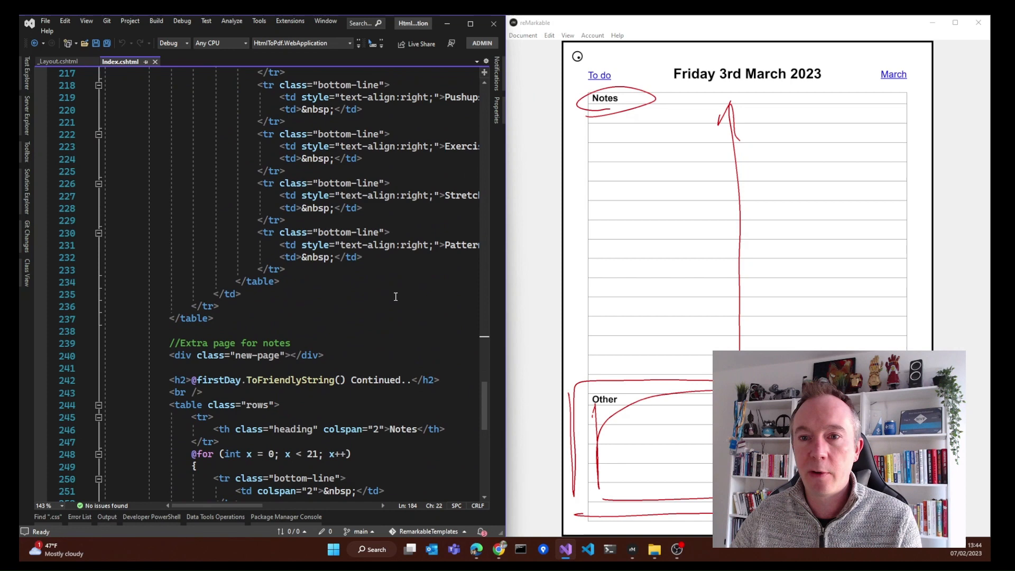
scroll("up", 3)
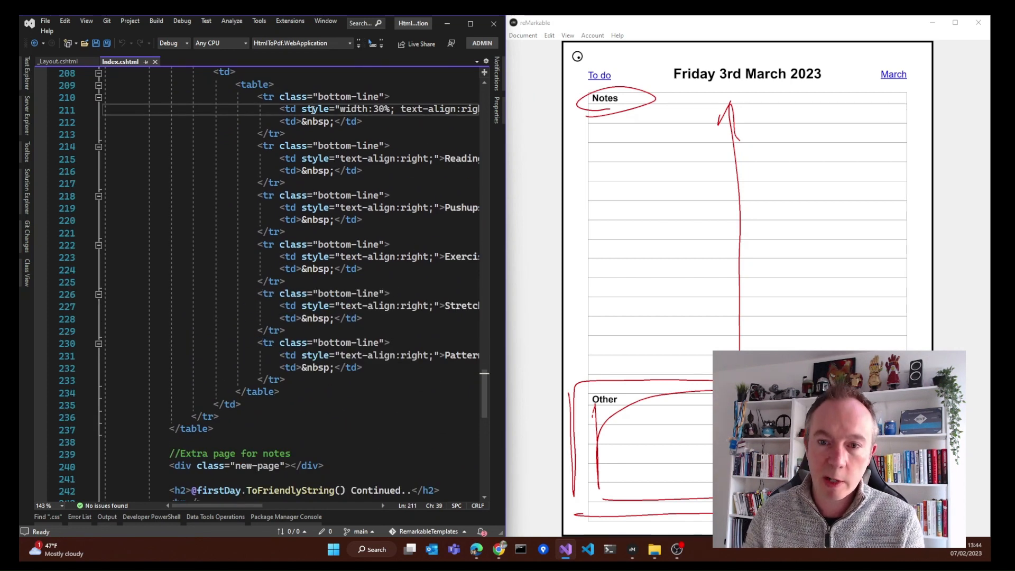
scroll("down", 3)
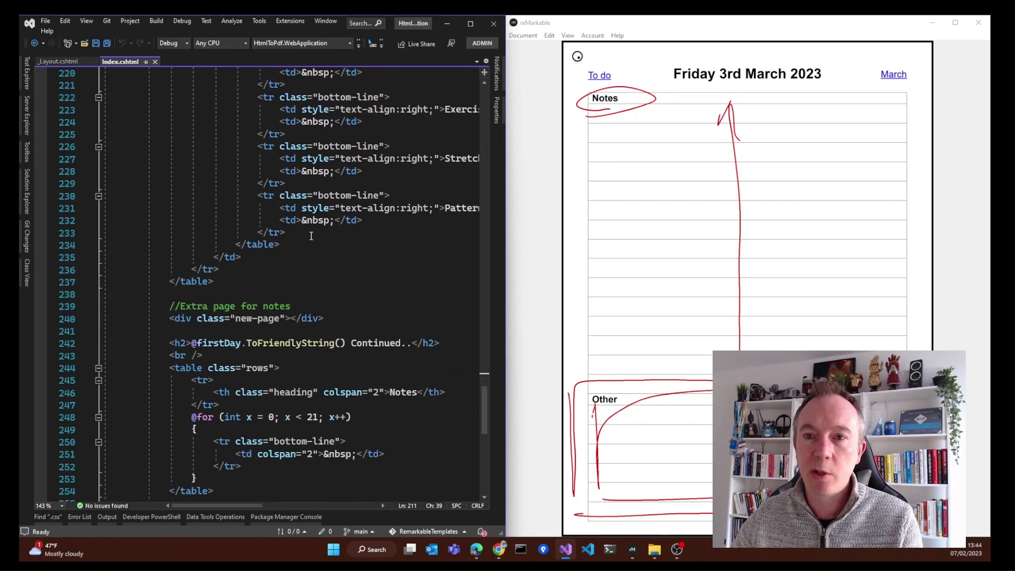
scroll("down", 3)
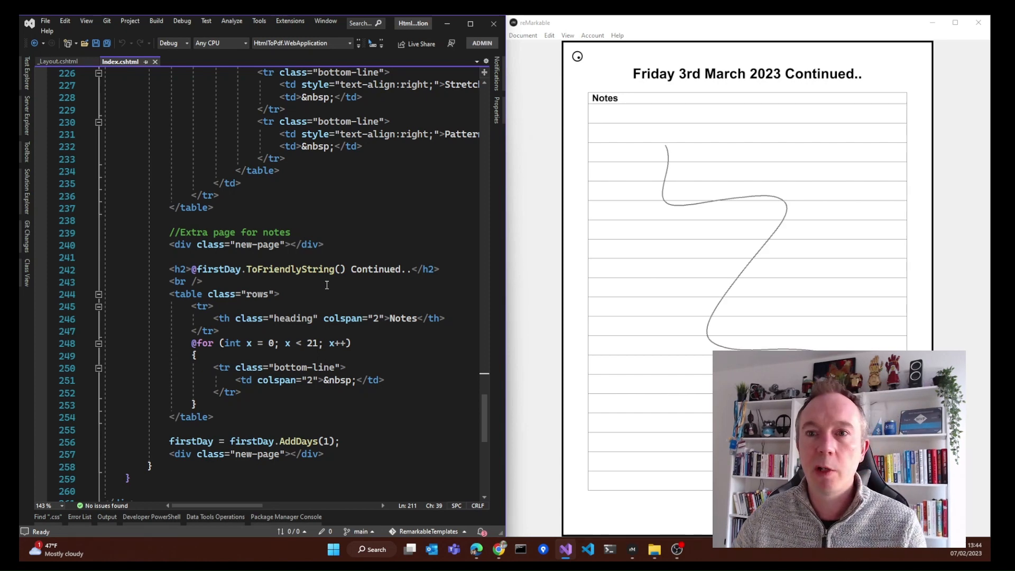
scroll("up", 3)
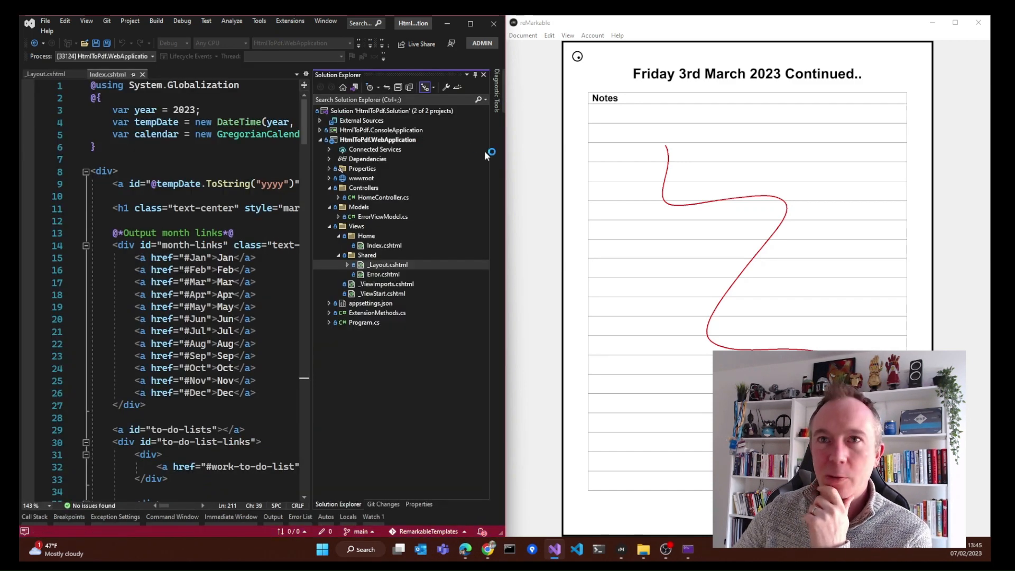
mouse_move(555, 123)
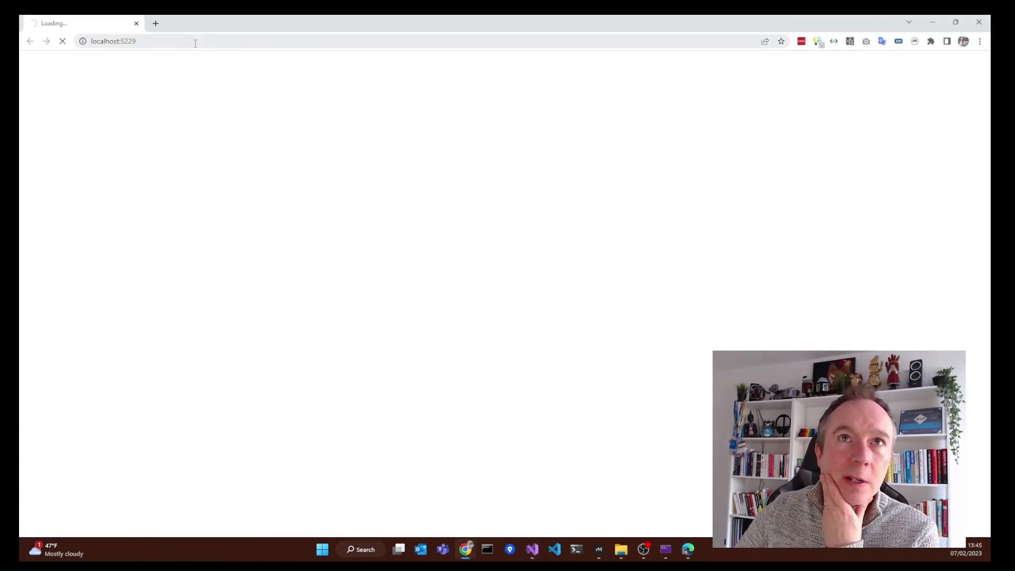
Step: Select the localhost:5229 address and scroll the planner's month links and Work and Personal to-do lists
left_click(113, 41)
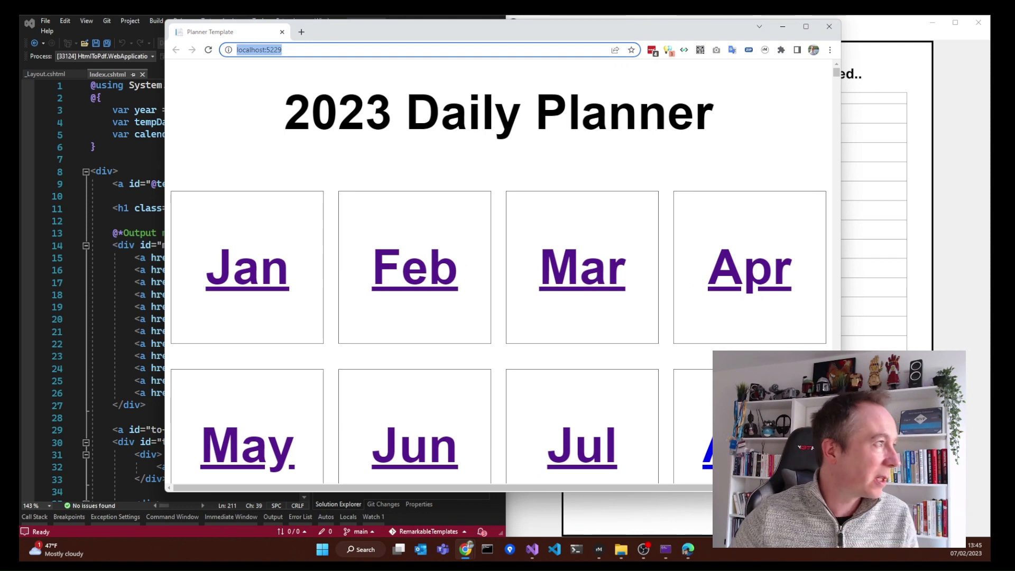
scroll("down", 3)
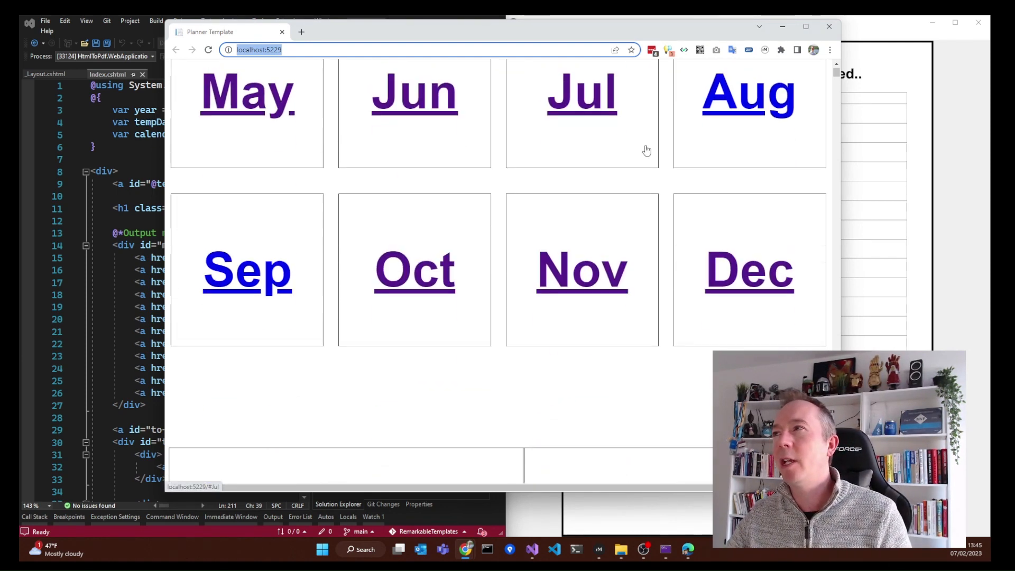
scroll("up", 3)
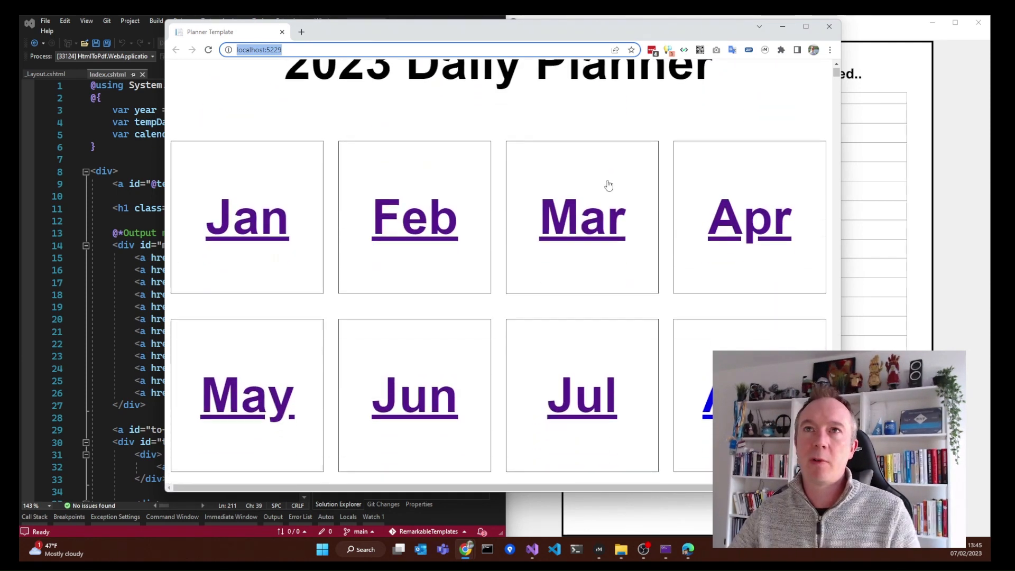
scroll("down", 3)
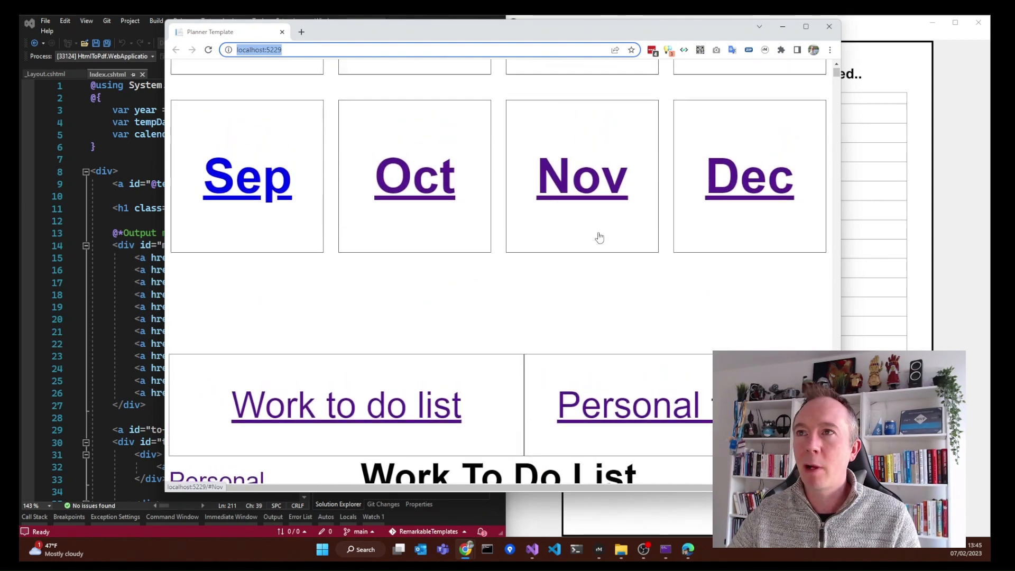
scroll("up", 3)
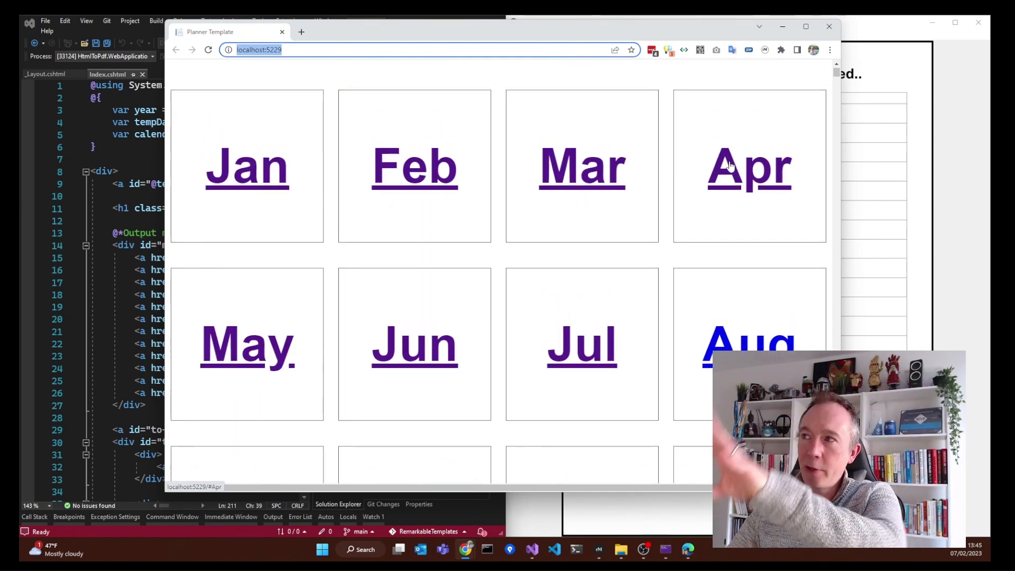
scroll("up", 3)
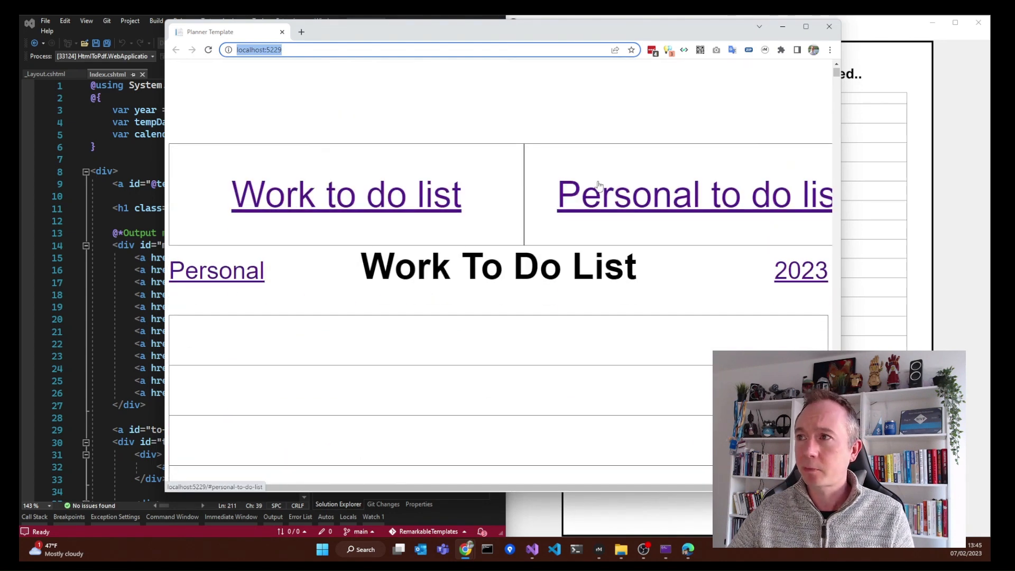
scroll("down", 3)
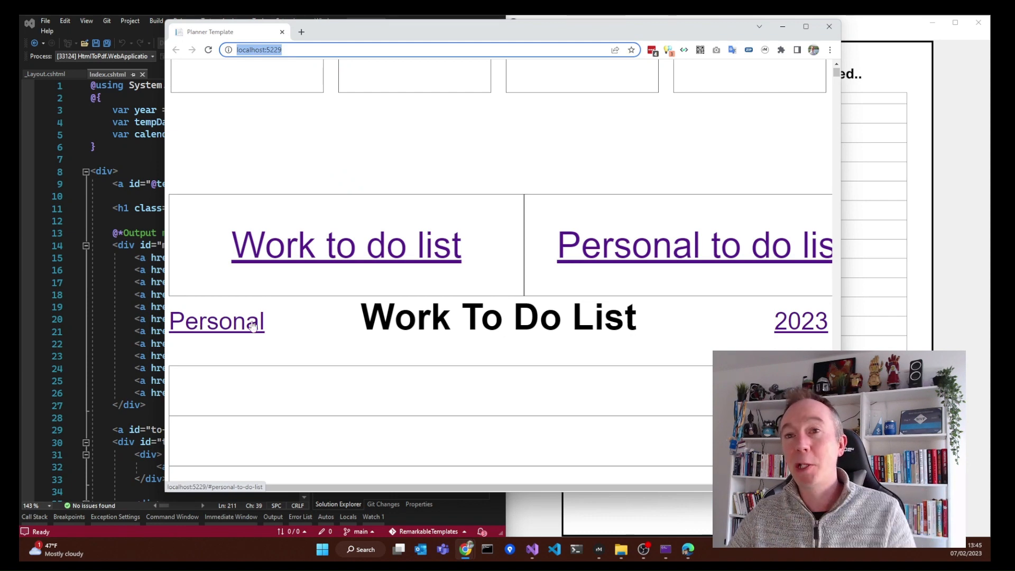
scroll("up", 3)
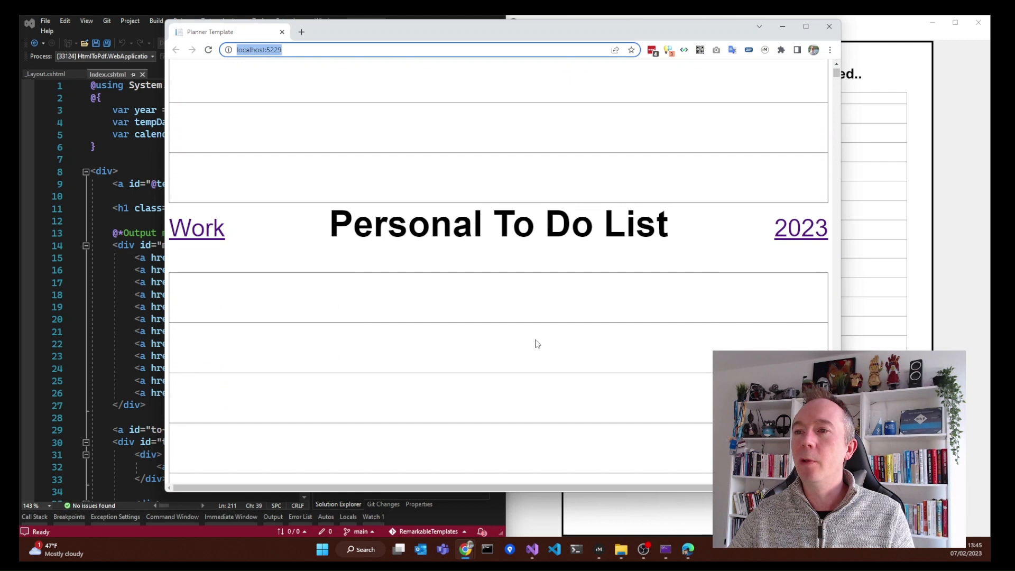
mouse_move(732, 135)
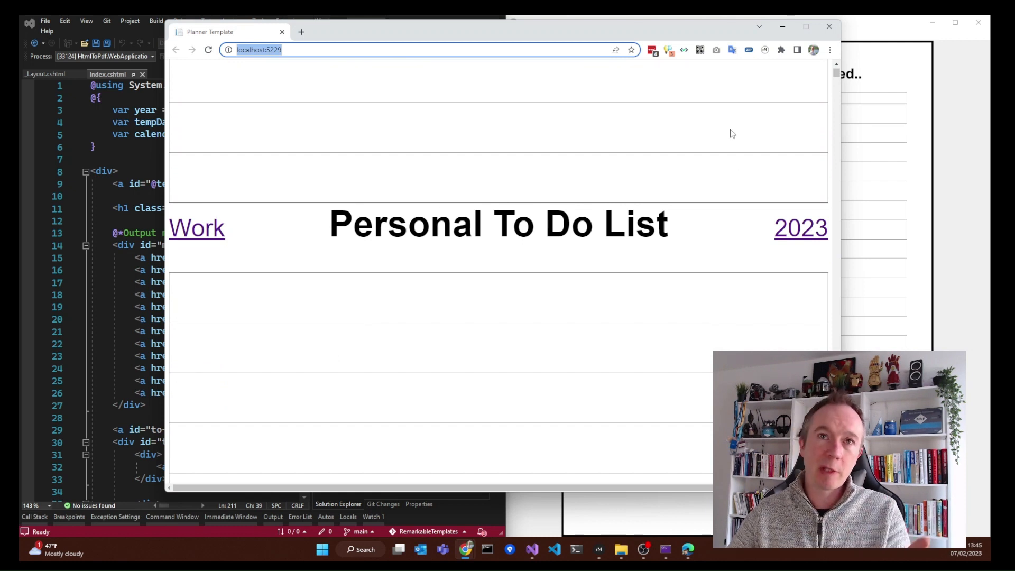
mouse_move(721, 143)
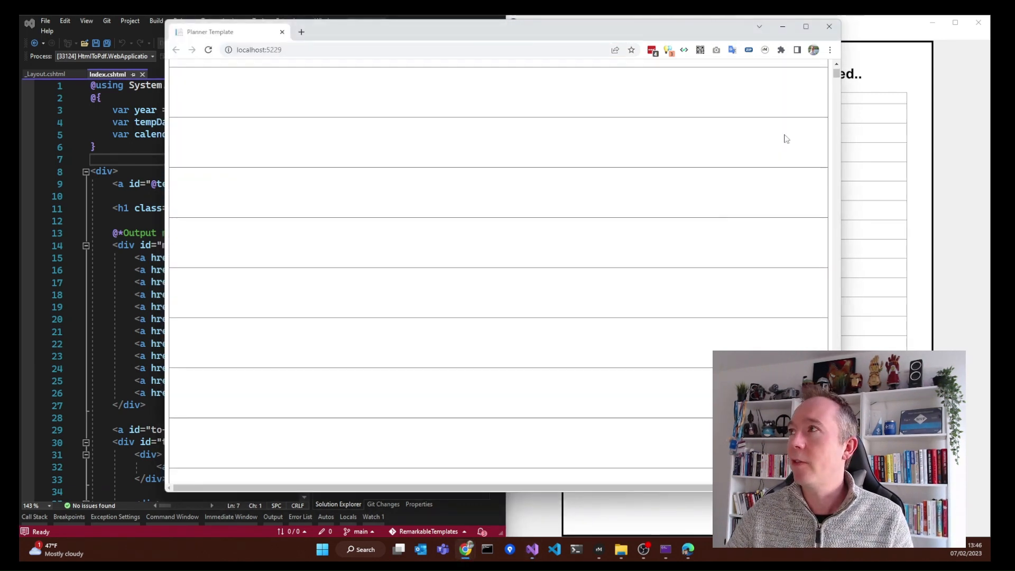
scroll("down", 3)
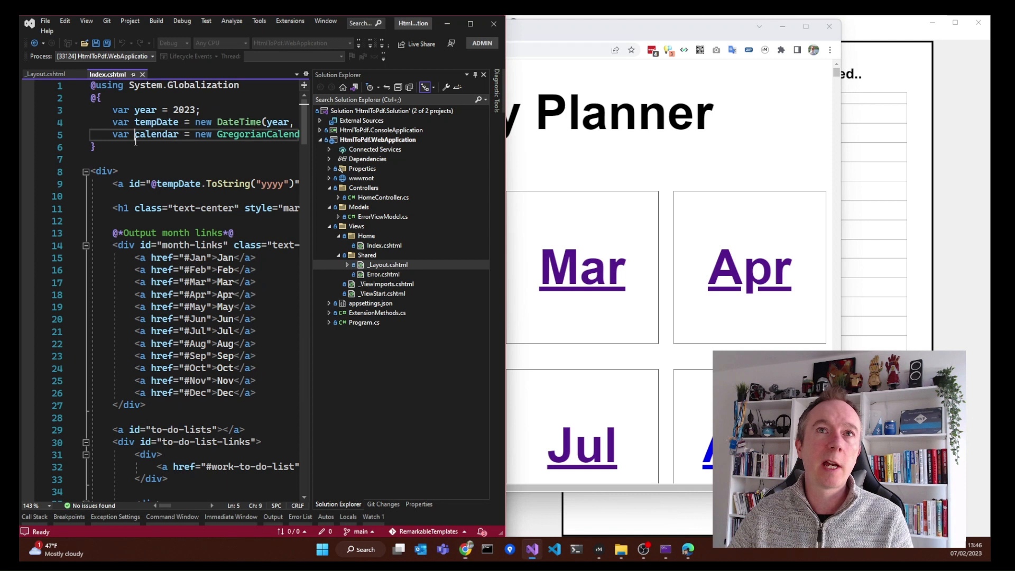
double_click(156, 134)
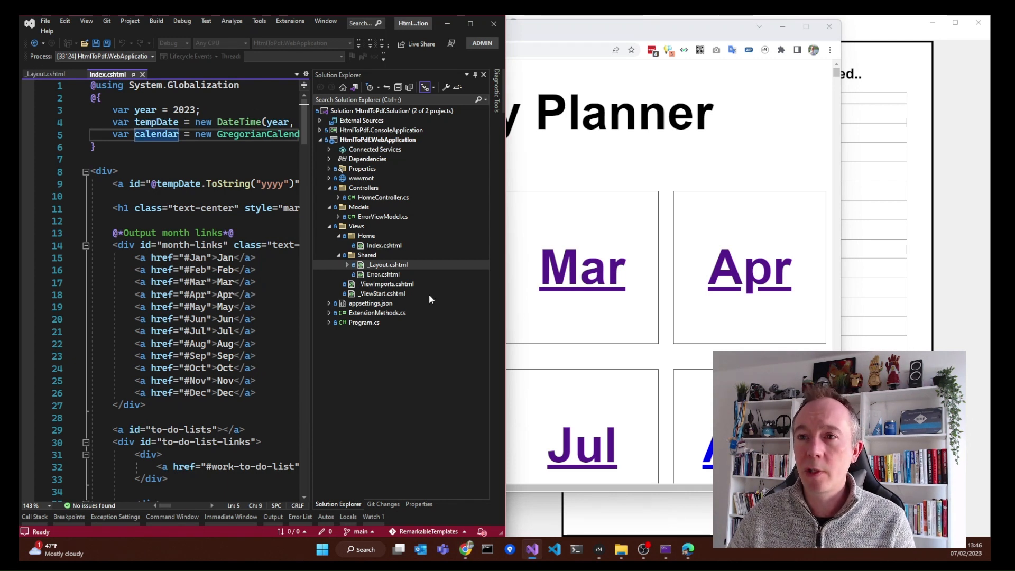
left_click(320, 140)
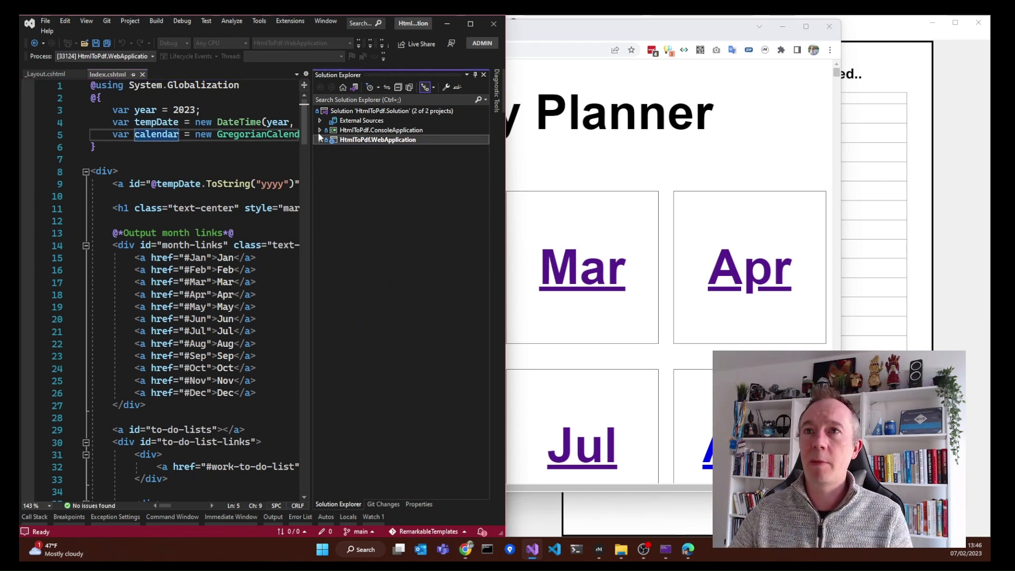
left_click(319, 129)
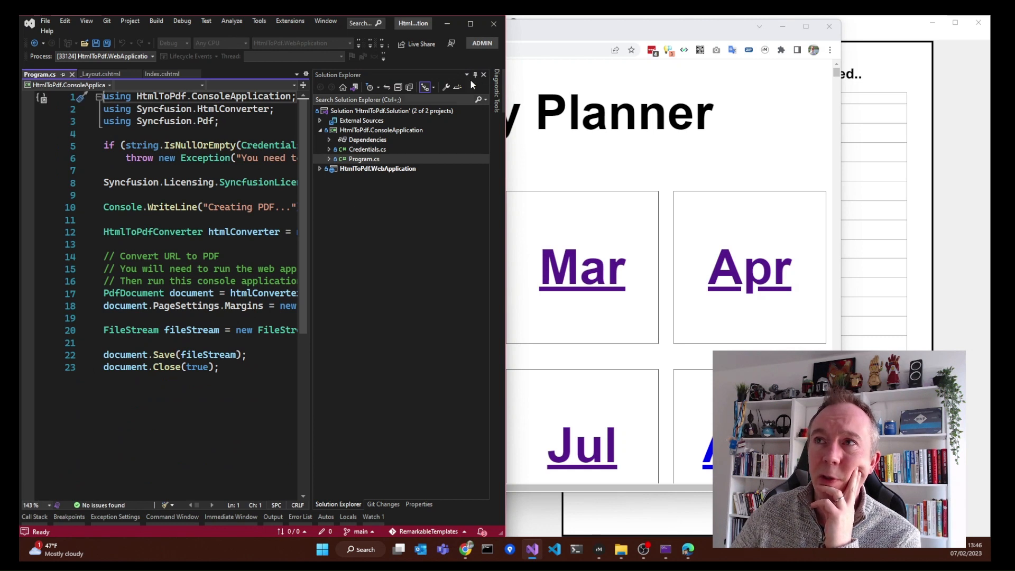
left_click(475, 74)
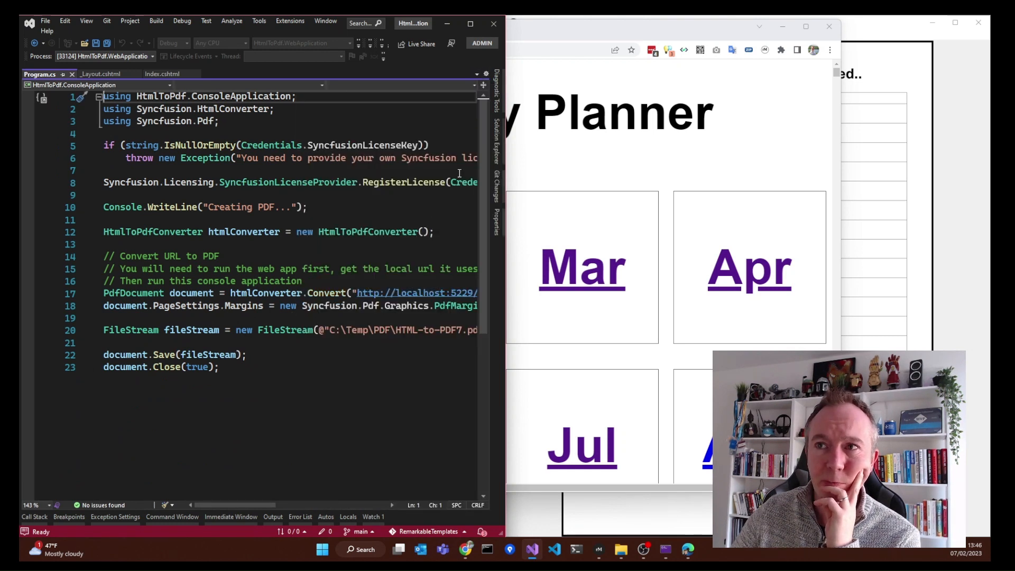
scroll("down", 3)
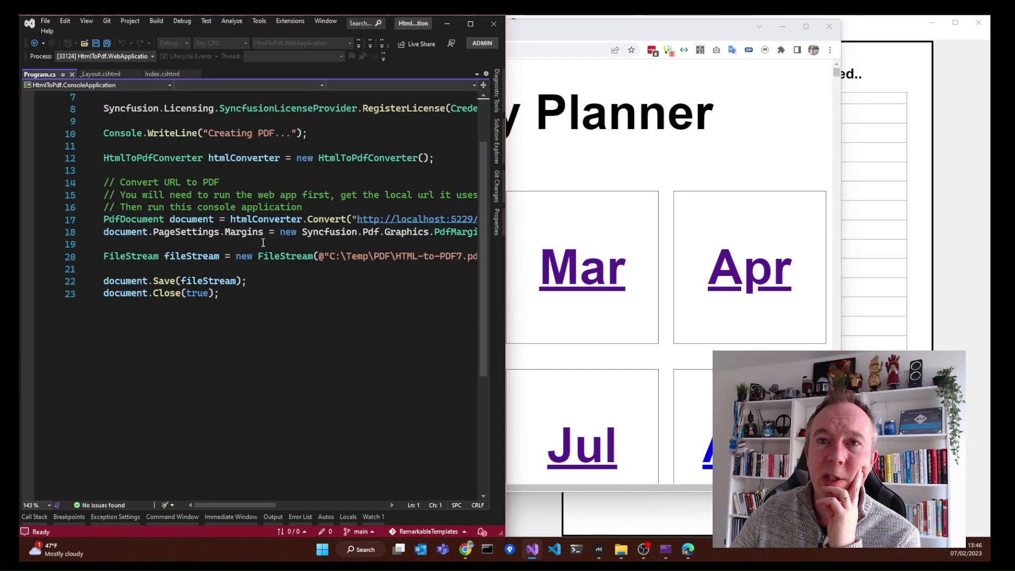
scroll("up", 3)
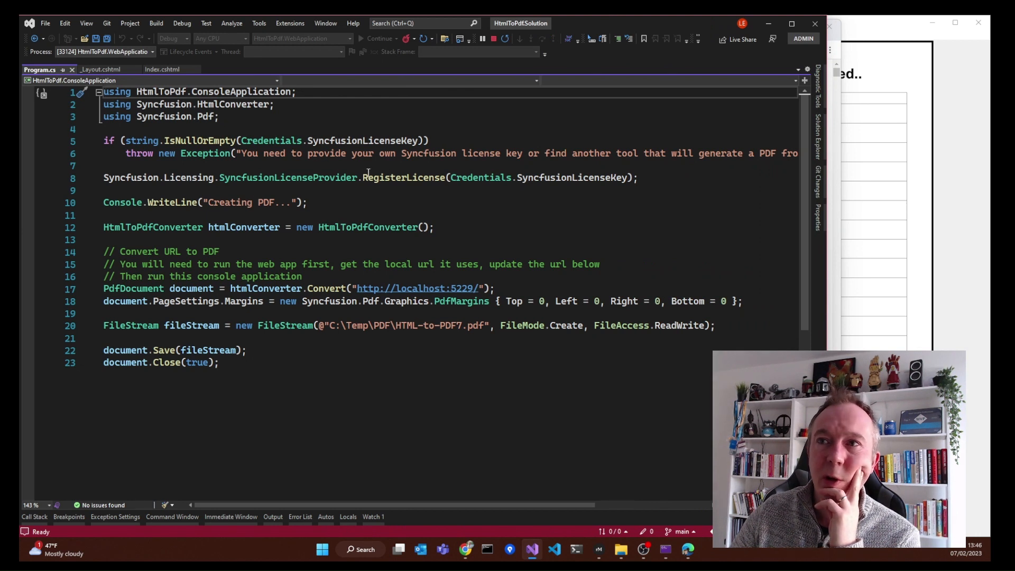
mouse_move(573, 177)
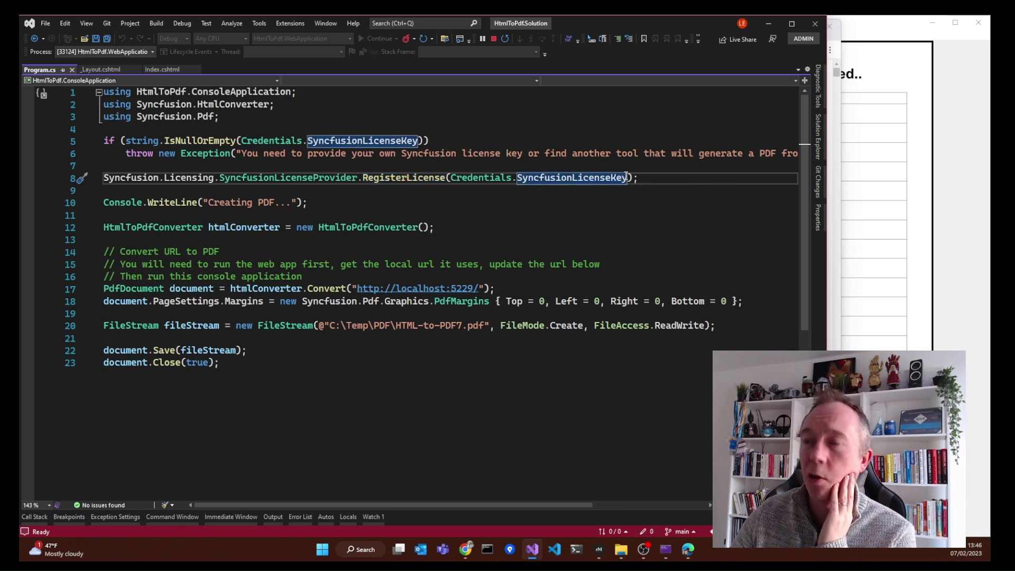
mouse_move(571, 178)
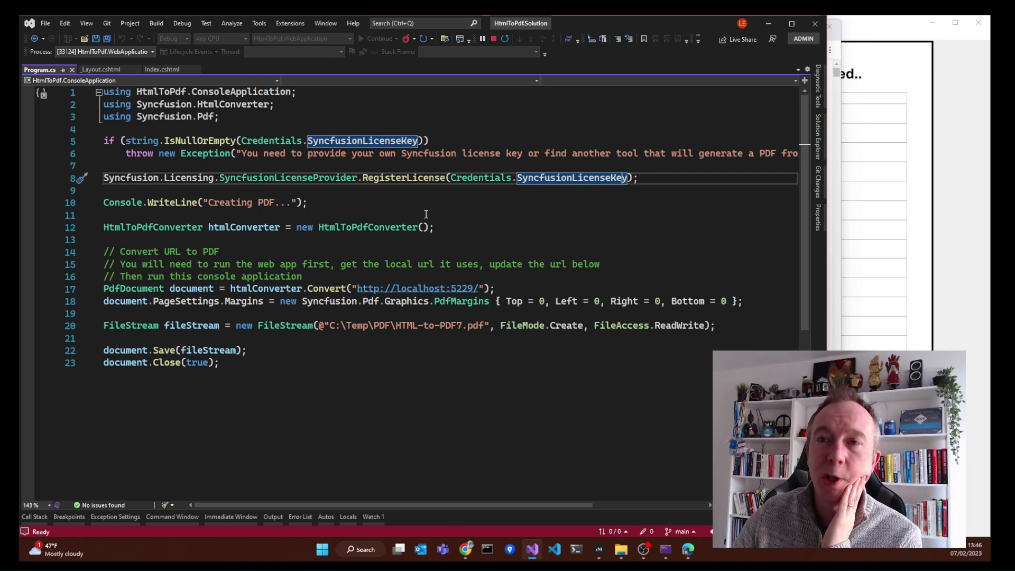
scroll("up", 3)
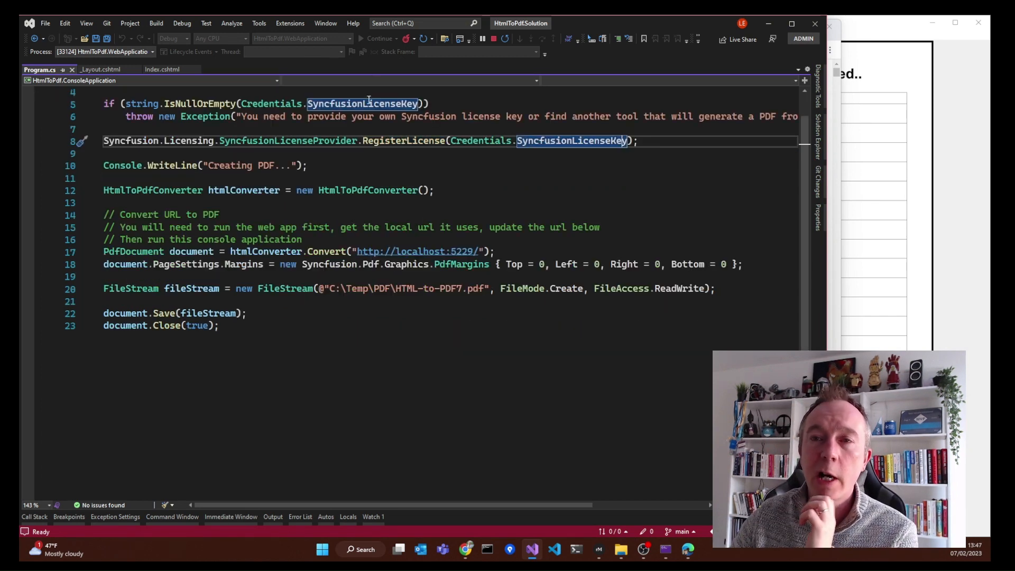
mouse_move(425, 177)
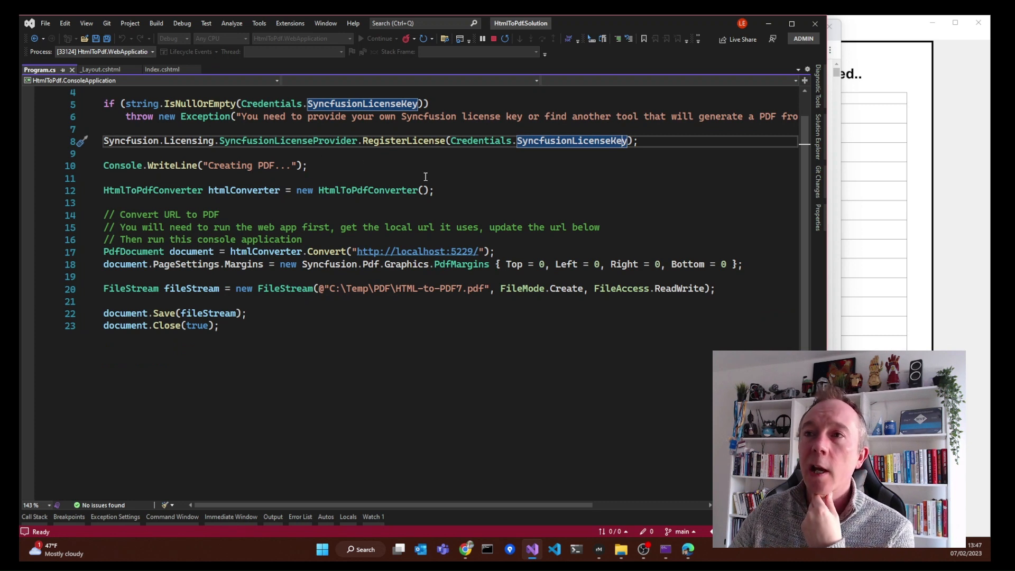
mouse_move(652, 181)
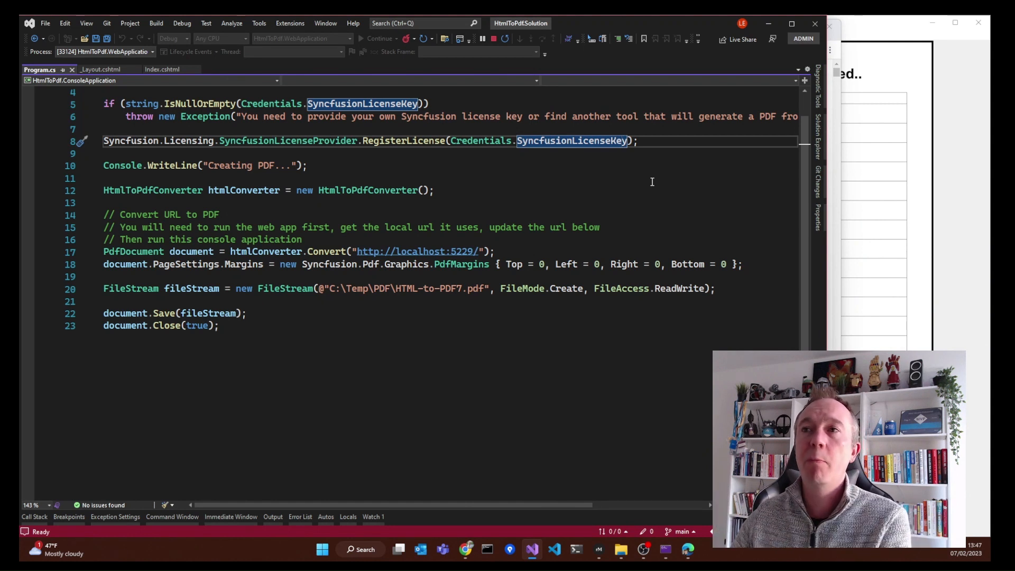
mouse_move(502, 158)
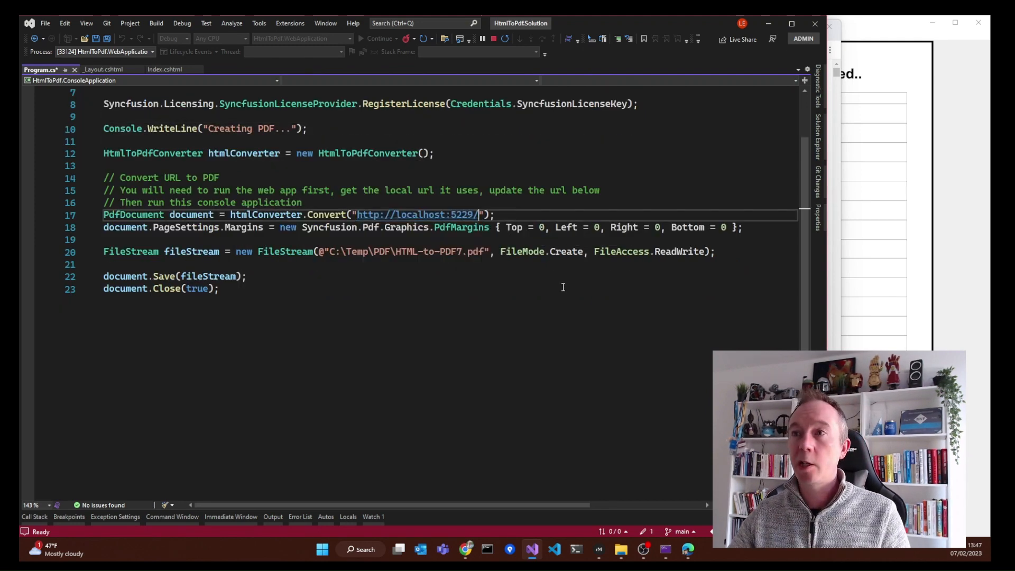
scroll("up", 3)
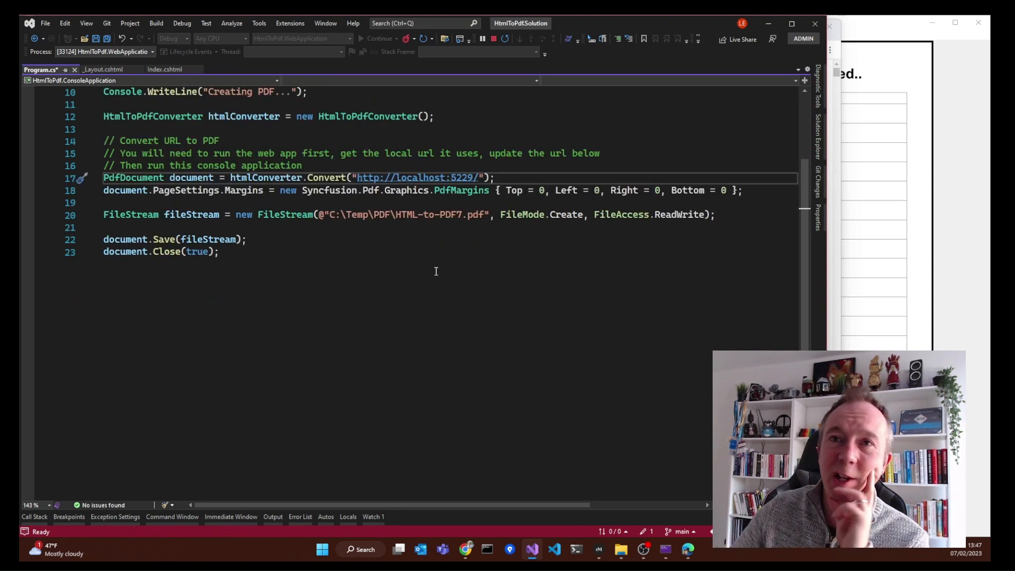
mouse_move(393, 286)
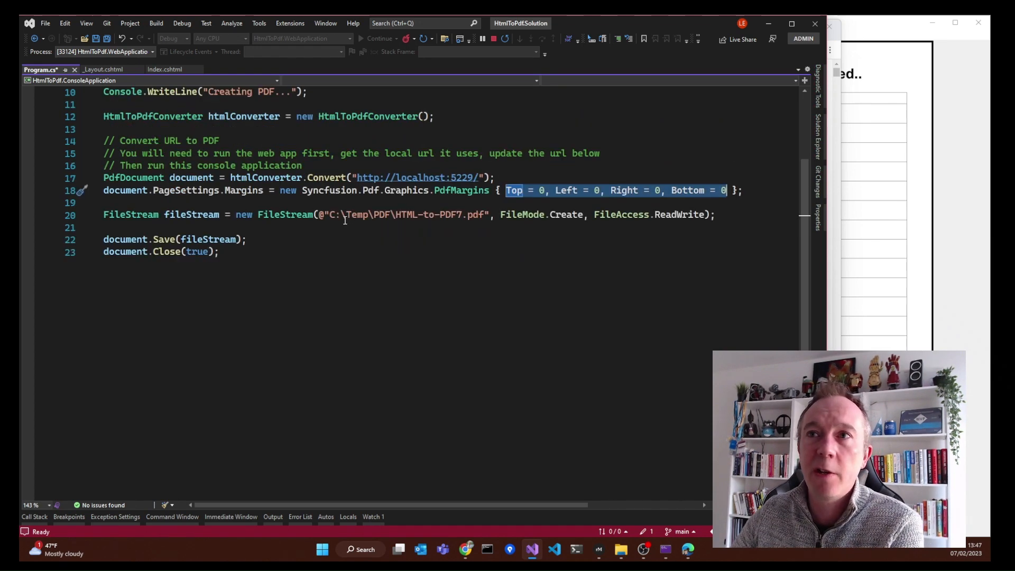
scroll("up", 3)
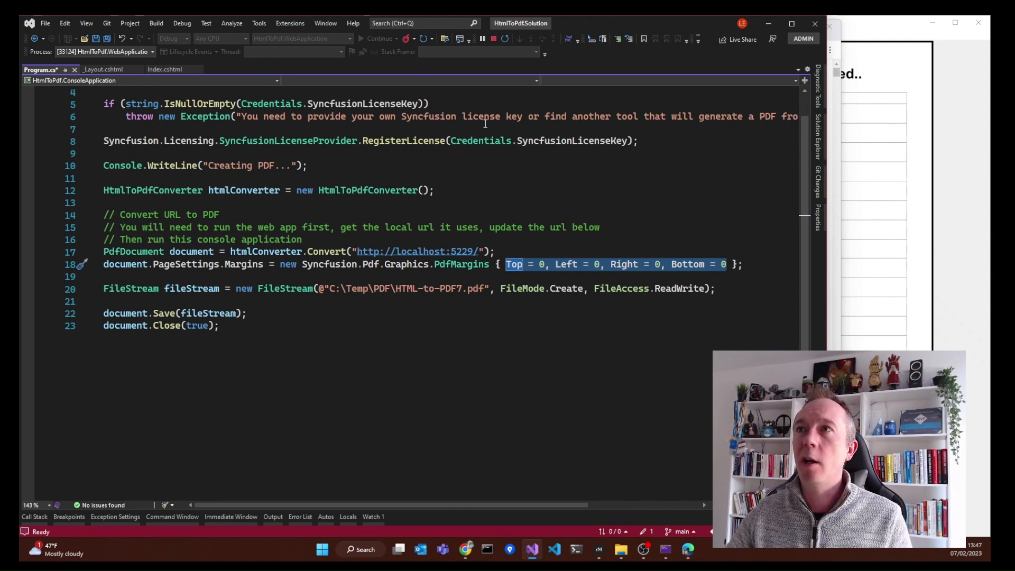
mouse_move(491, 39)
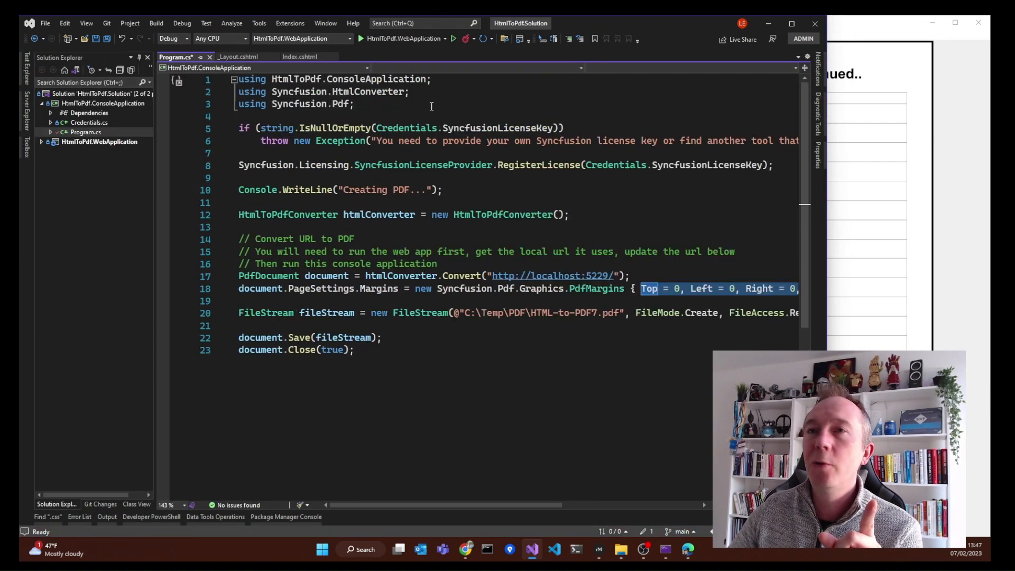
mouse_move(699, 164)
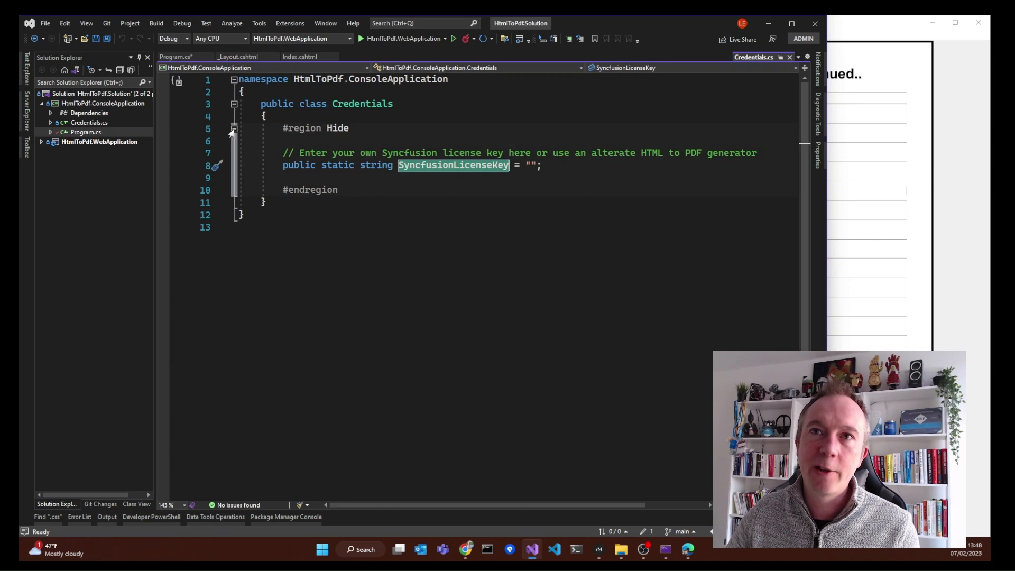
Step: Open Credentials.cs showing the empty SyncfusionLicenseKey string
left_click(568, 165)
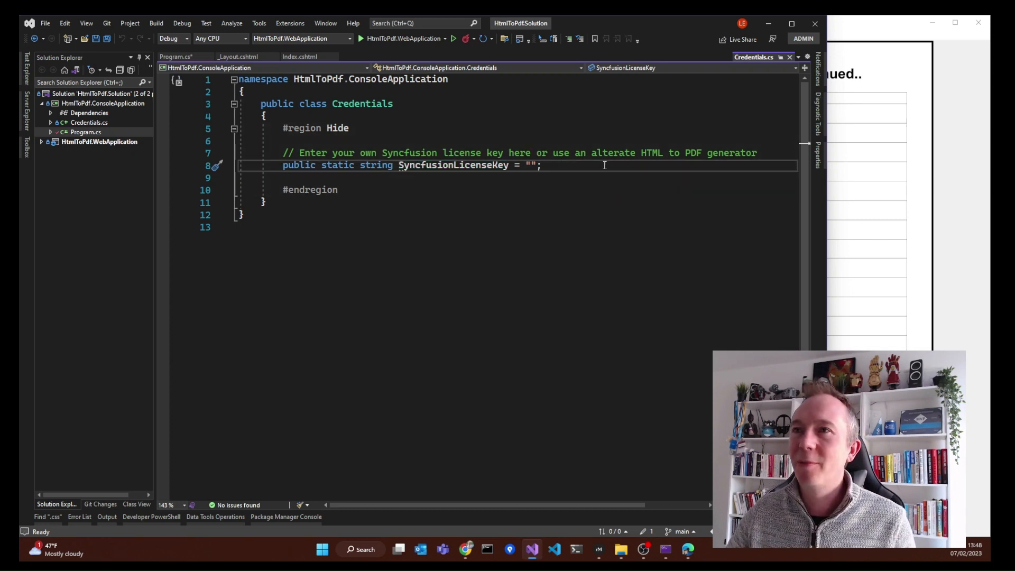
left_click(530, 165)
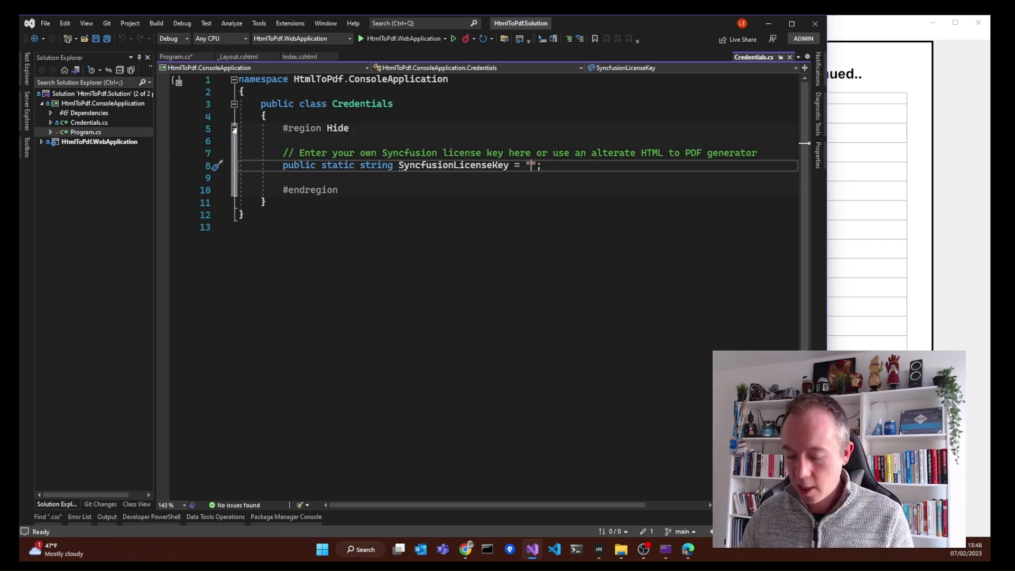
Step: Return to Program.cs to comment out the license check and registration lines
left_click(176, 58)
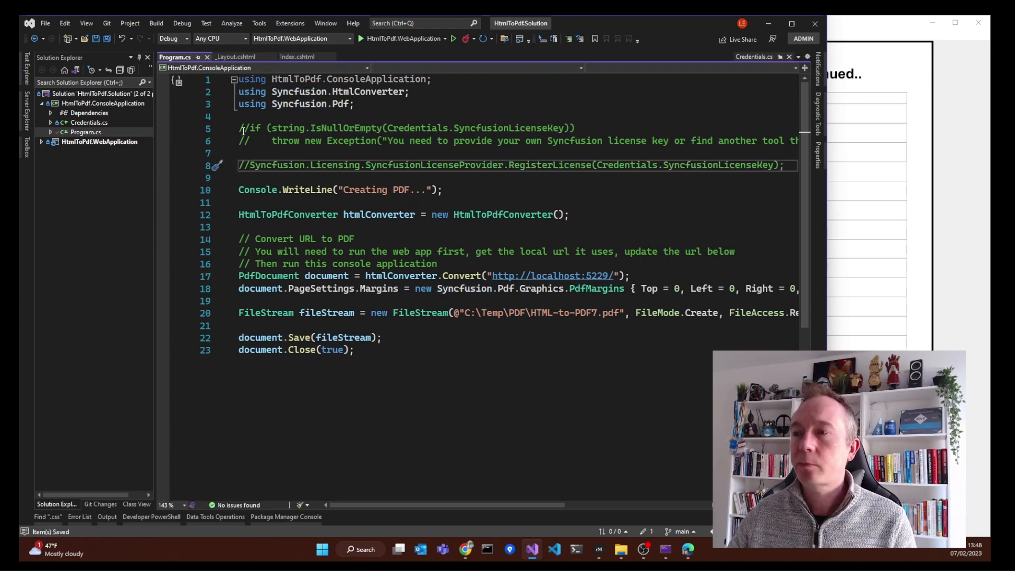
mouse_move(768, 24)
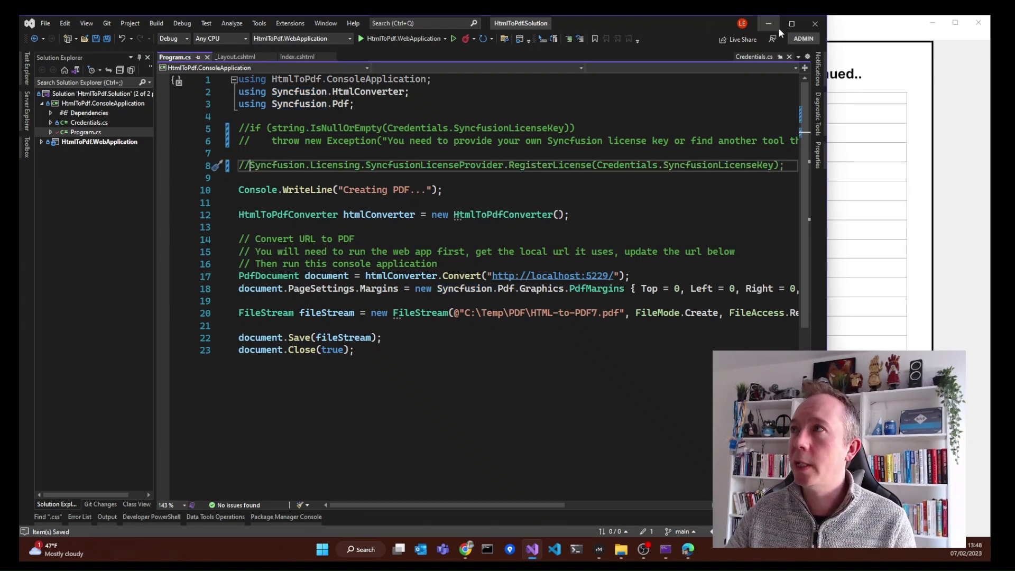
left_click(768, 24)
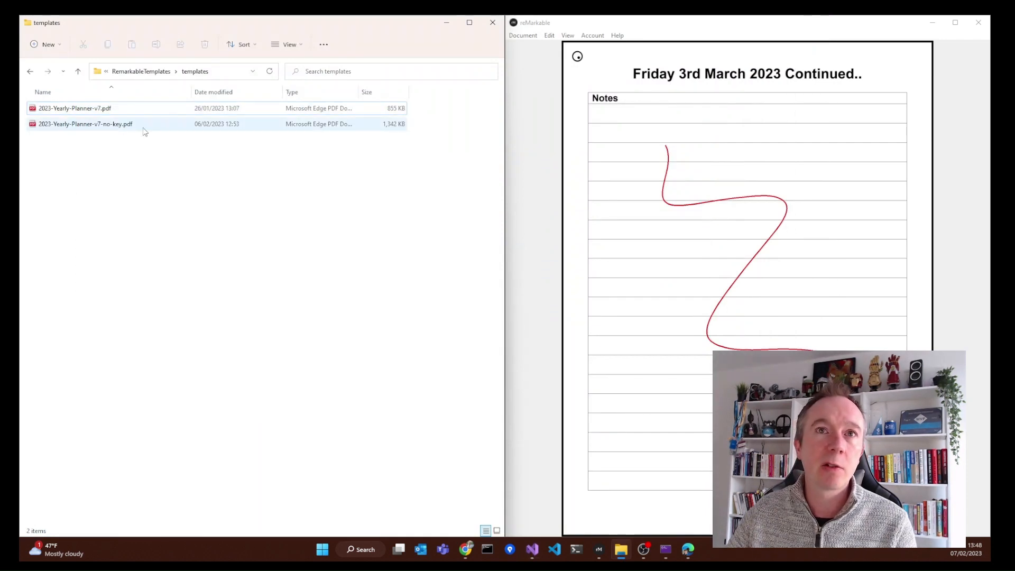
double_click(84, 123)
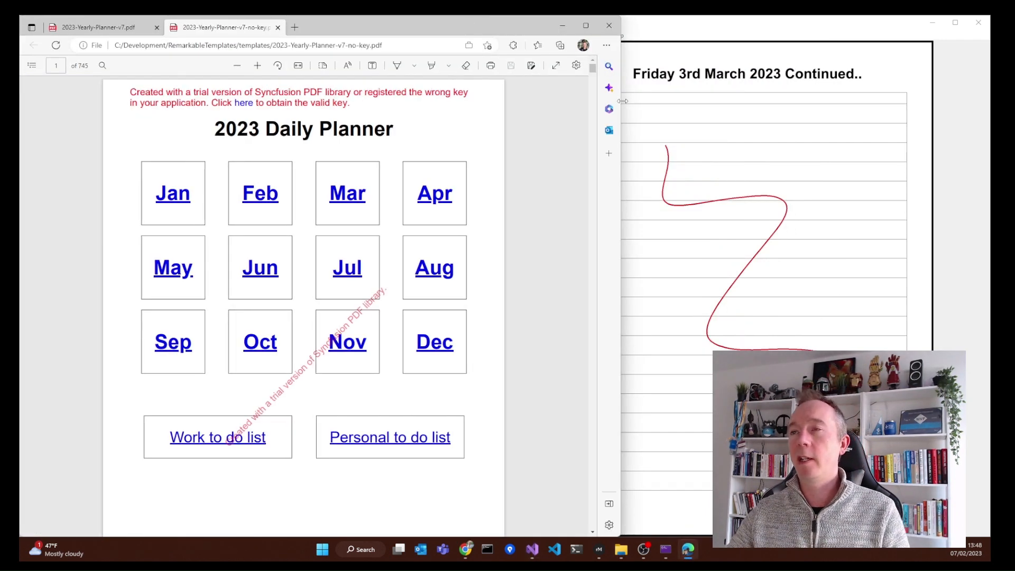
mouse_move(434, 278)
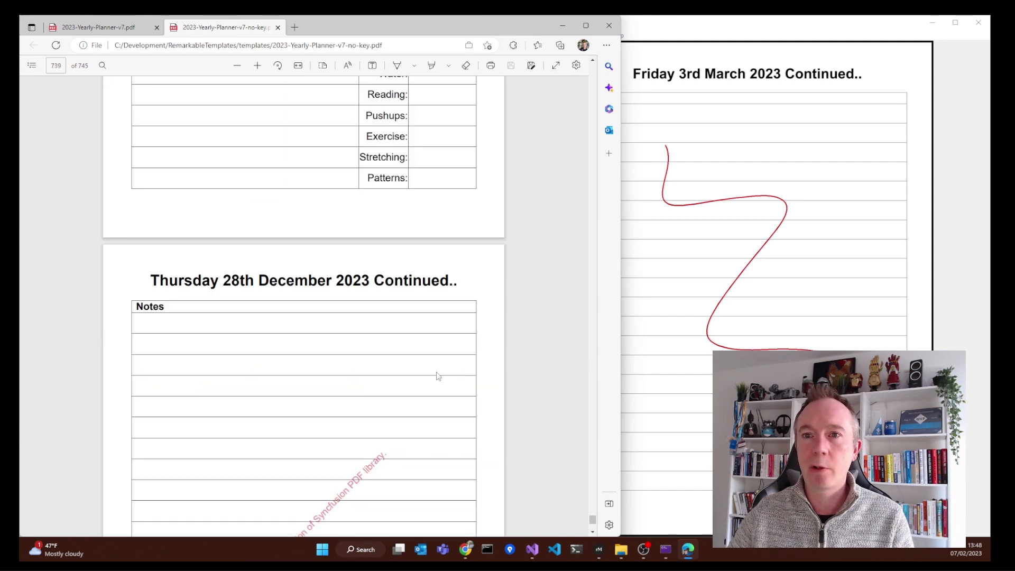
scroll("down", 3)
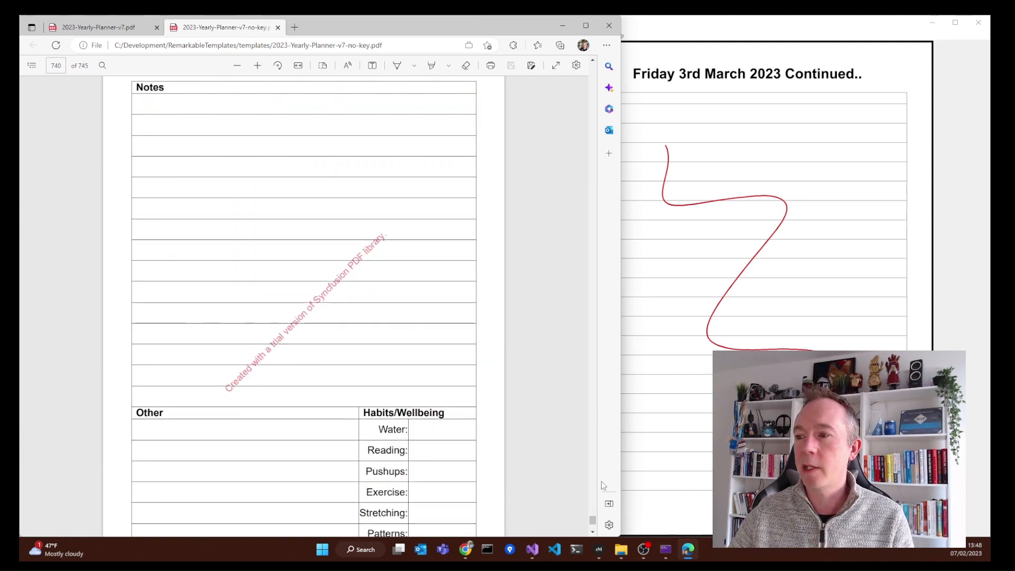
scroll("down", 3)
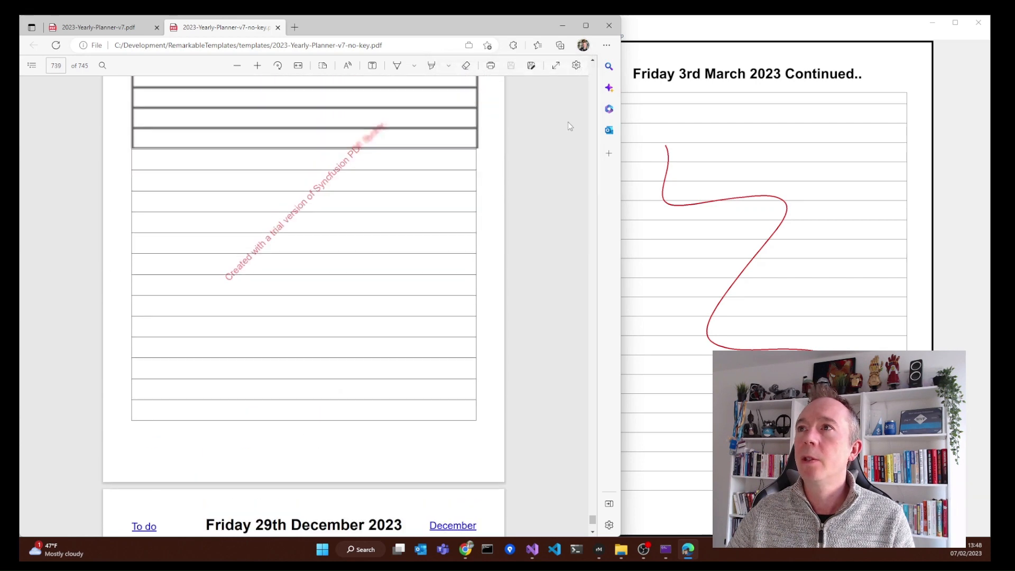
scroll("up", 3)
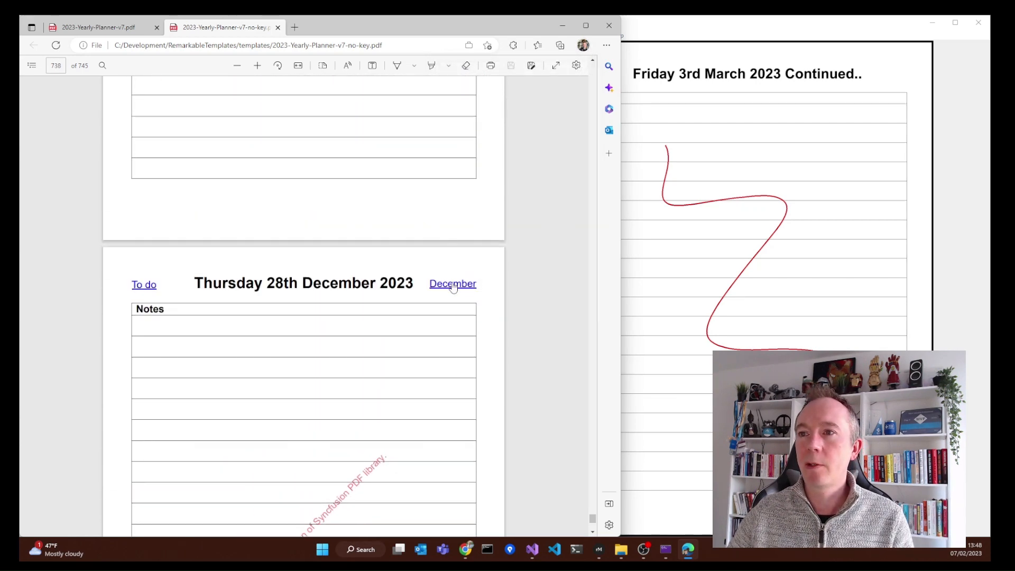
left_click(452, 283)
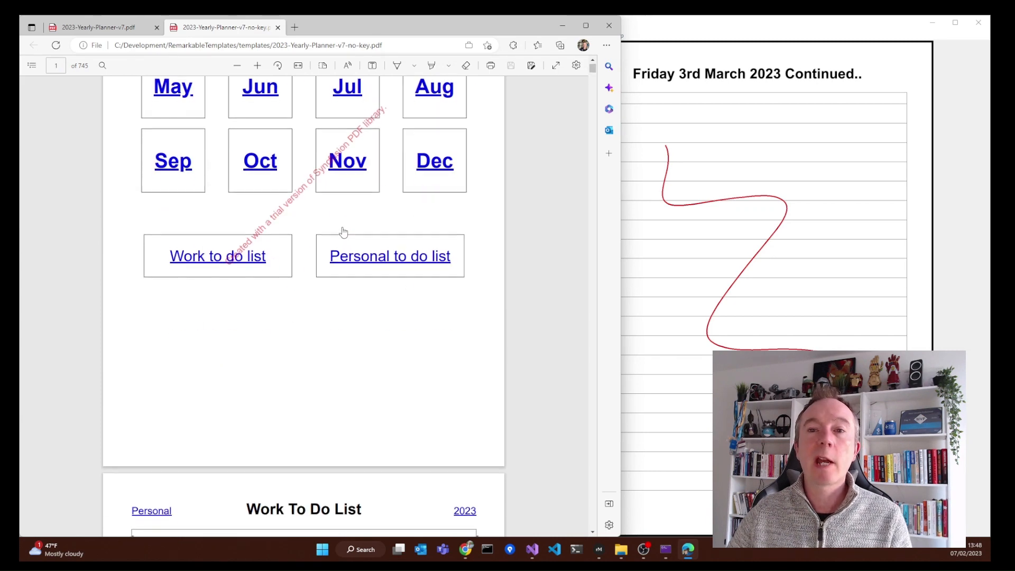
scroll("up", 3)
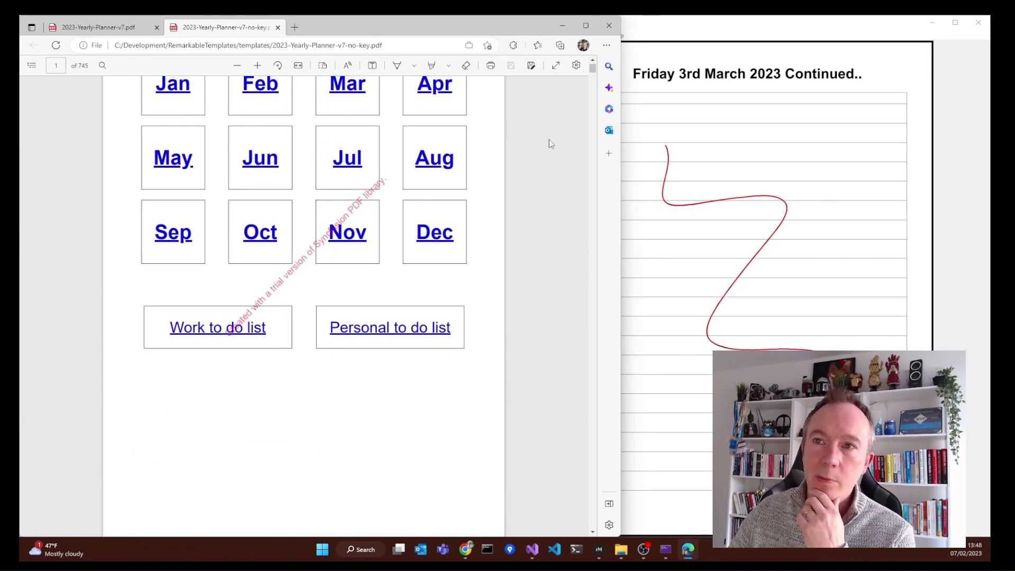
mouse_move(304, 279)
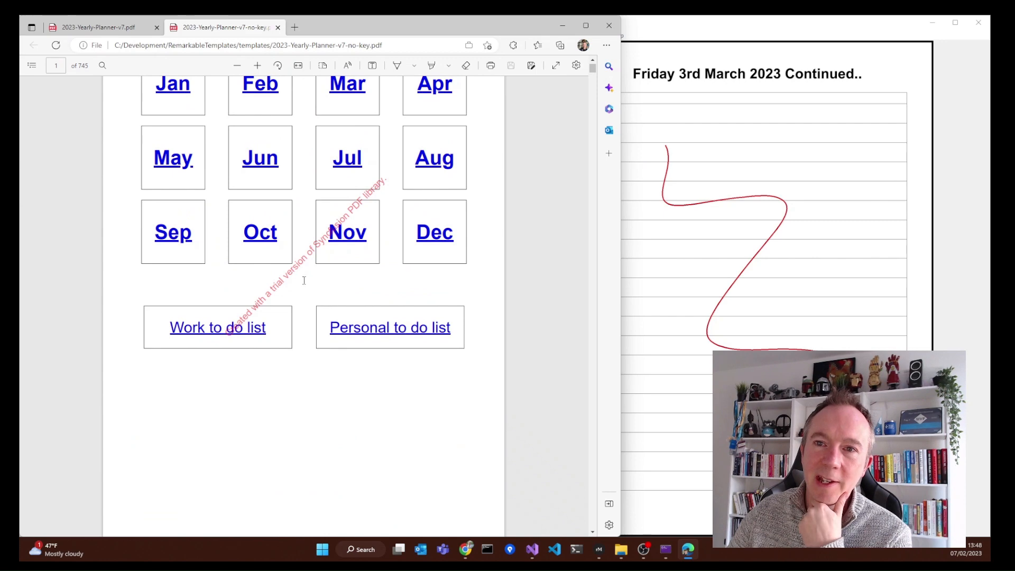
mouse_move(380, 186)
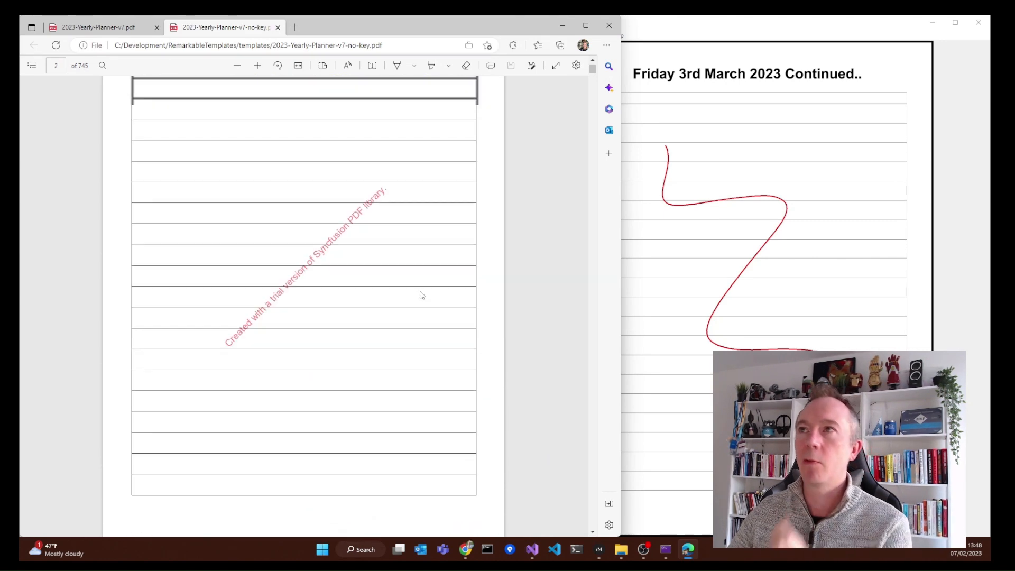
scroll("up", 3)
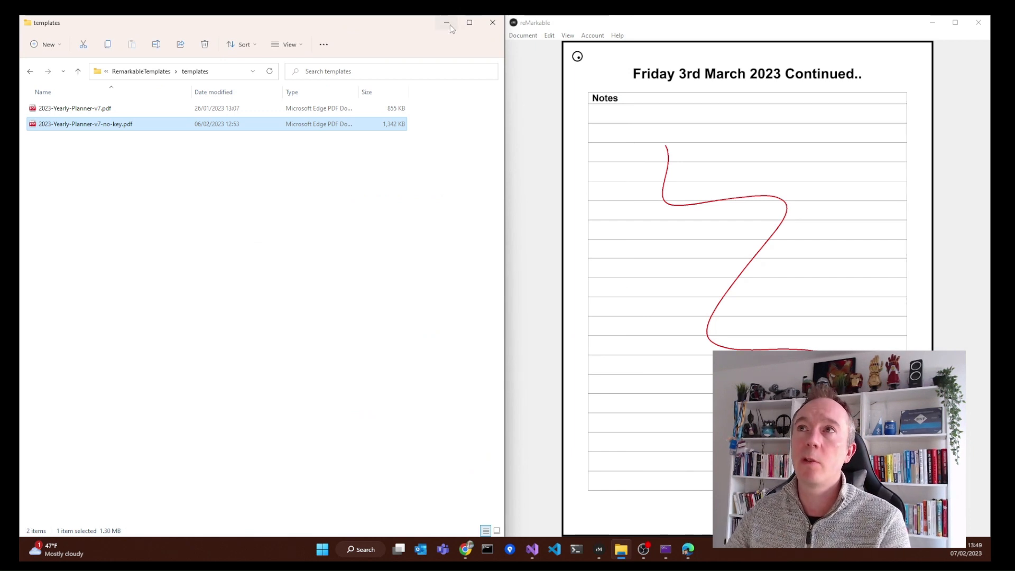
Step: Put the templates folder and browser away to return to Program.cs
left_click(446, 22)
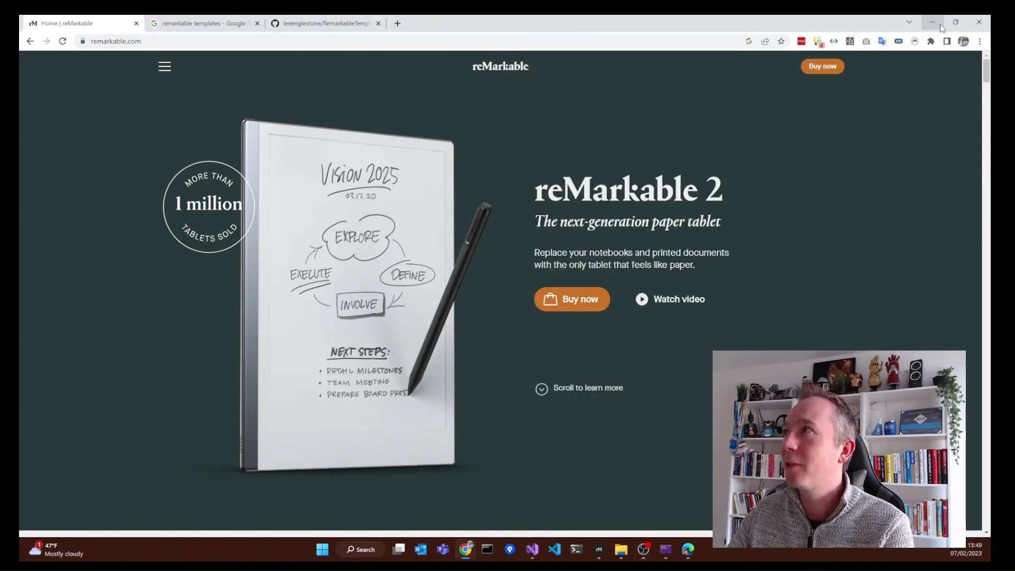
left_click(933, 22)
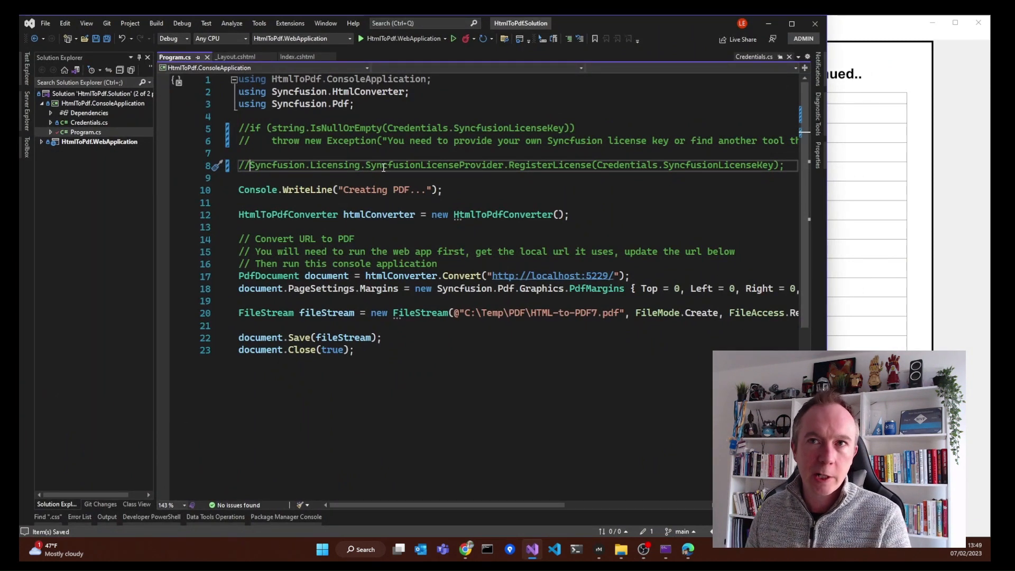
mouse_move(382, 168)
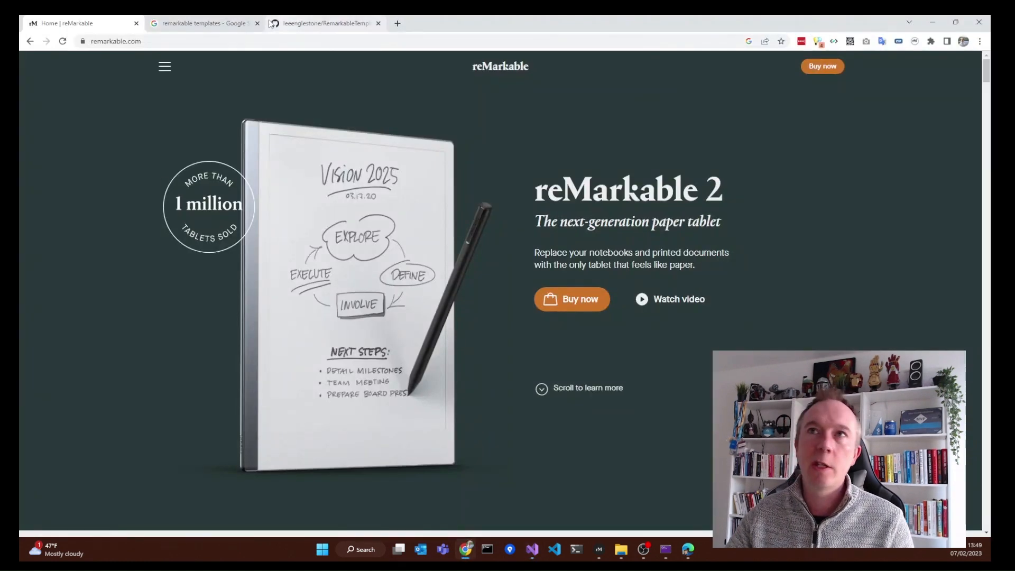
Step: Bring up the RemarkableTemplates repository and scroll the README's setup and licence notes
left_click(323, 22)
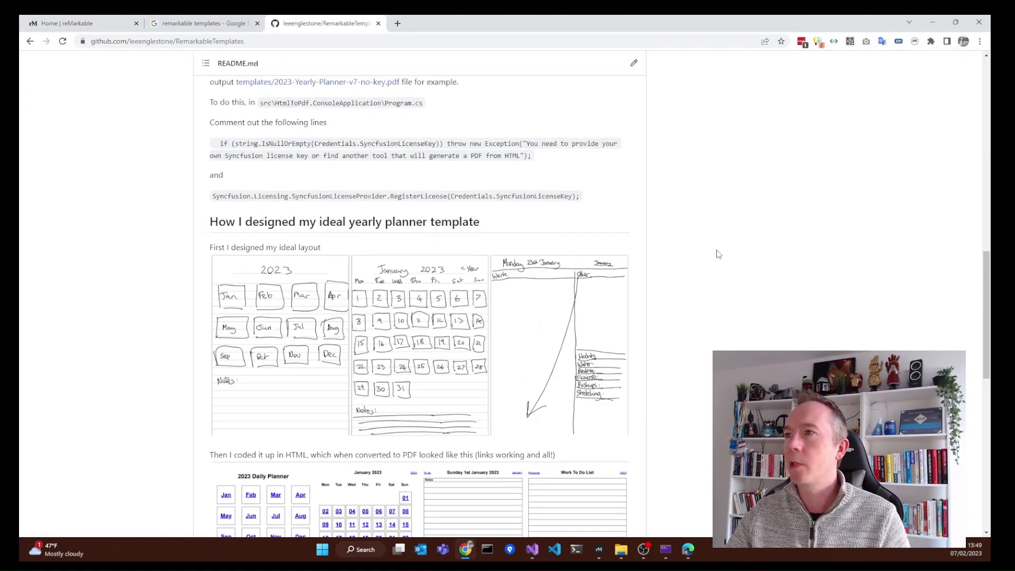
scroll("up", 3)
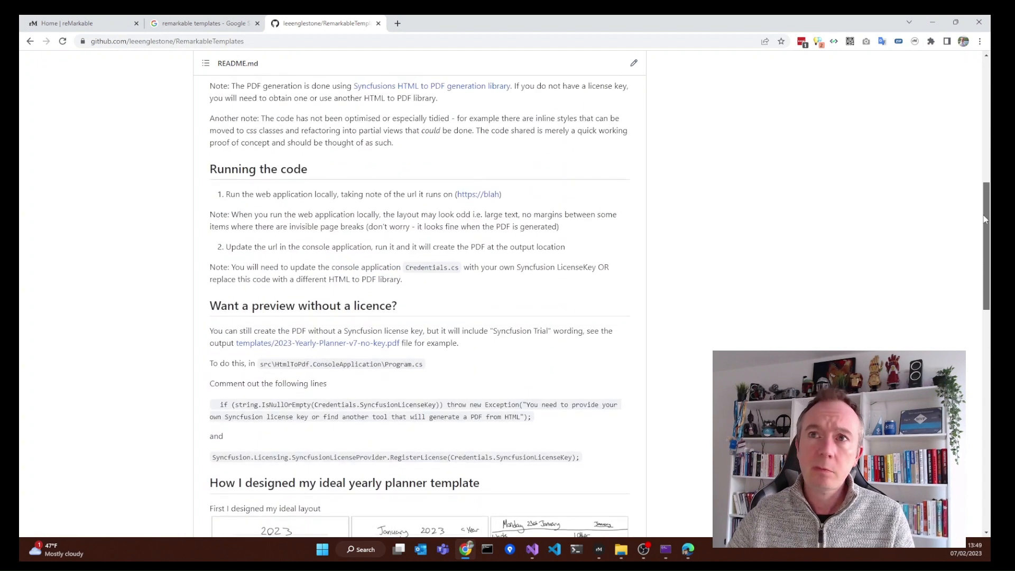
scroll("up", 3)
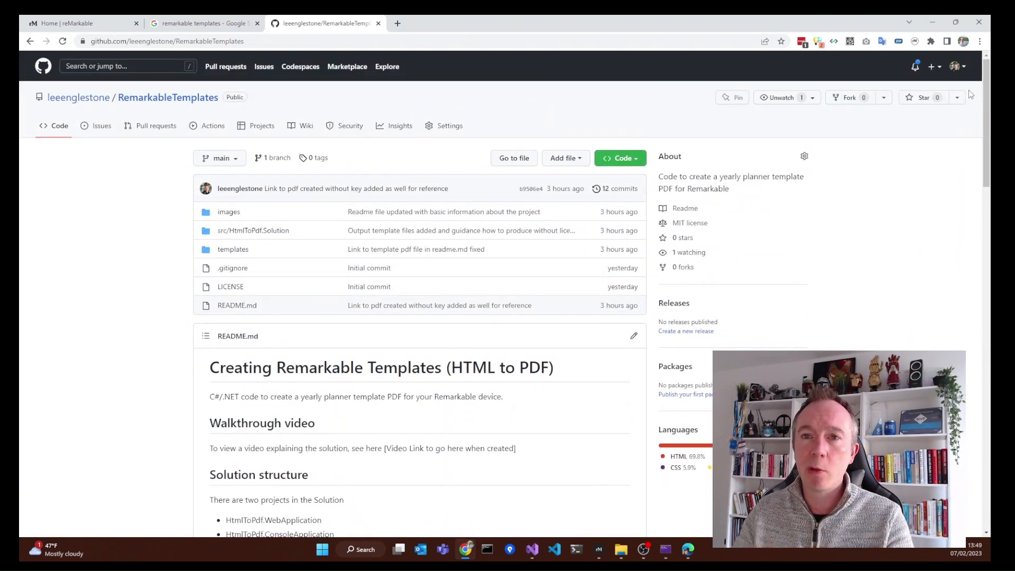
mouse_move(152, 91)
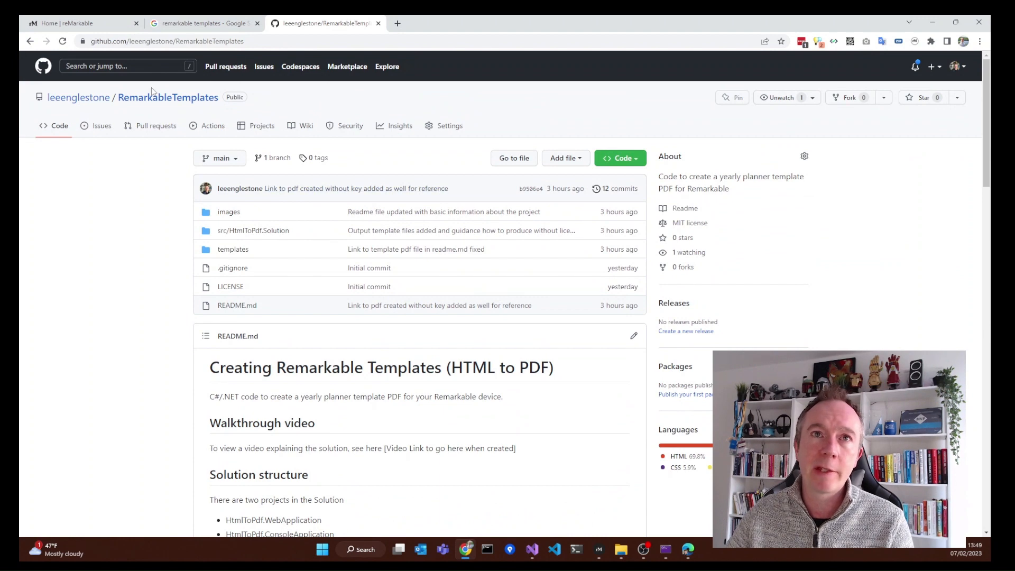
scroll("down", 3)
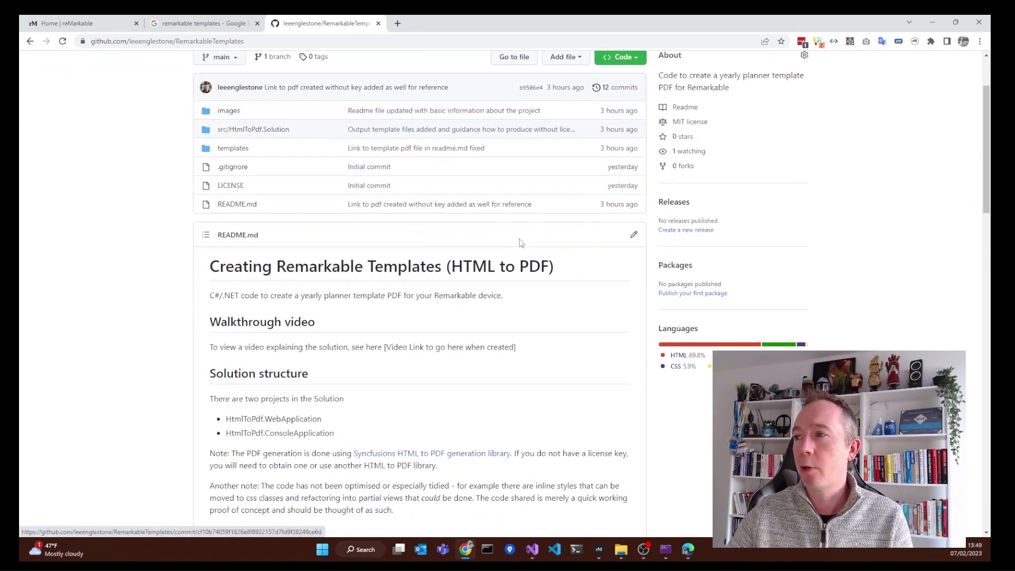
scroll("down", 3)
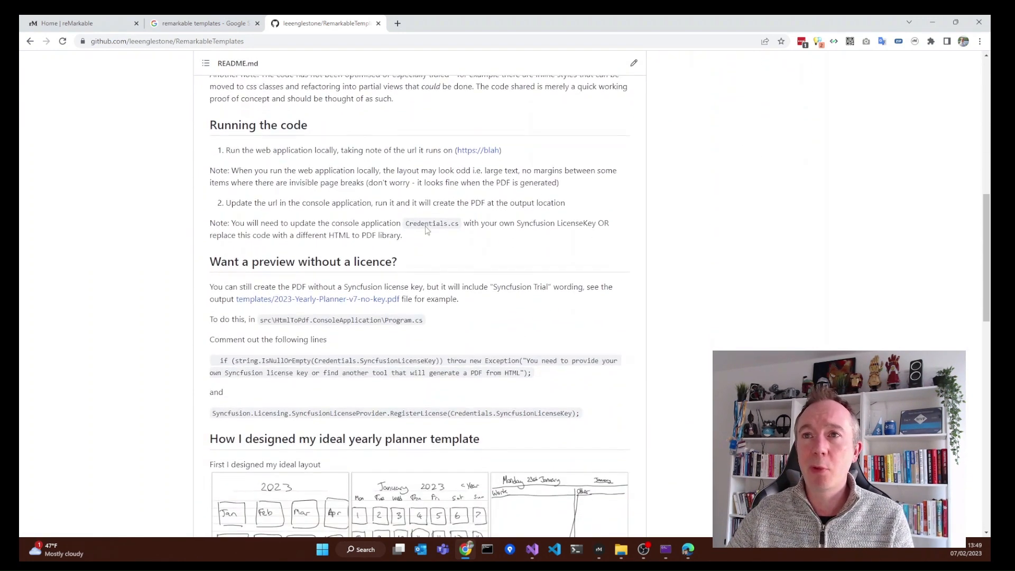
scroll("down", 3)
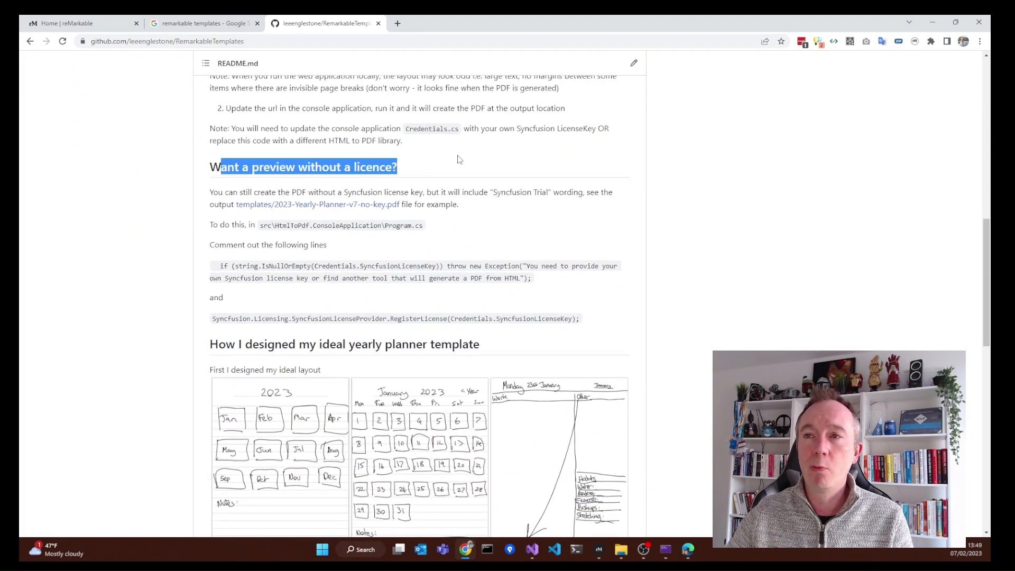
Step: Deselect the README heading, view the design sketches and scroll back to the top
left_click(350, 191)
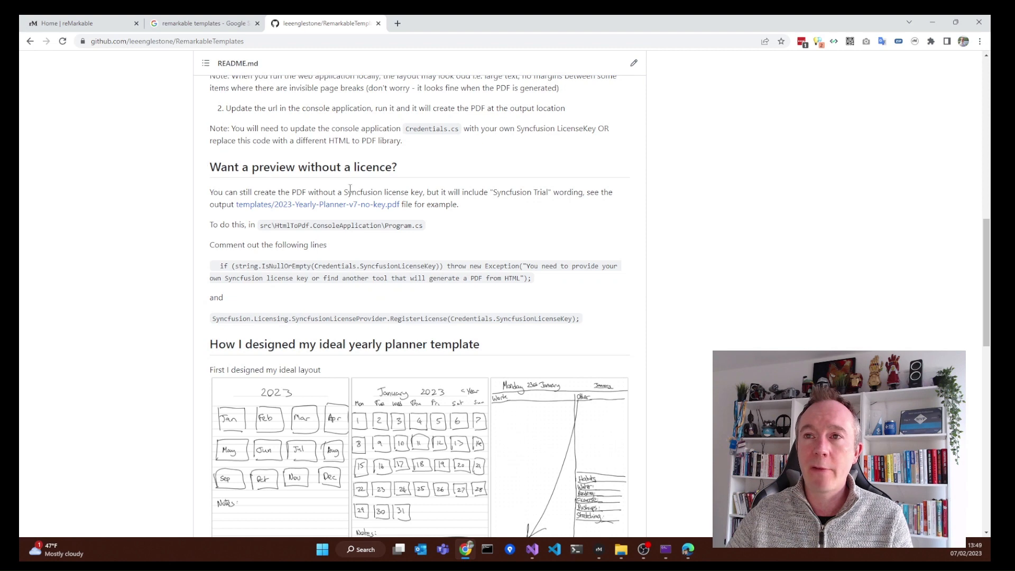
scroll("down", 3)
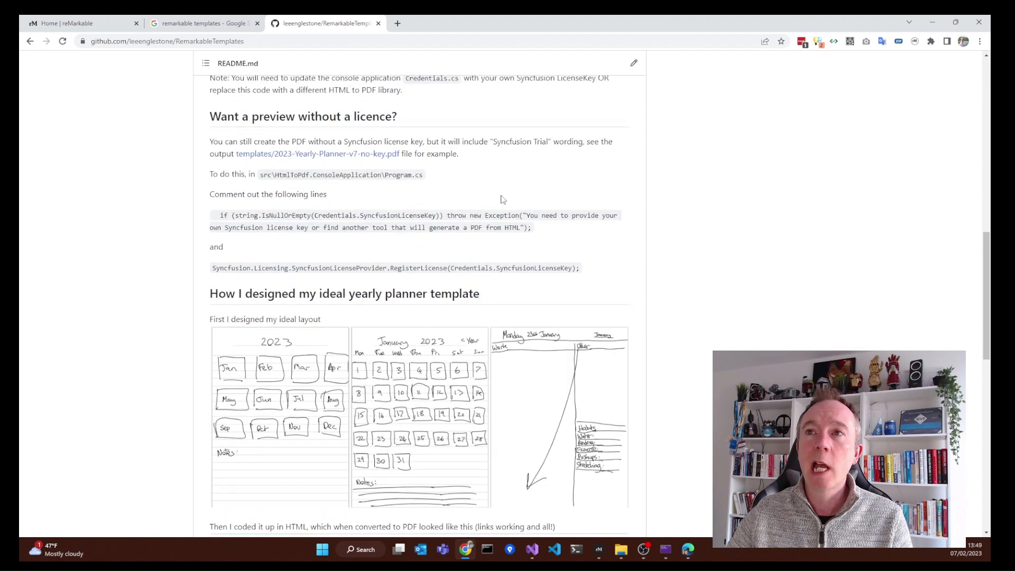
scroll("up", 3)
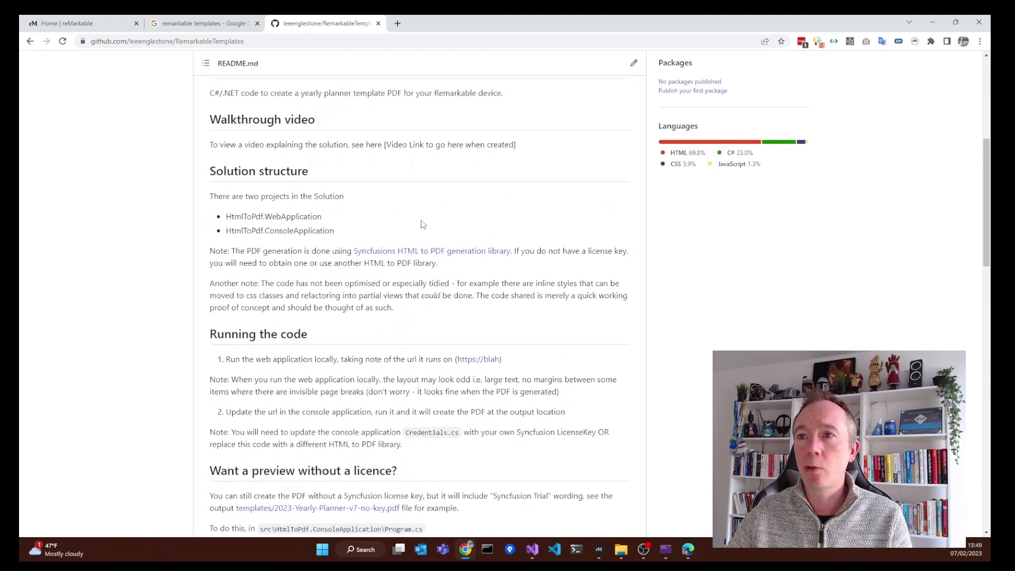
scroll("up", 3)
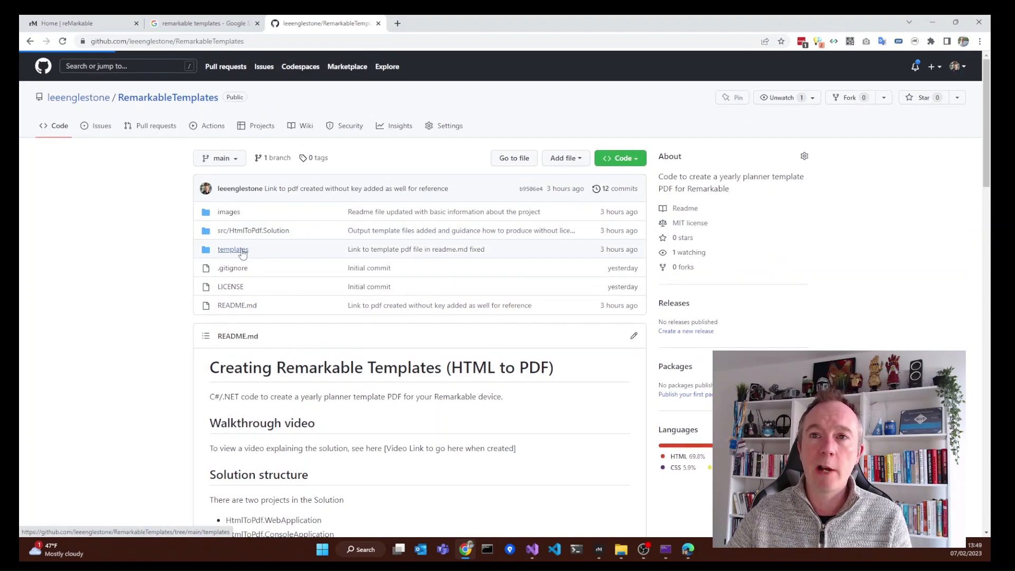
left_click(232, 248)
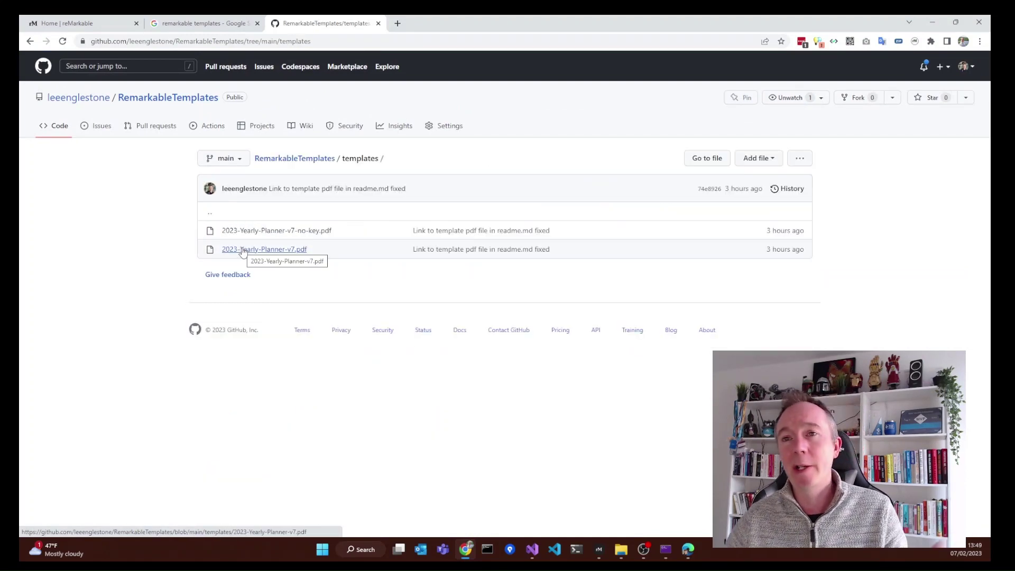
left_click(264, 249)
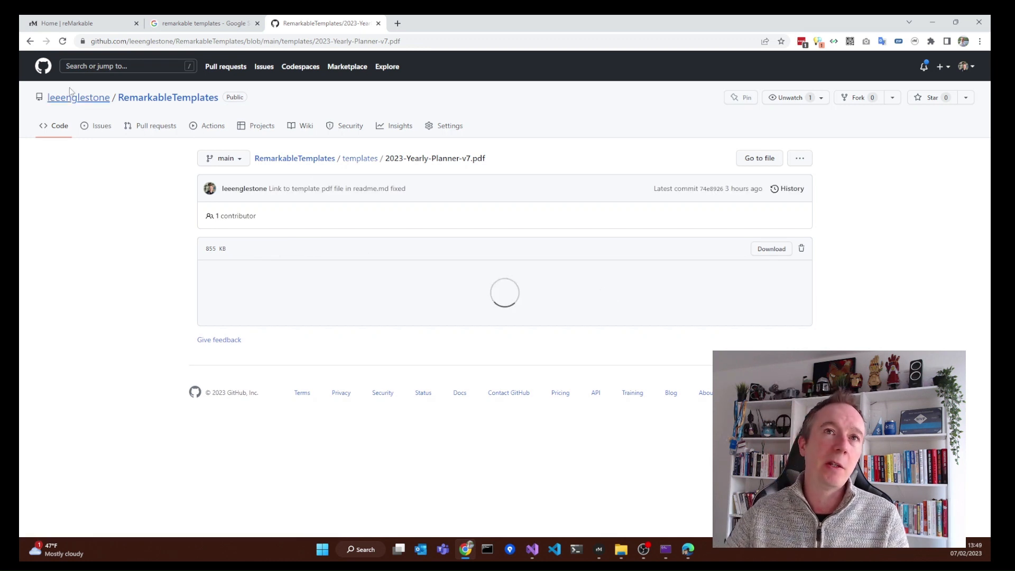
left_click(359, 157)
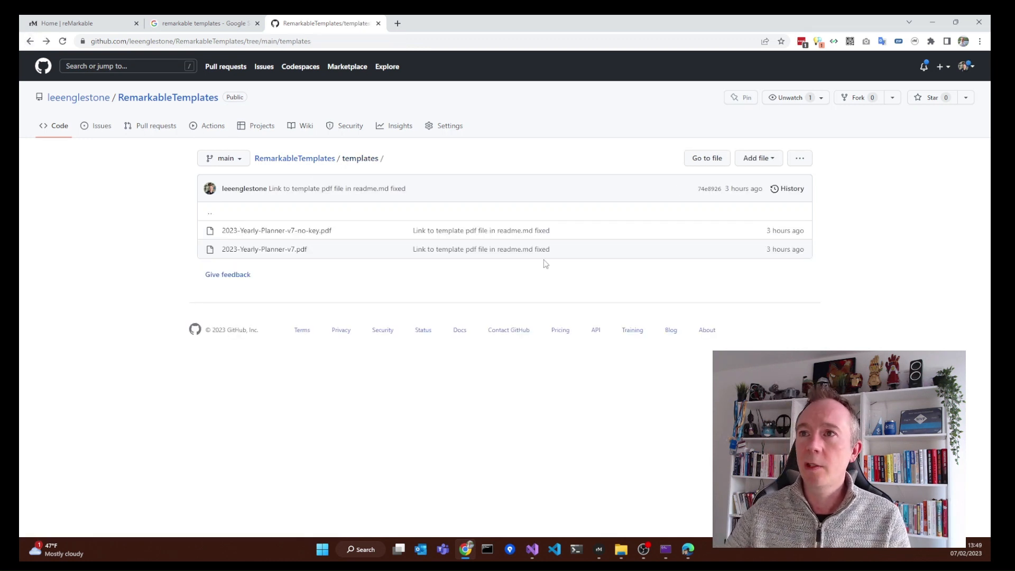
left_click(168, 96)
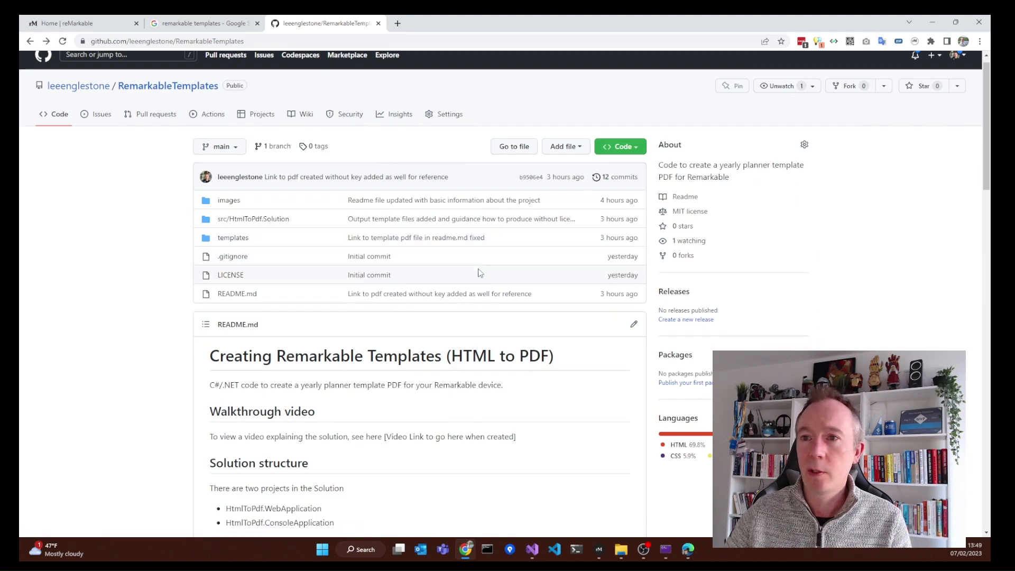
scroll("down", 3)
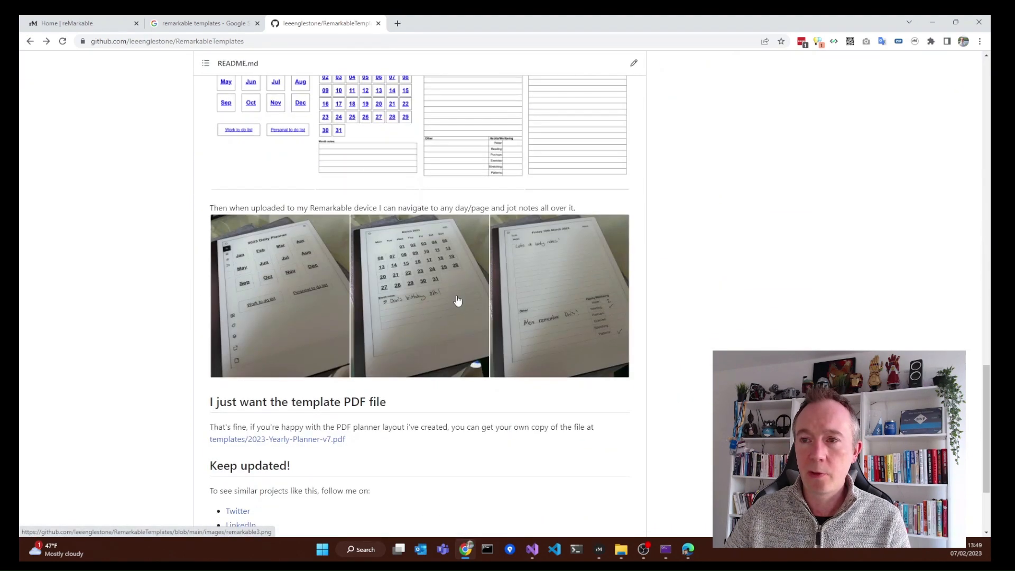
scroll("down", 3)
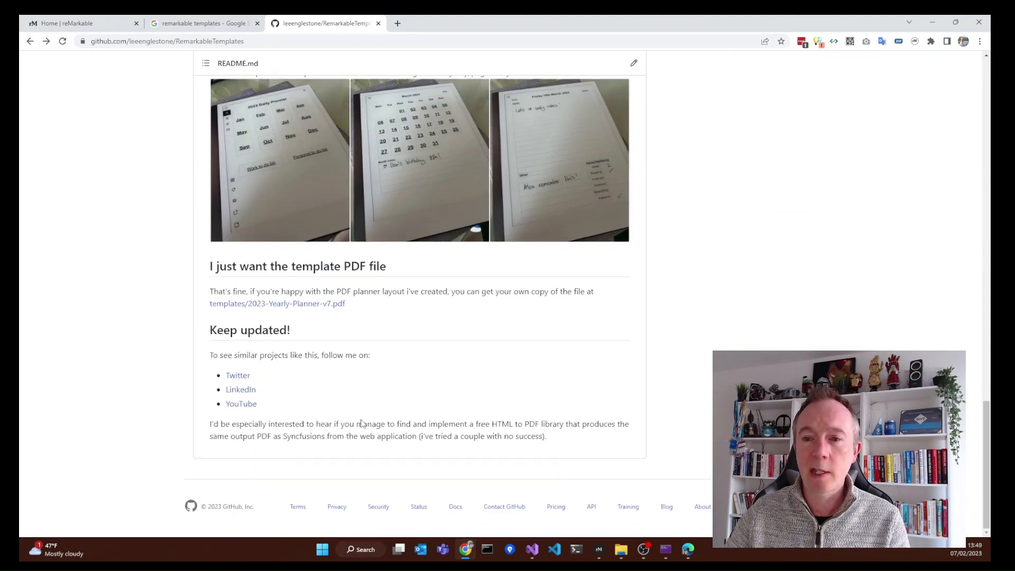
scroll("up", 3)
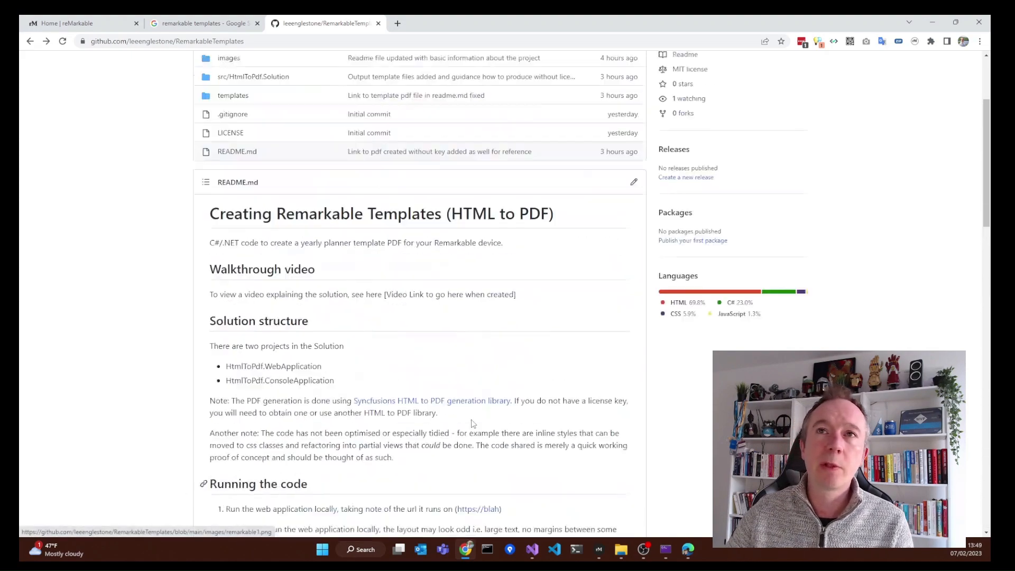
scroll("up", 3)
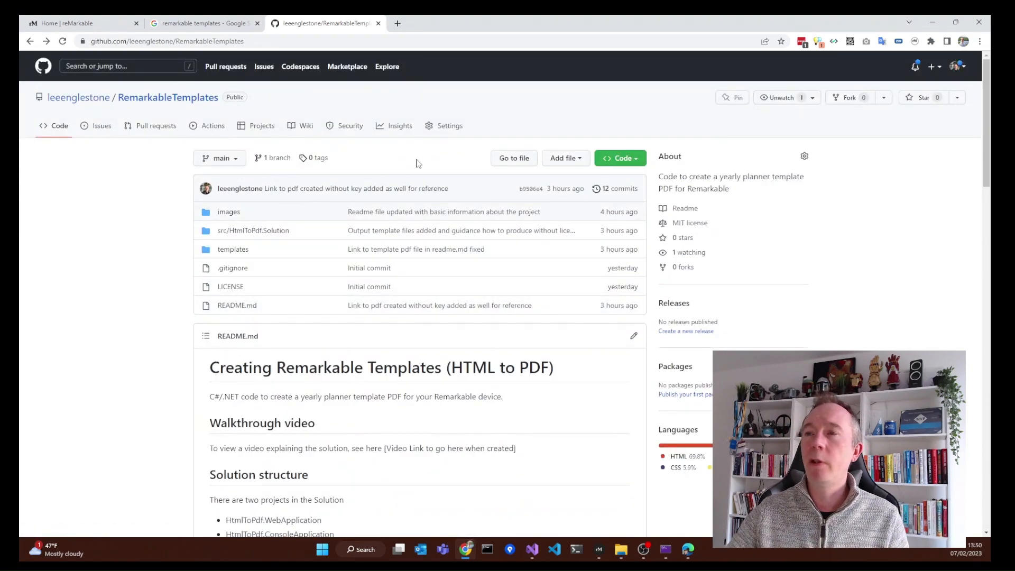
scroll("down", 3)
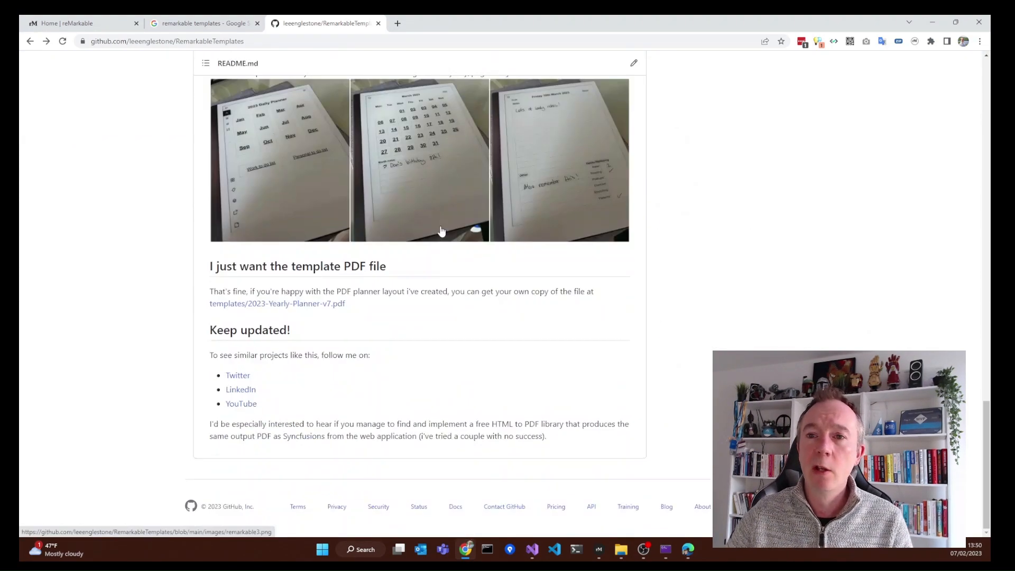
mouse_move(325, 383)
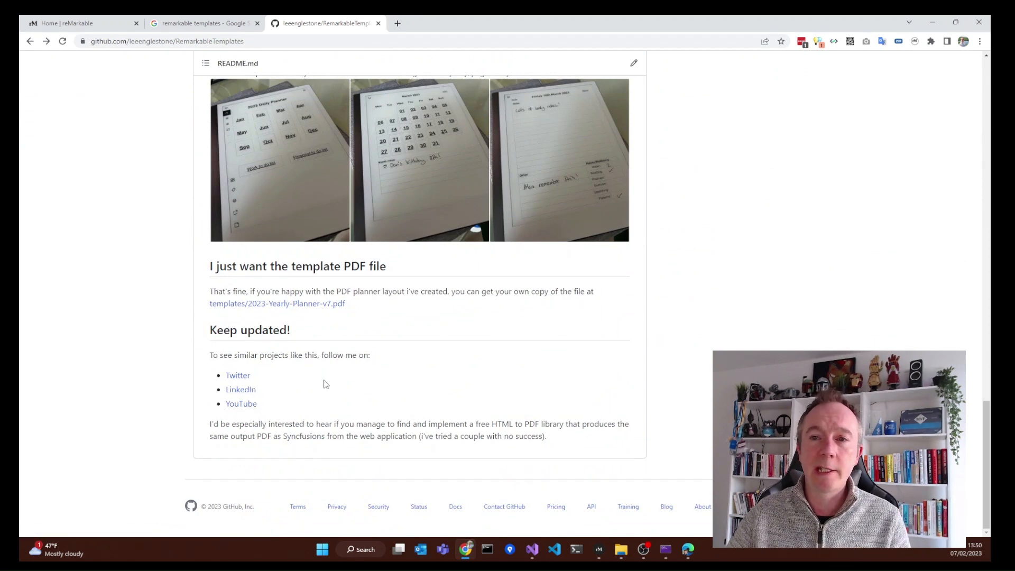
scroll("up", 3)
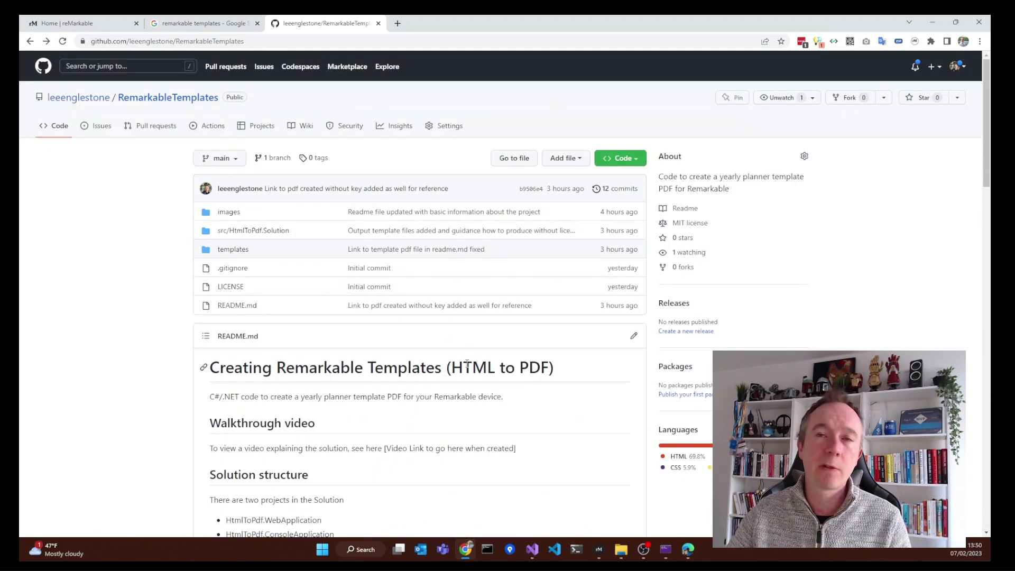
mouse_move(78, 97)
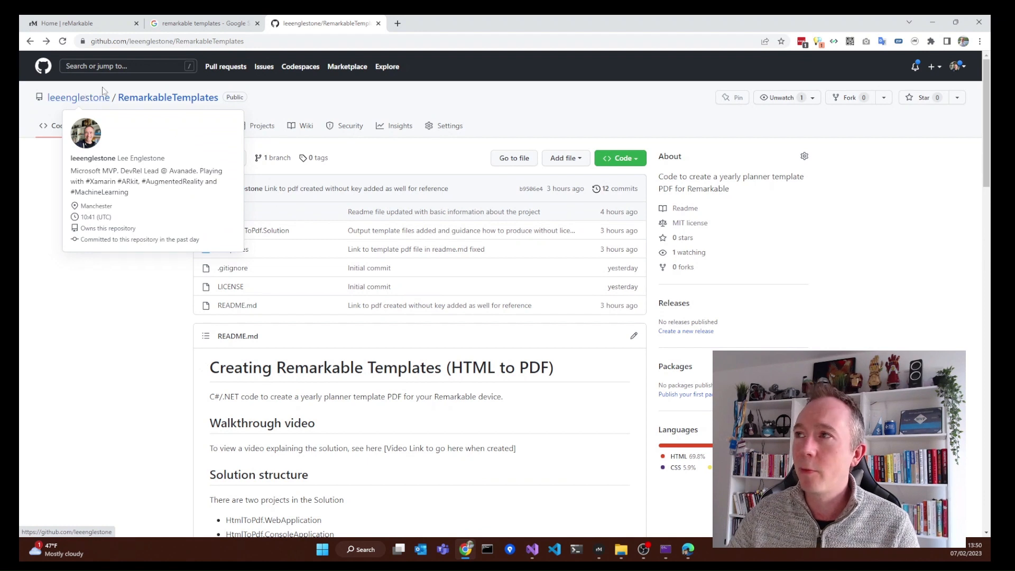
mouse_move(478, 98)
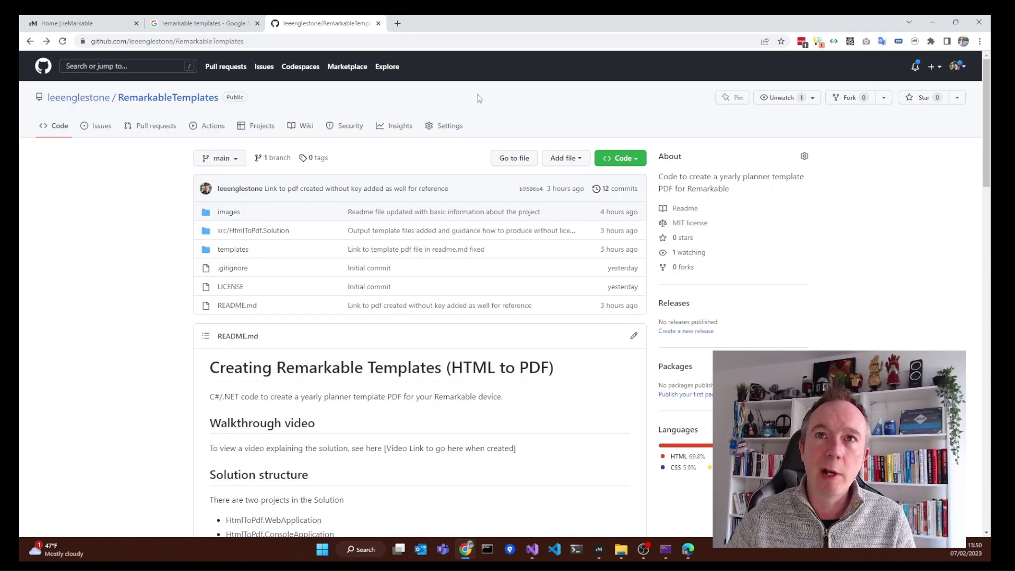
mouse_move(433, 82)
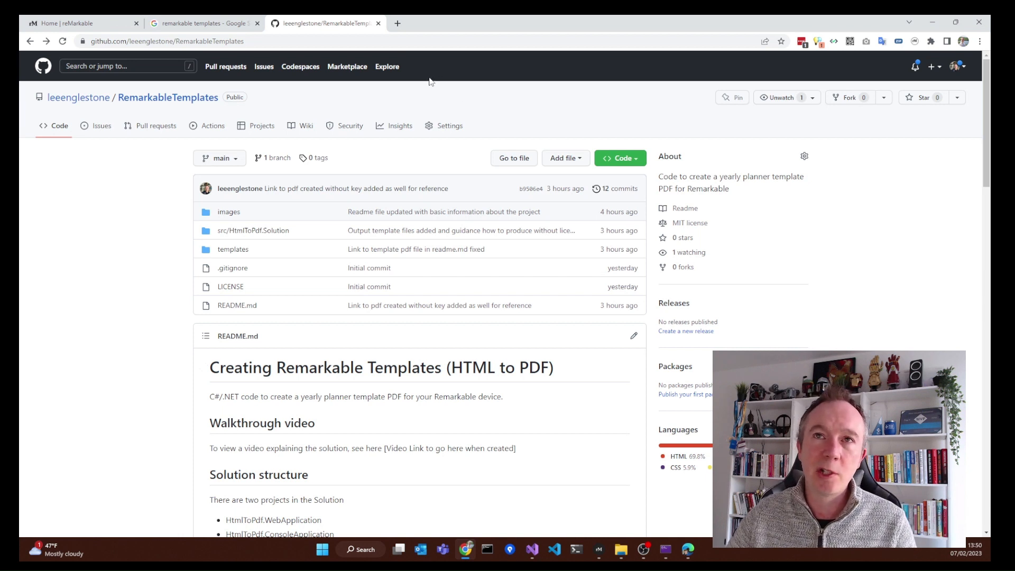
mouse_move(417, 93)
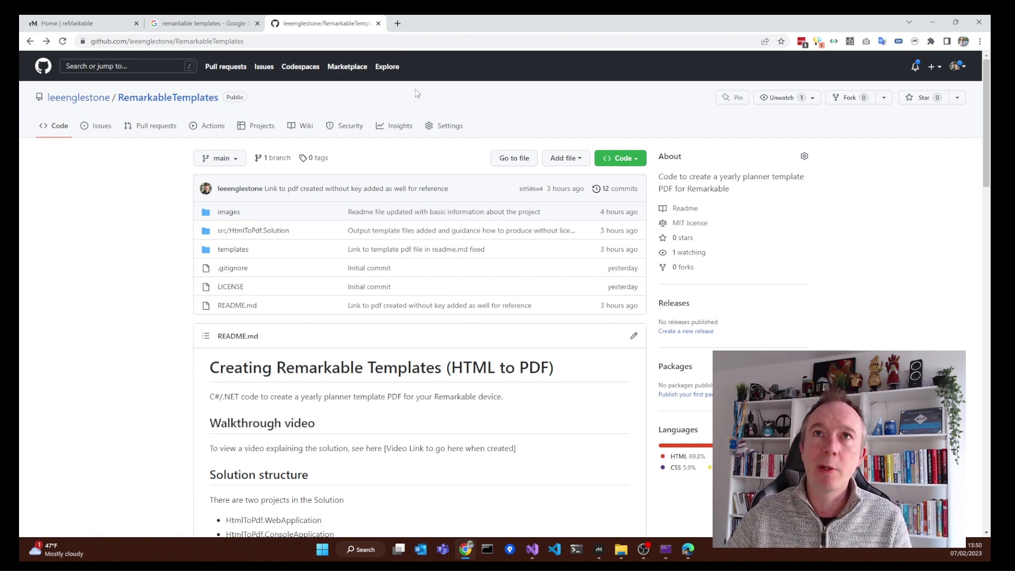